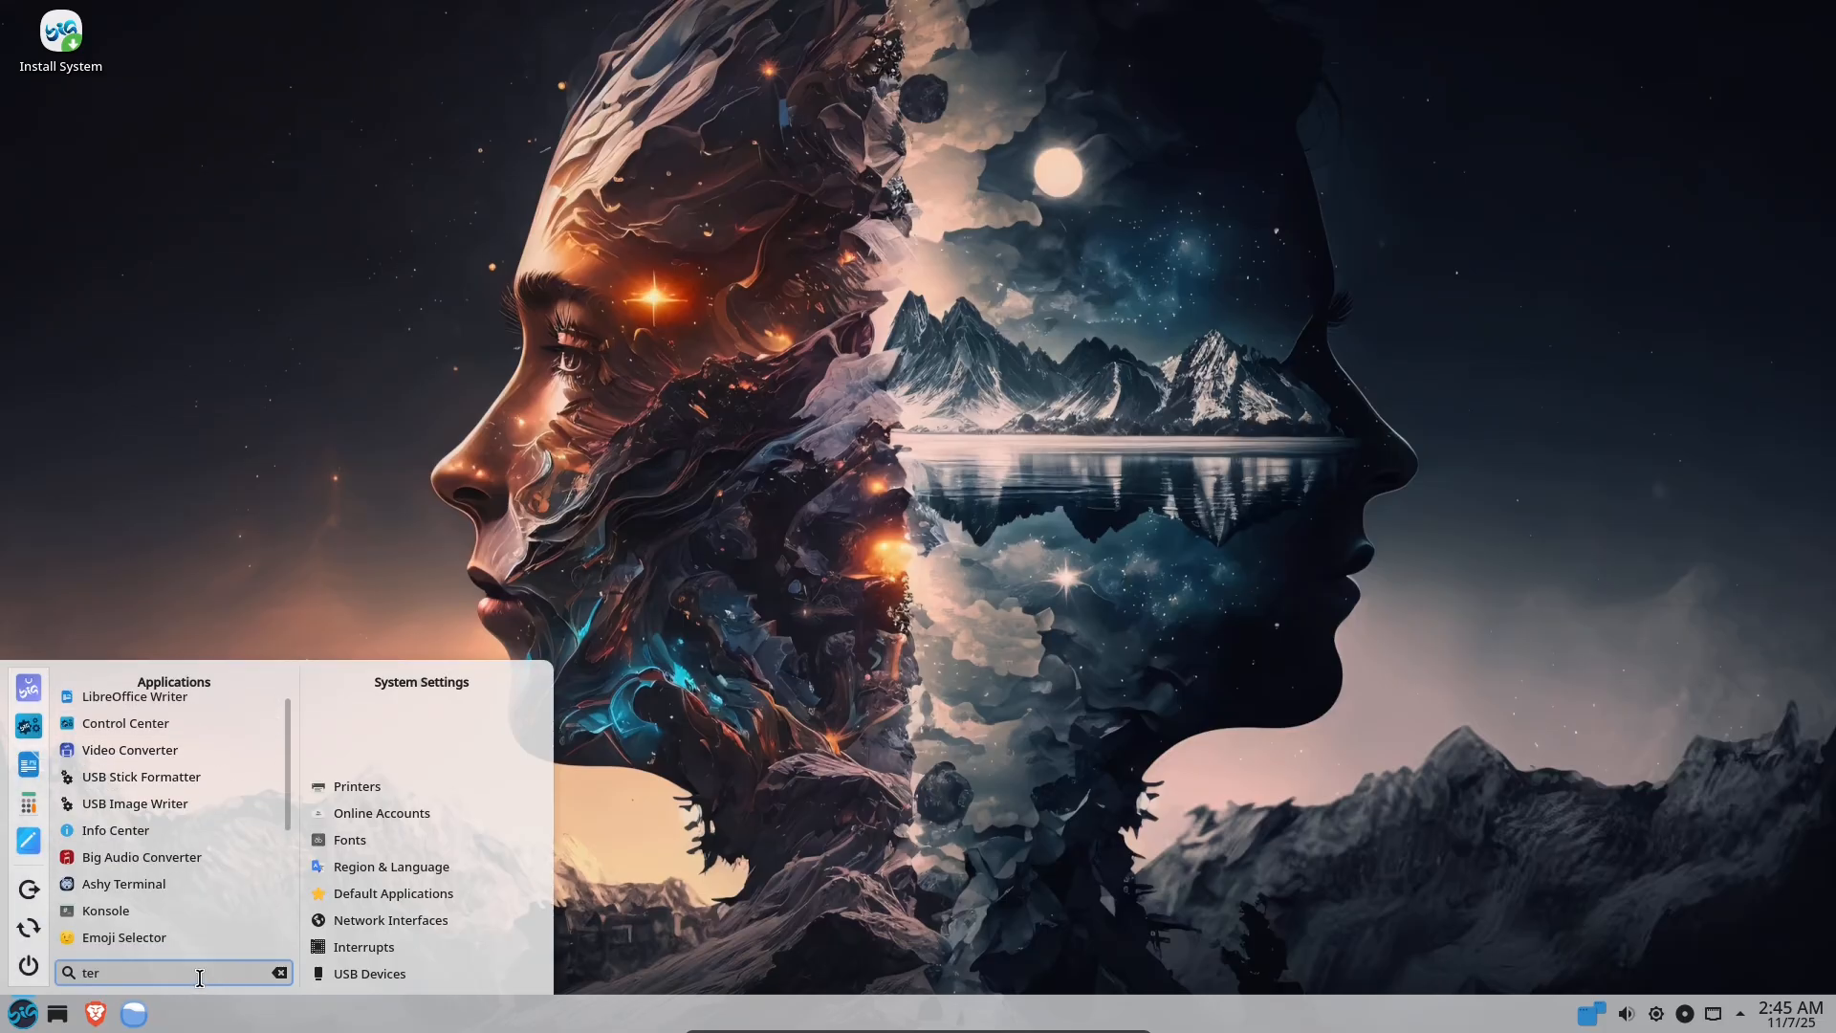
Launch System Settings from the KDE Plasma launcher, opening on its Quick Settings page.
click(105, 911)
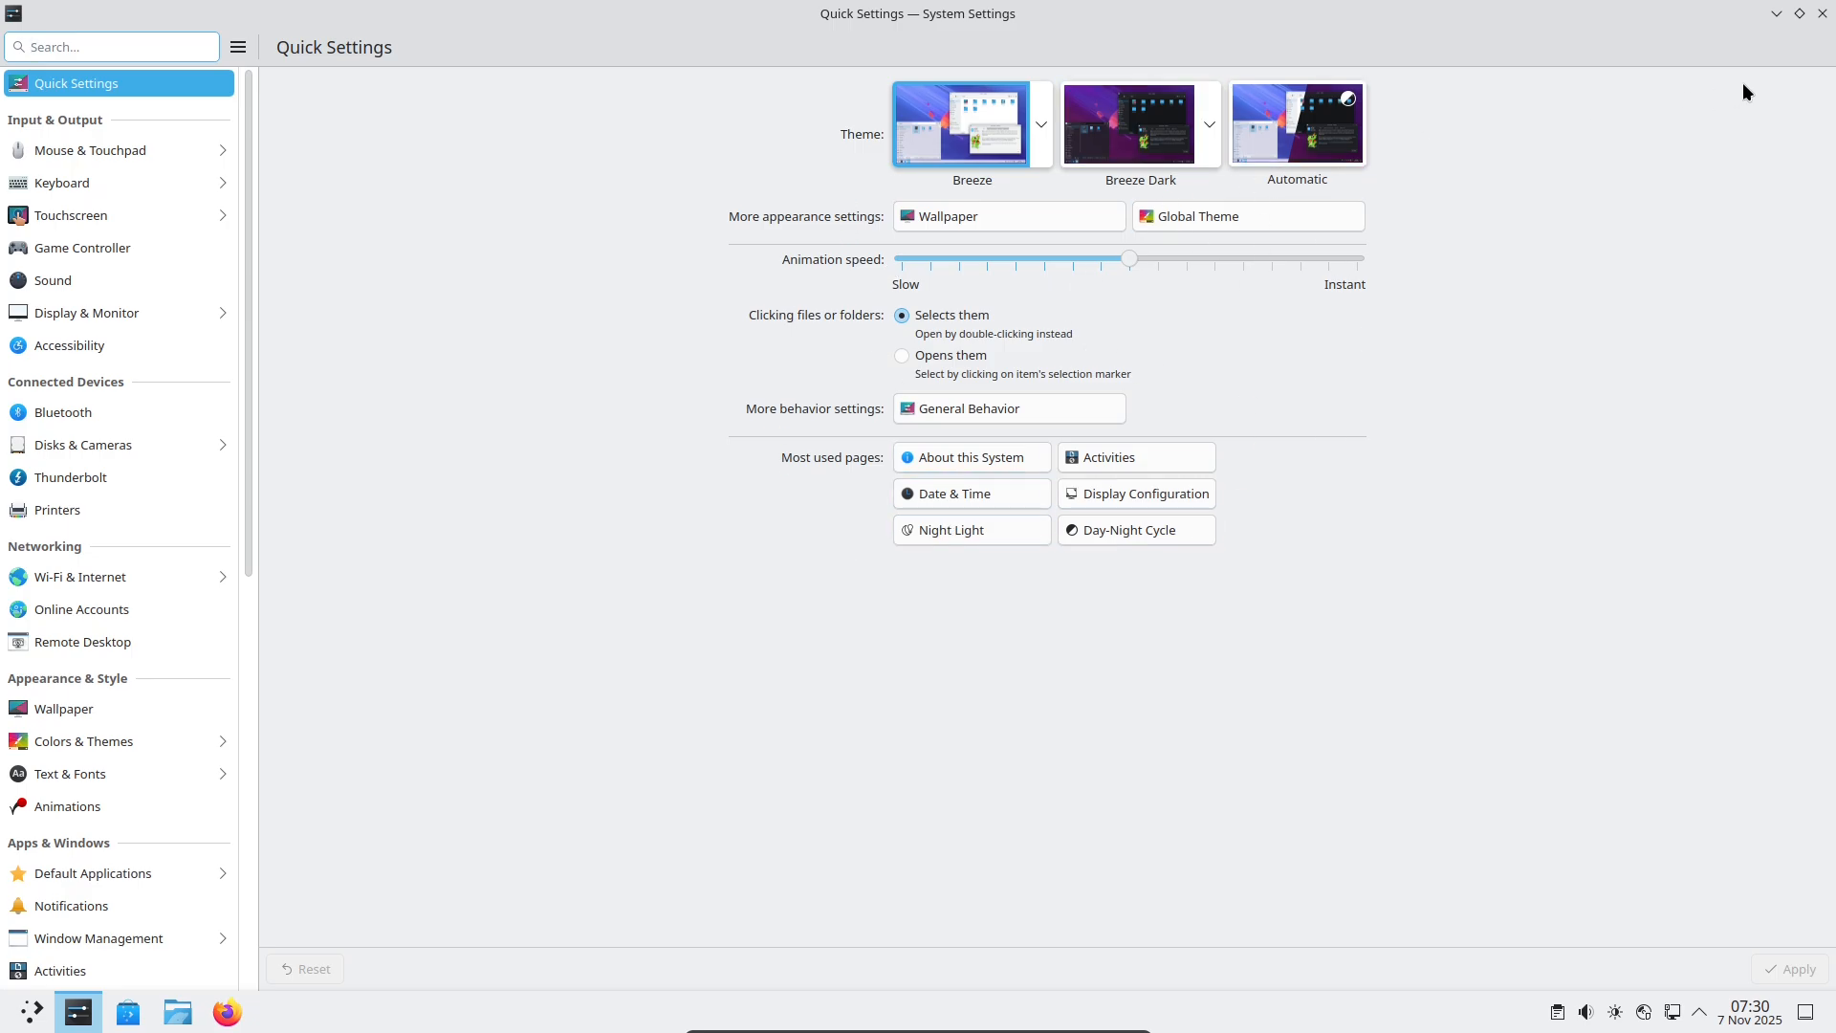
Open About this System in KDE neon and maximize the system details window.
click(1819, 12)
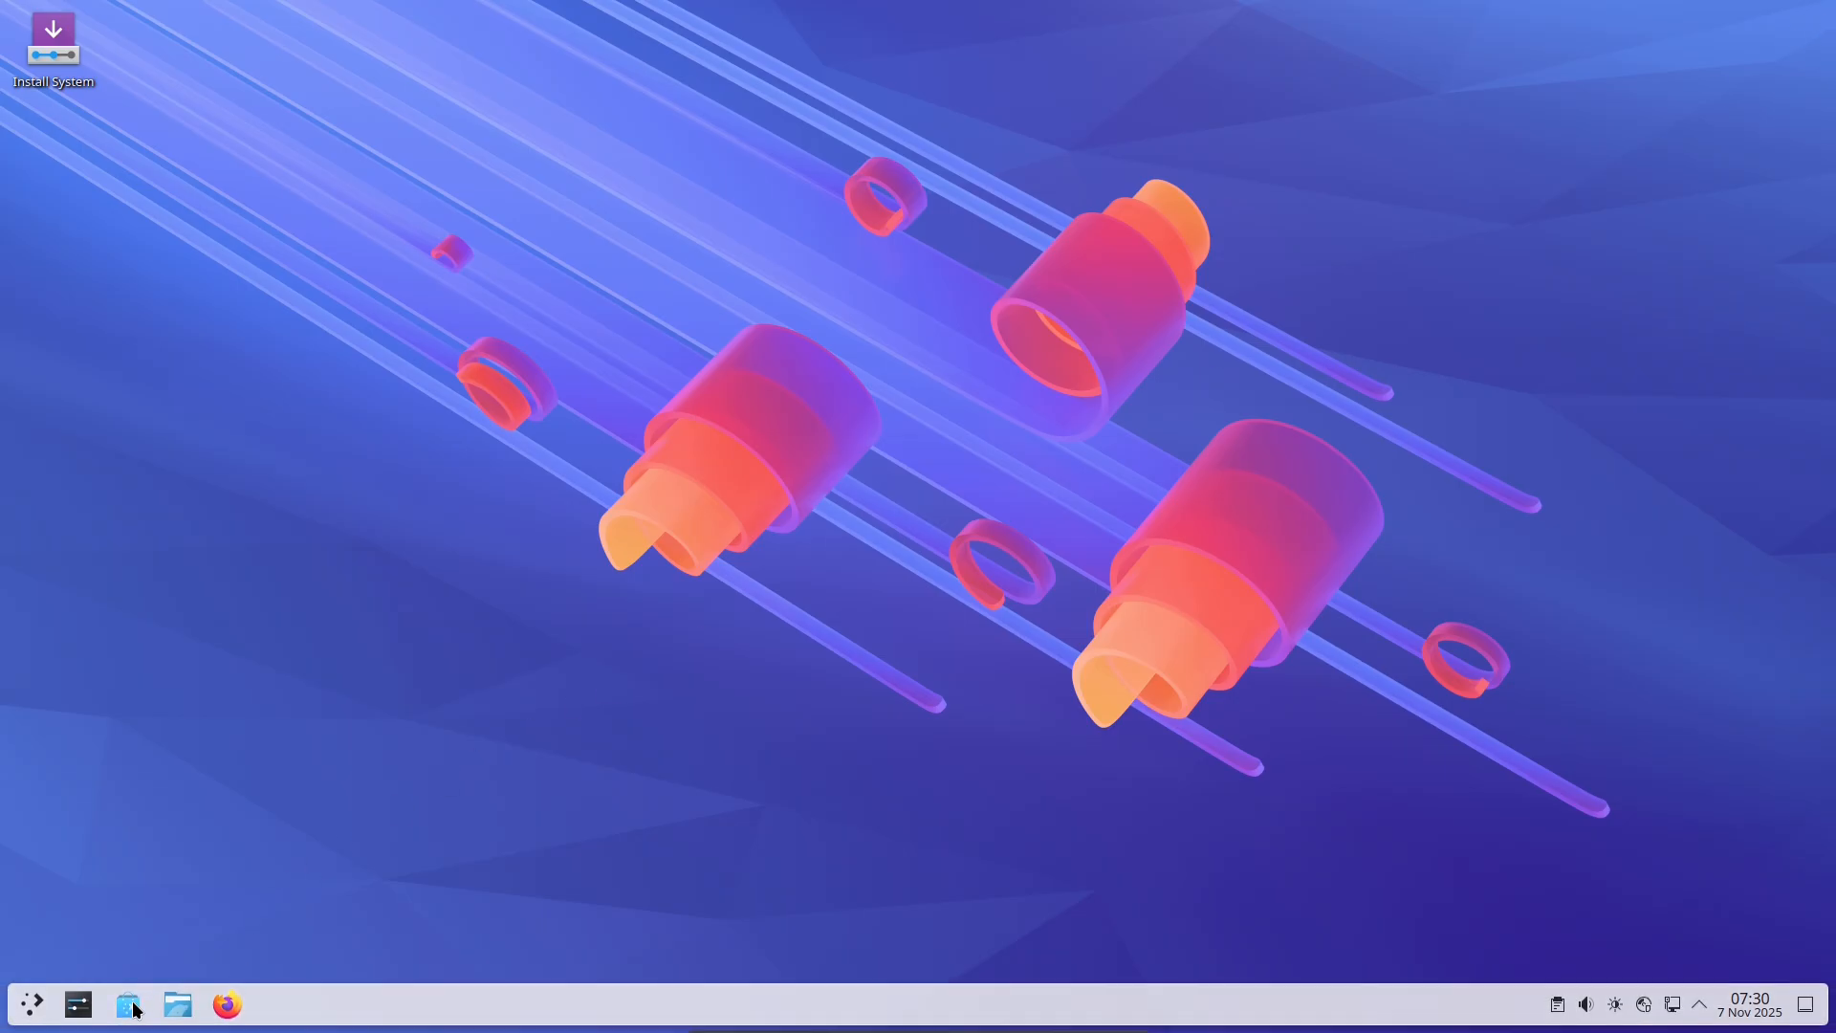
click(128, 1004)
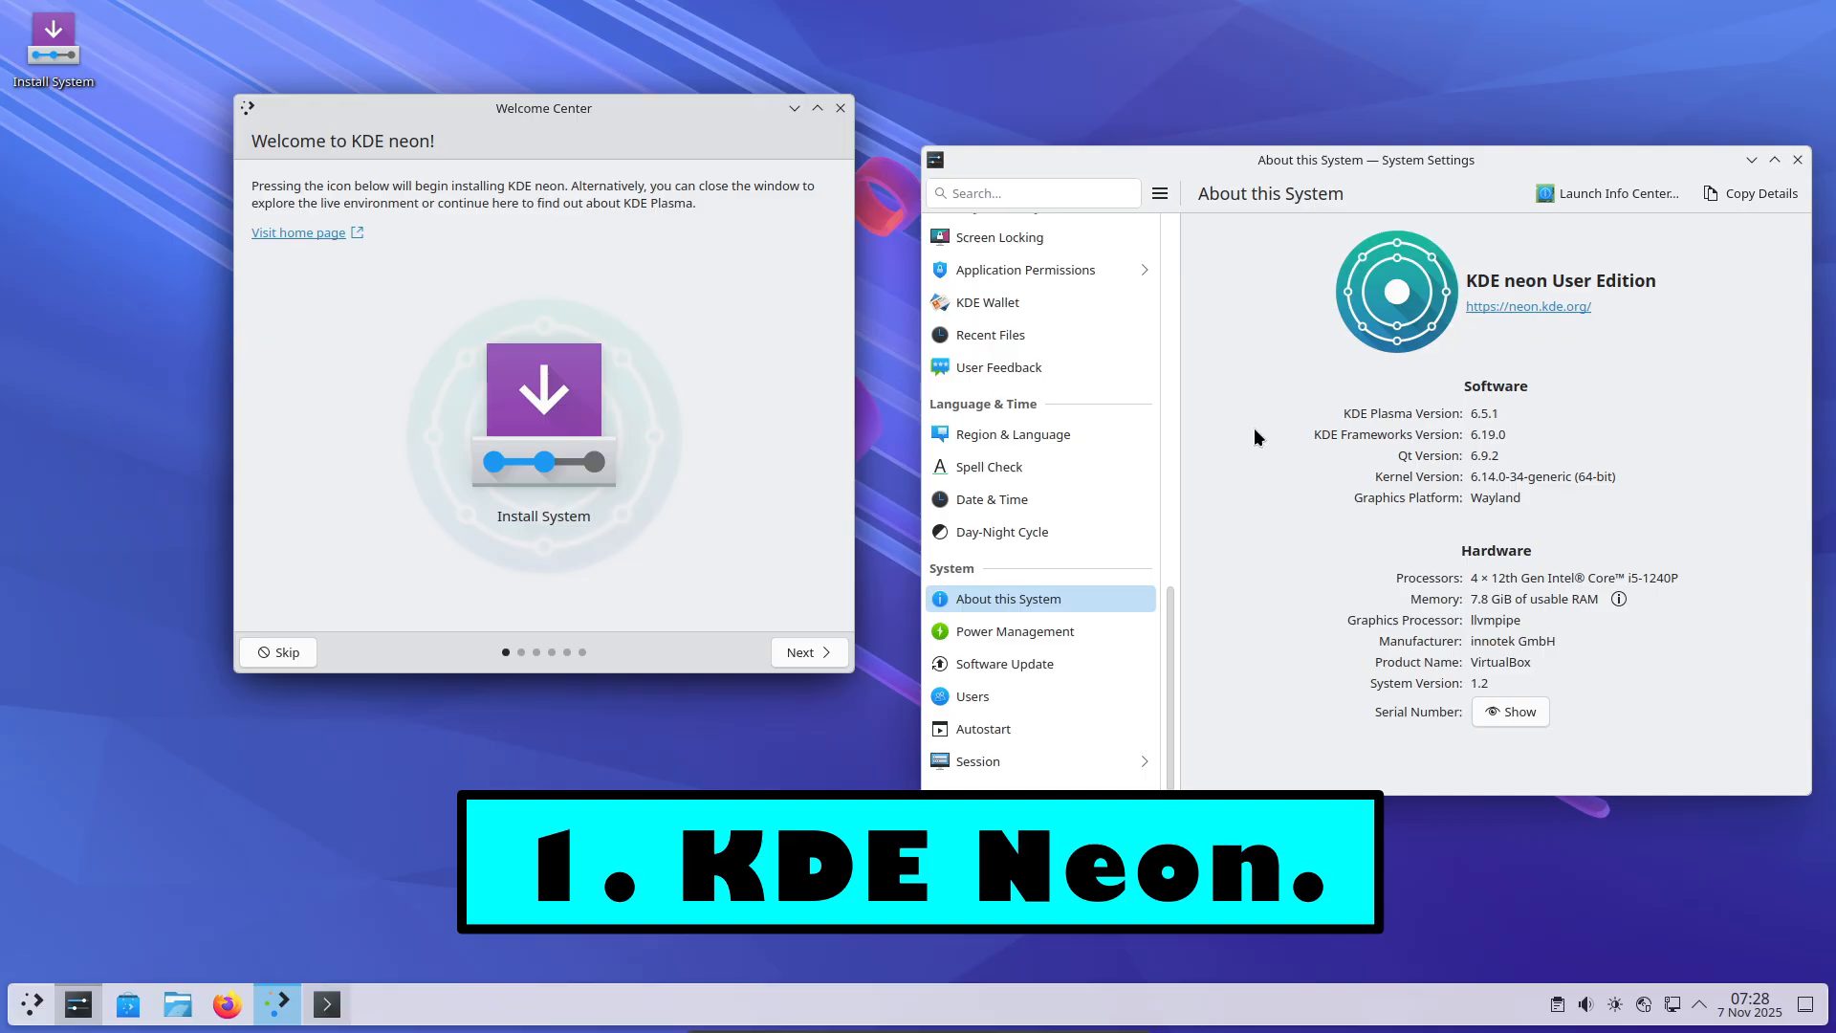
click(1774, 159)
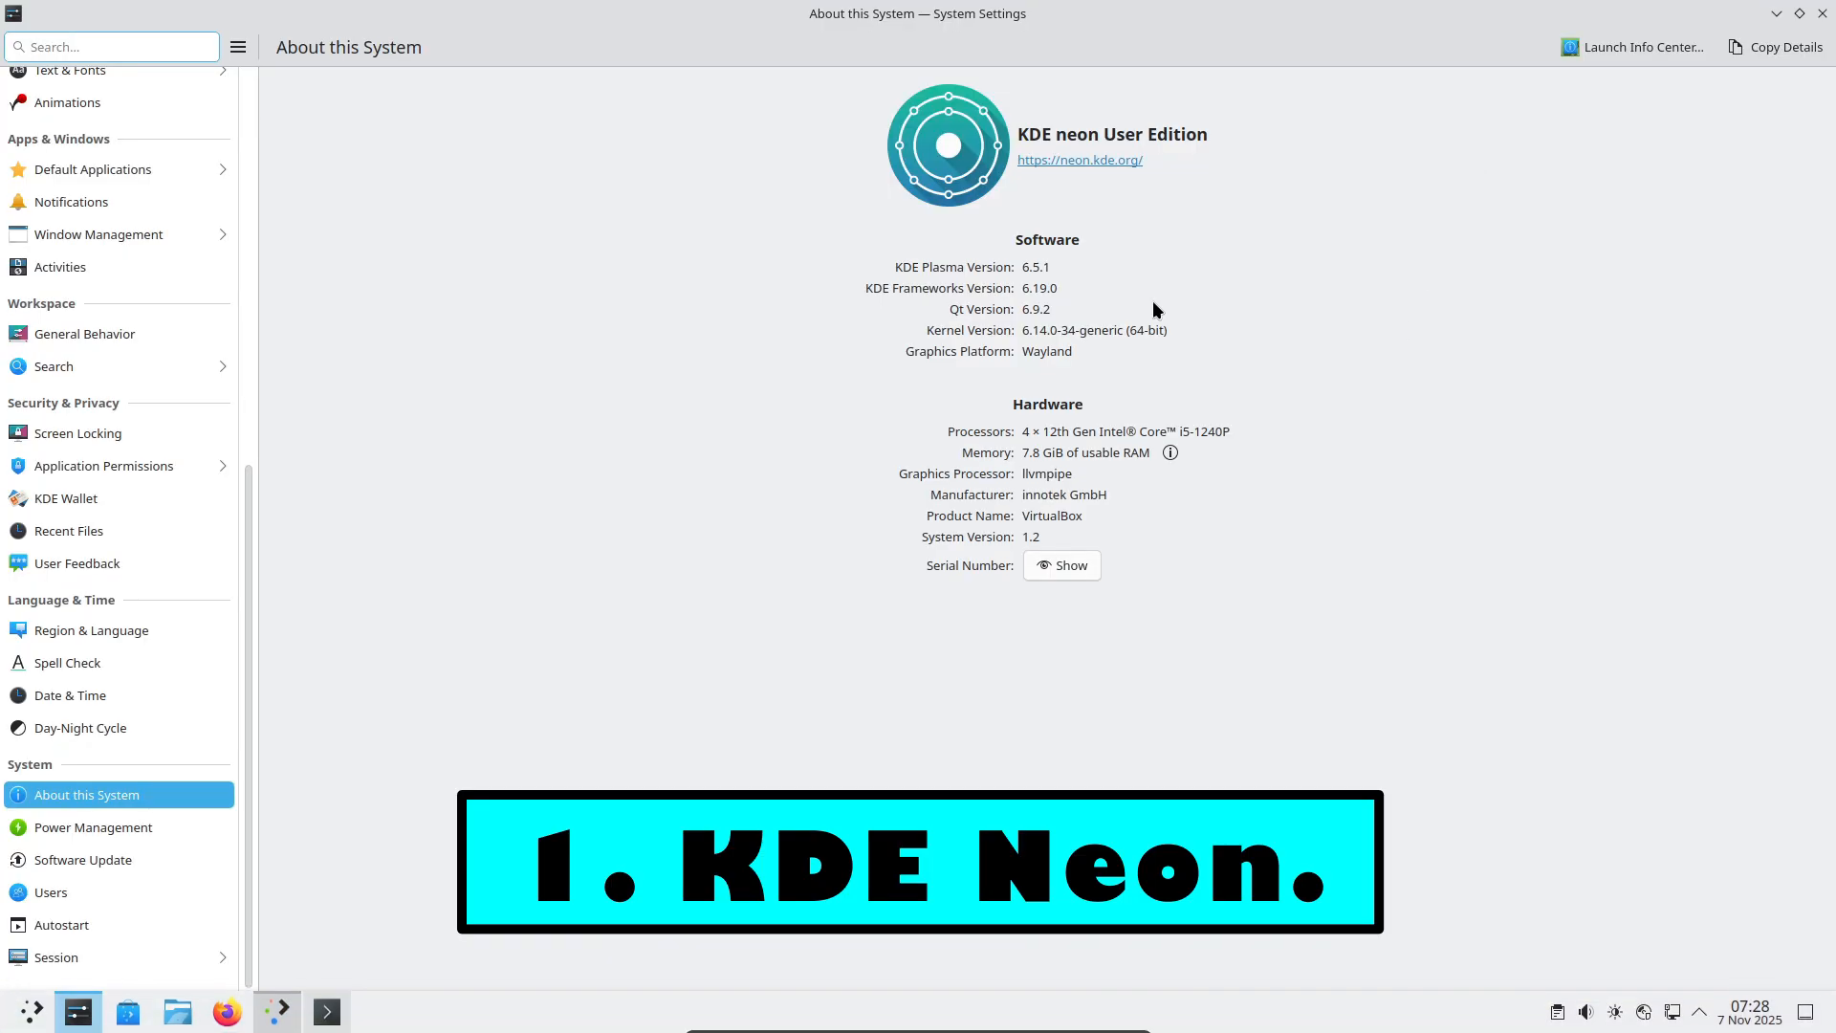
Step through the Welcome Center tour pages with Next.
double_click(1035, 267)
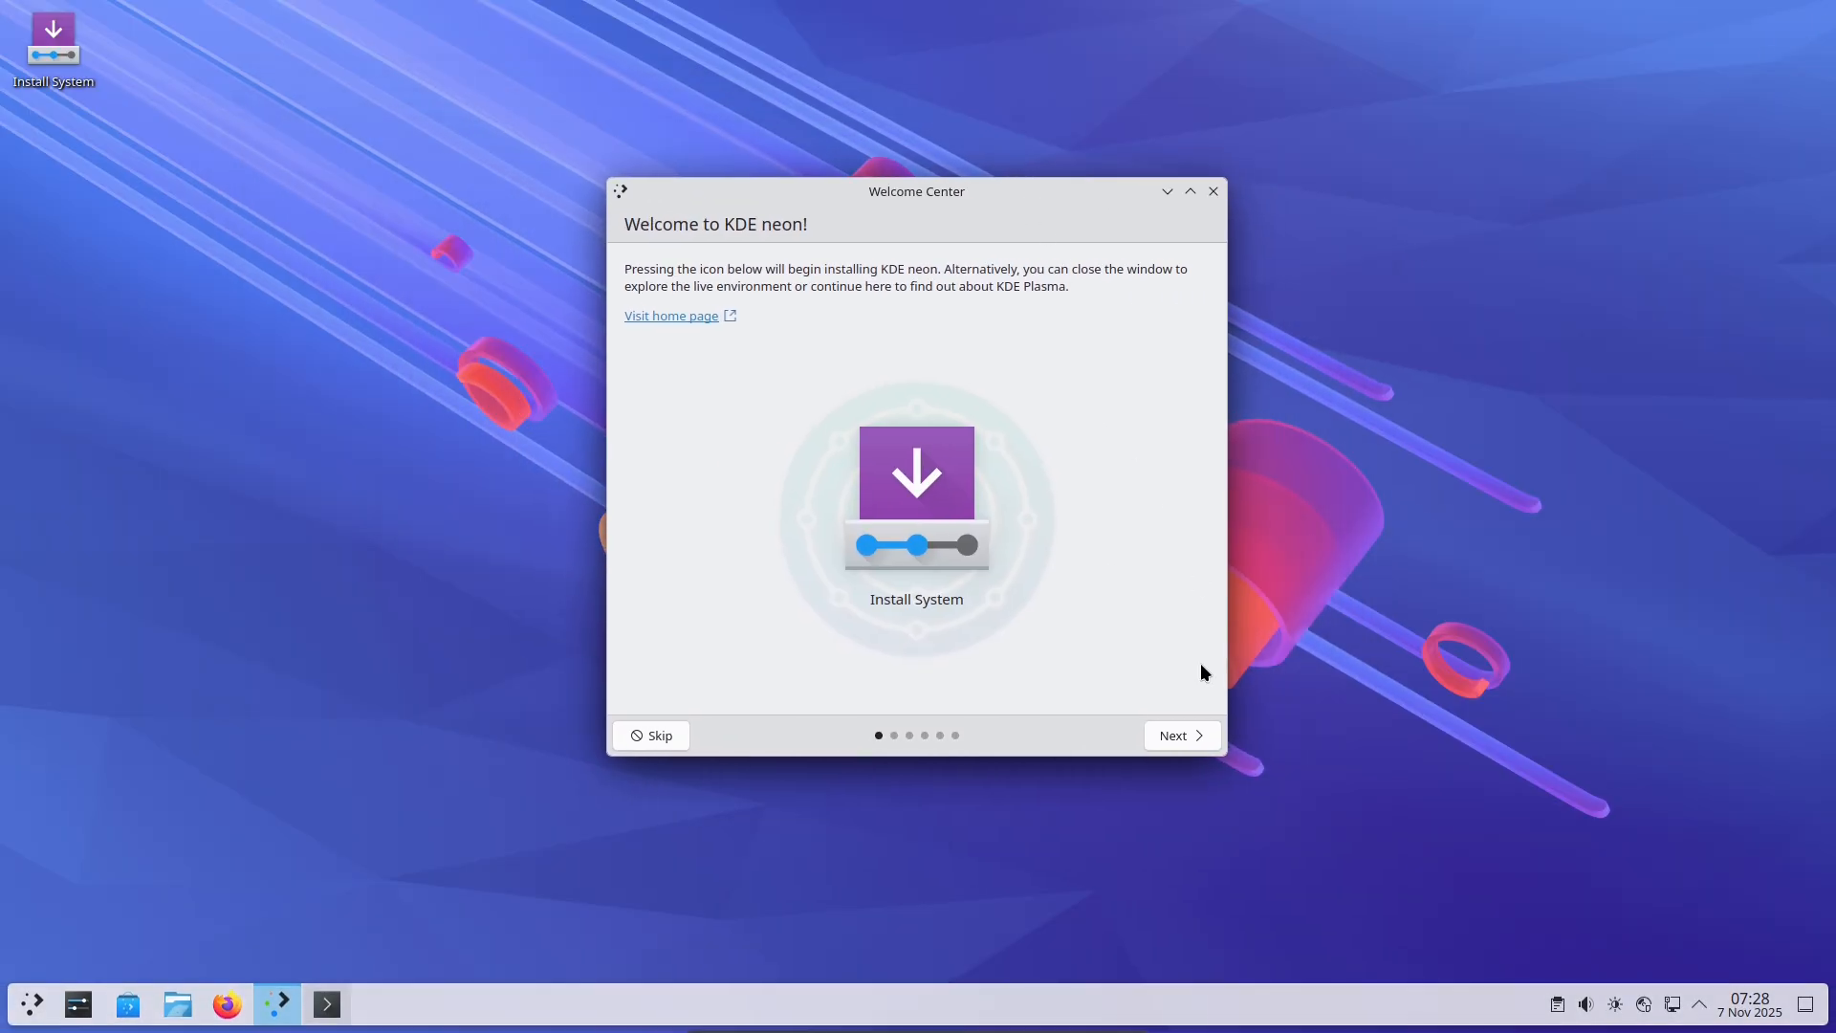
click(1175, 735)
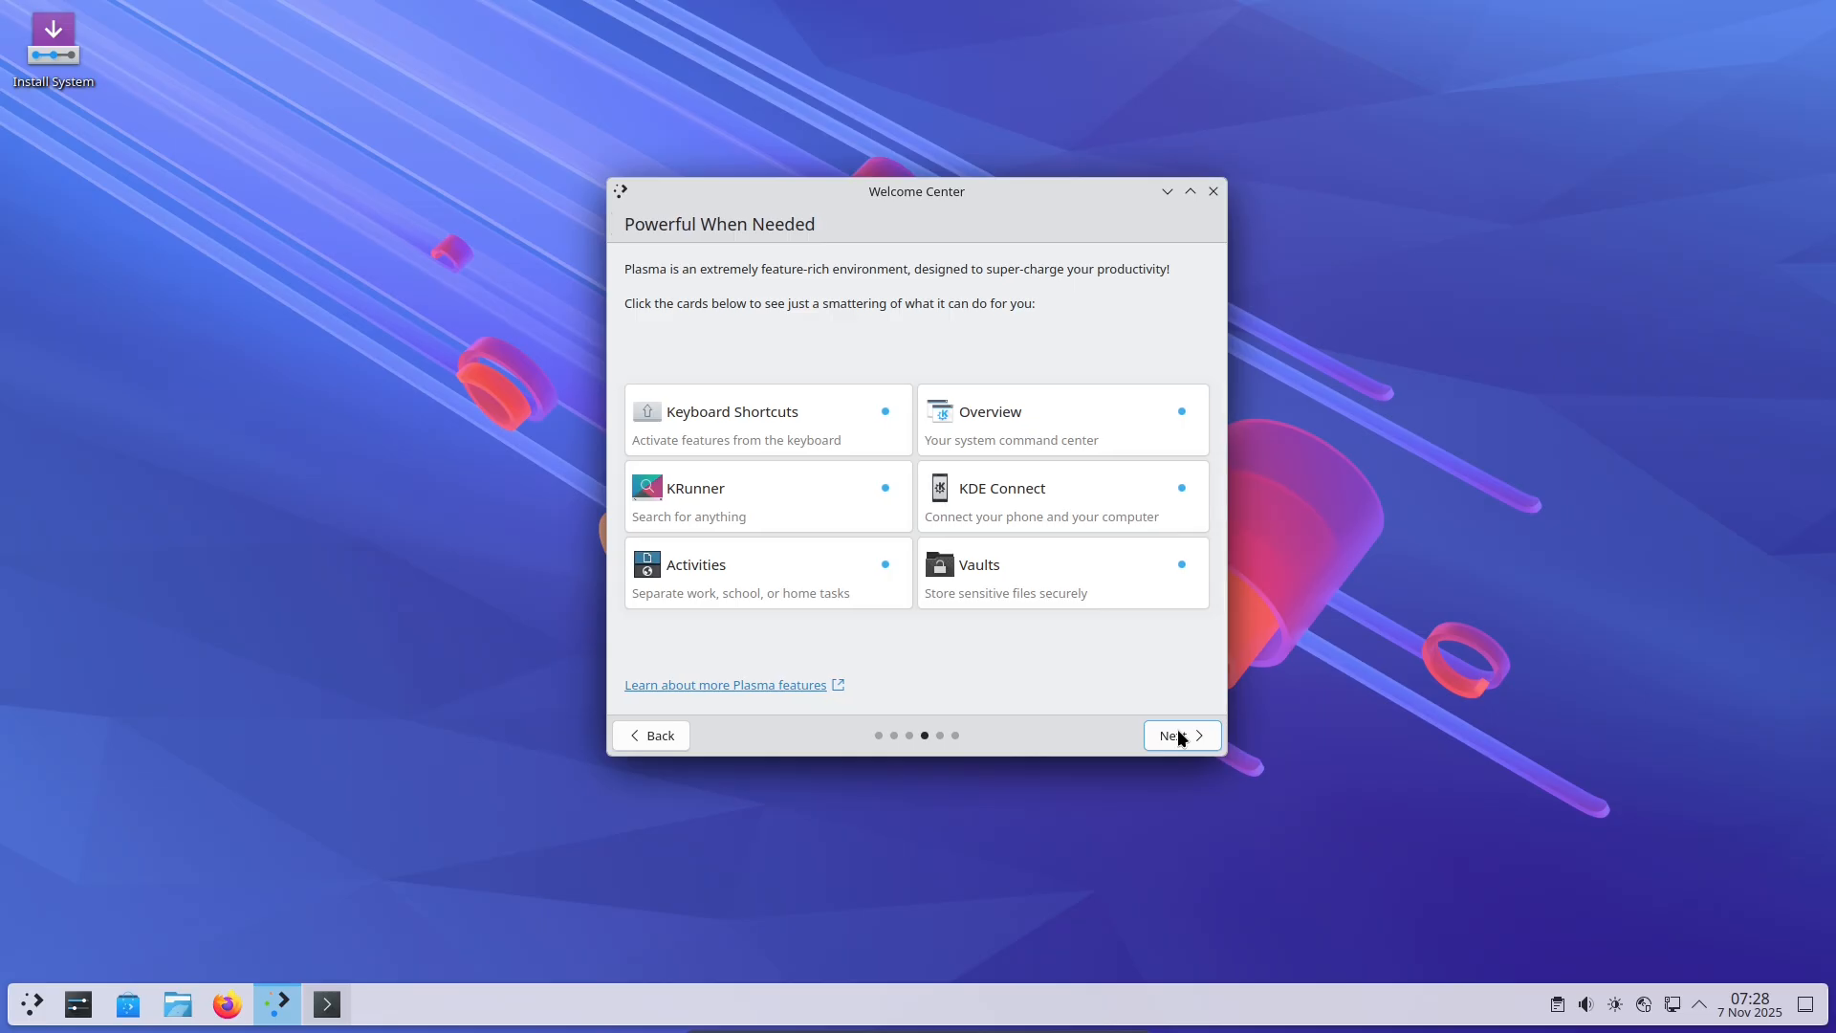
click(1175, 736)
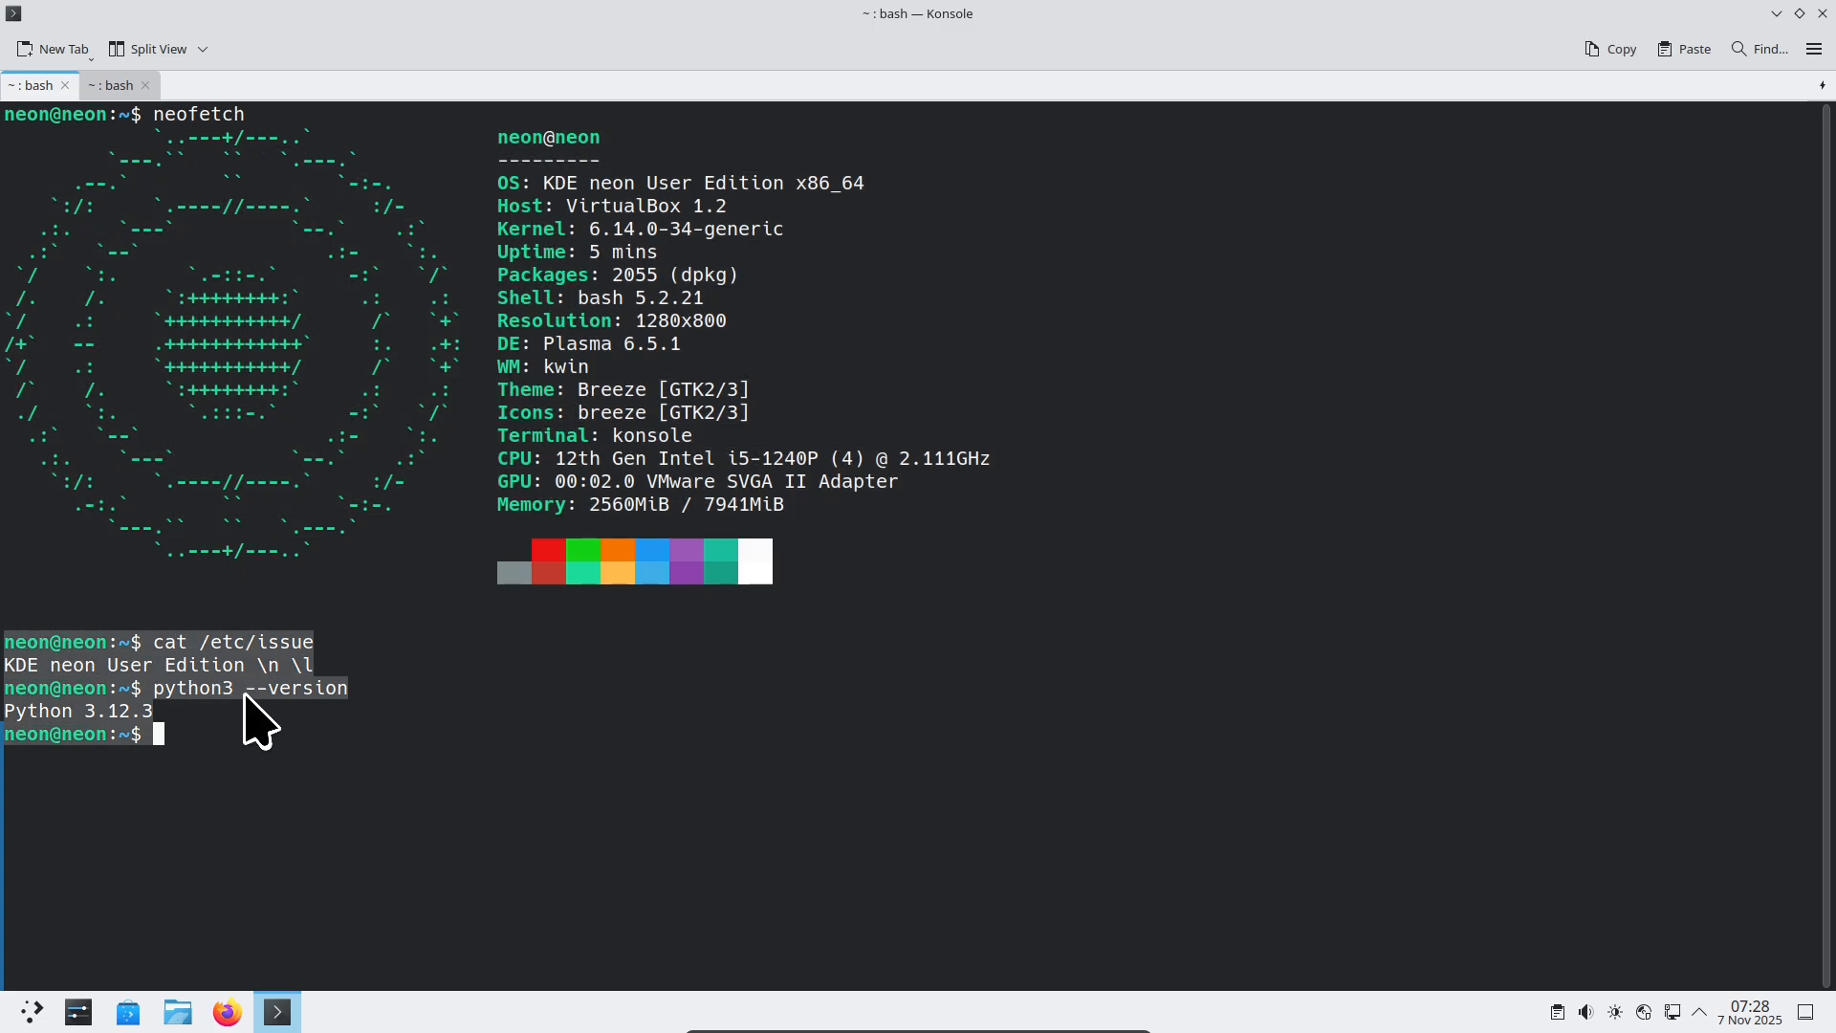
Run inxi -F and inxi -G in Konsole, scroll the reports, then close the terminal.
click(108, 85)
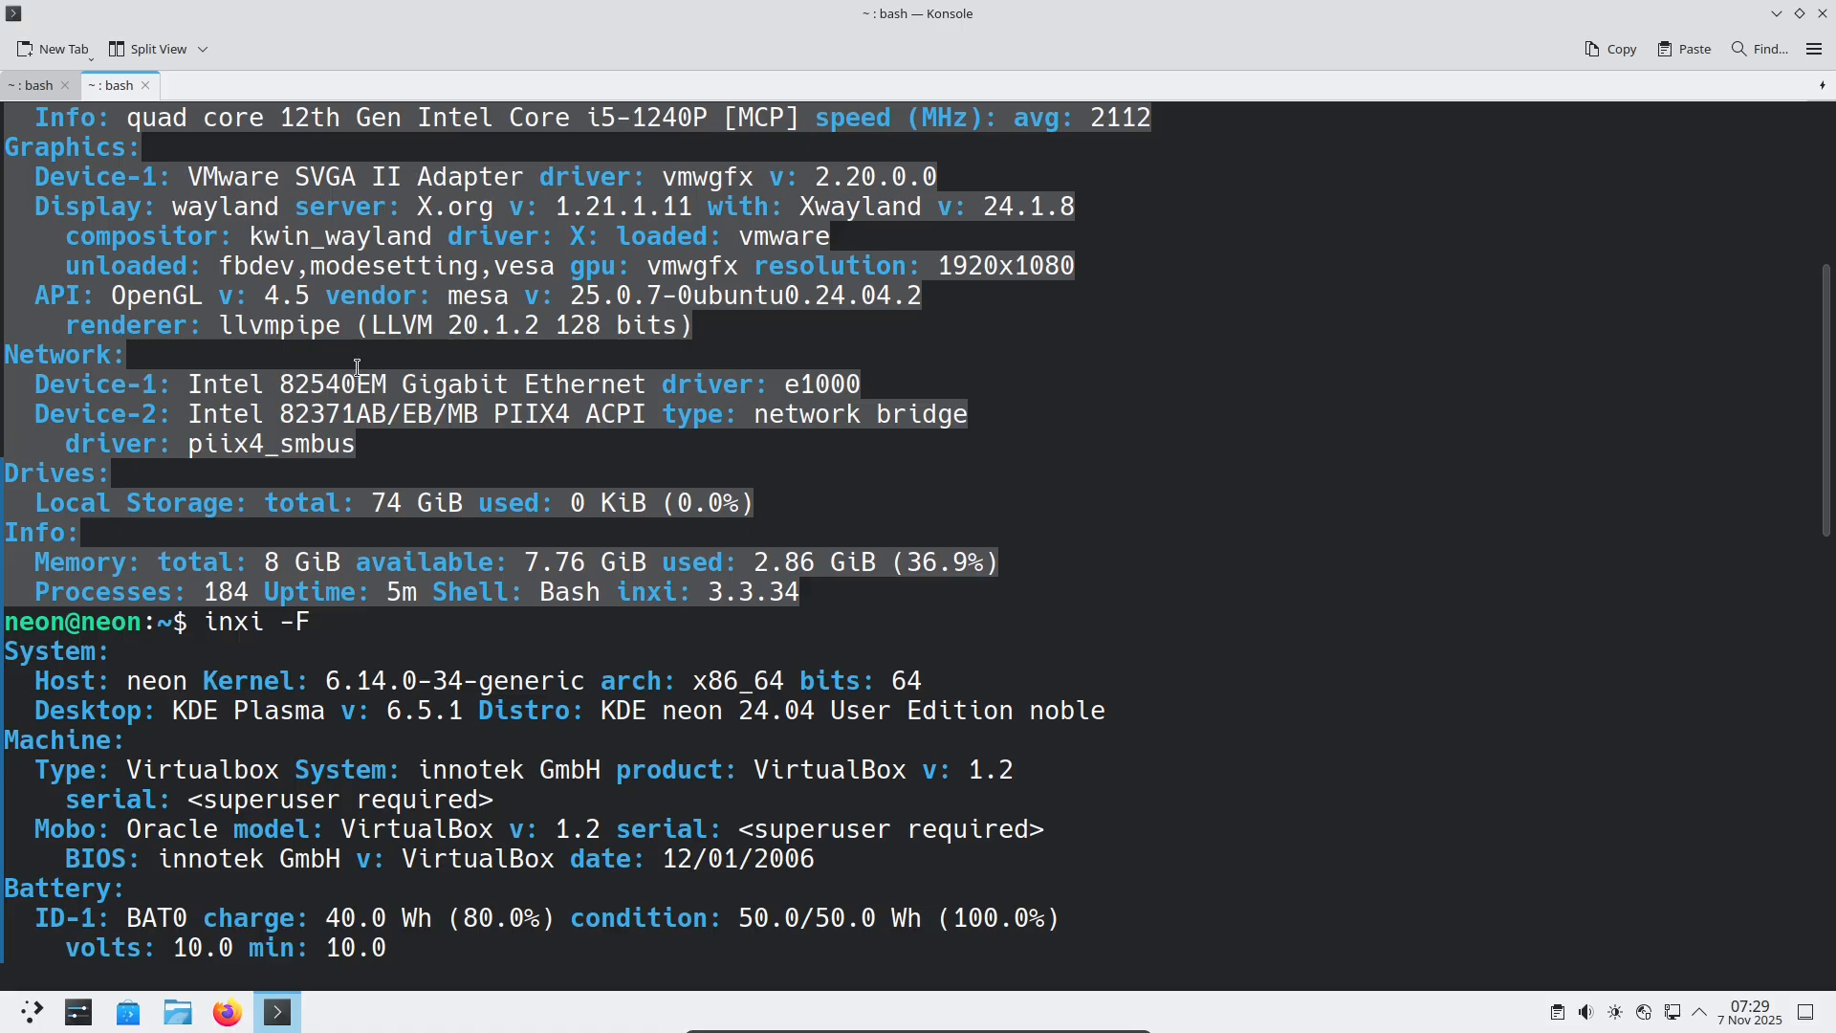
scroll(down, 3)
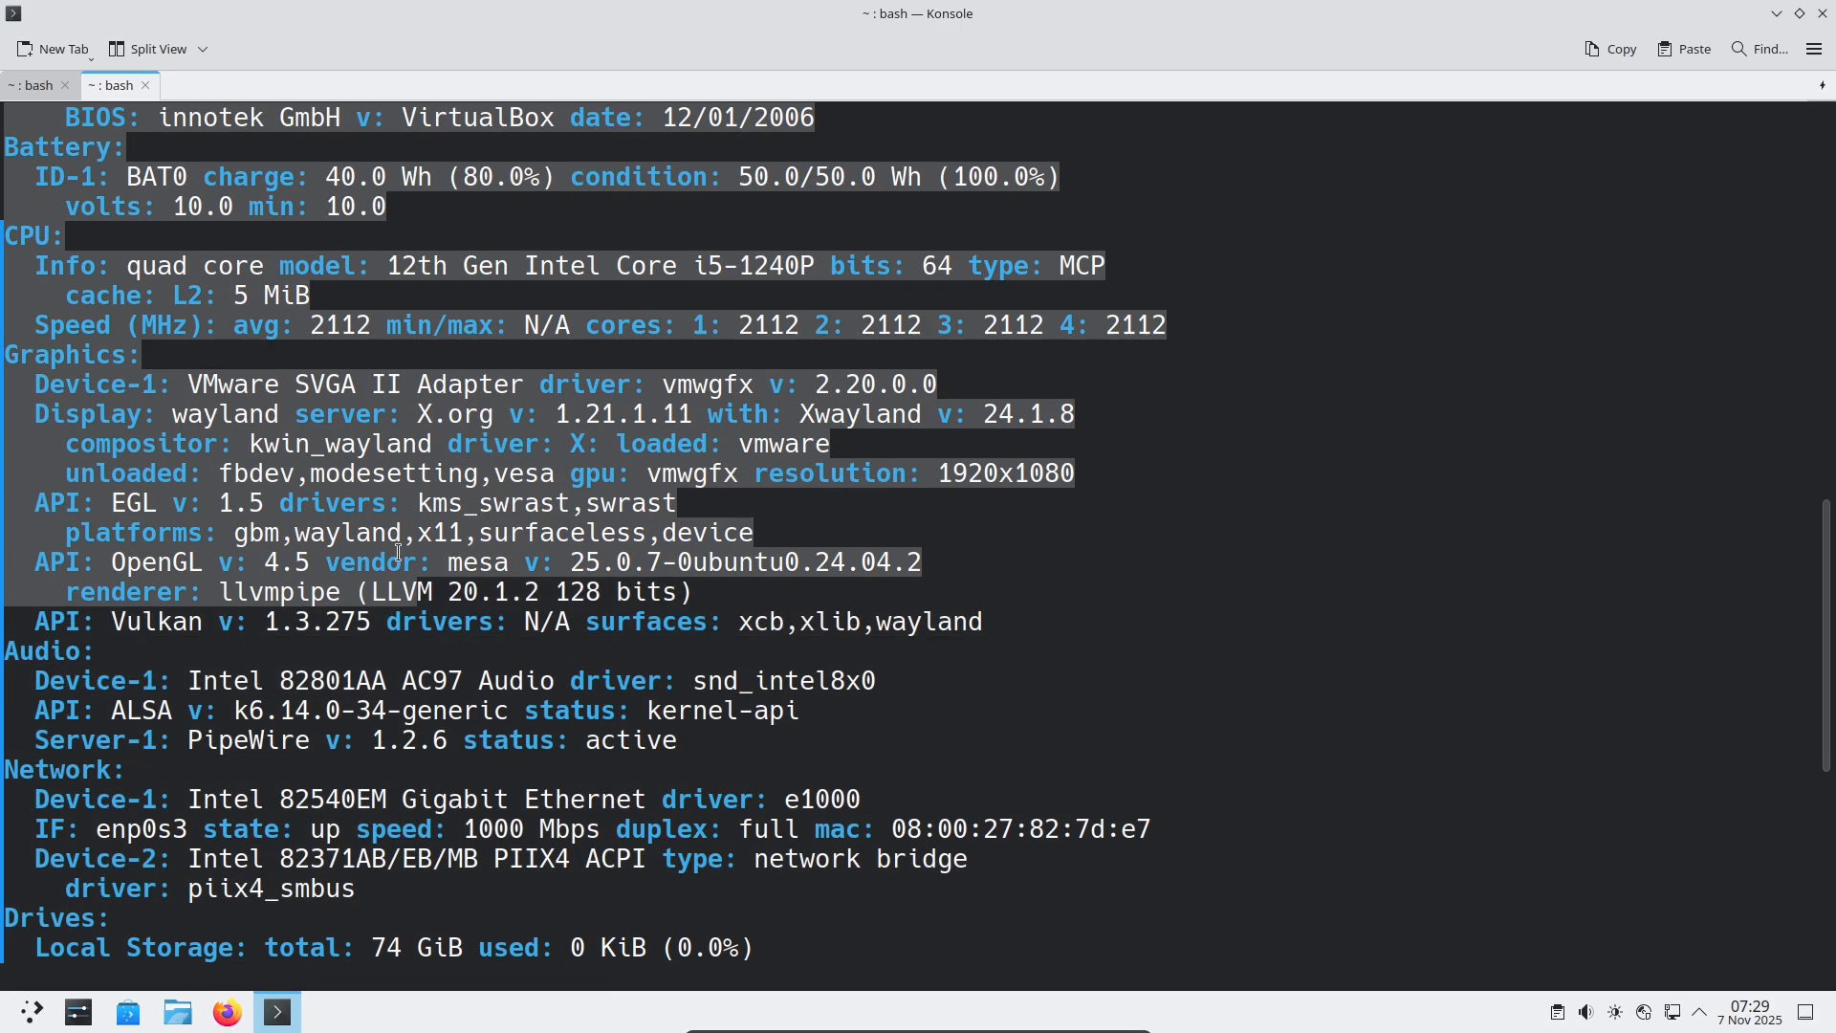
text(inxi -G)
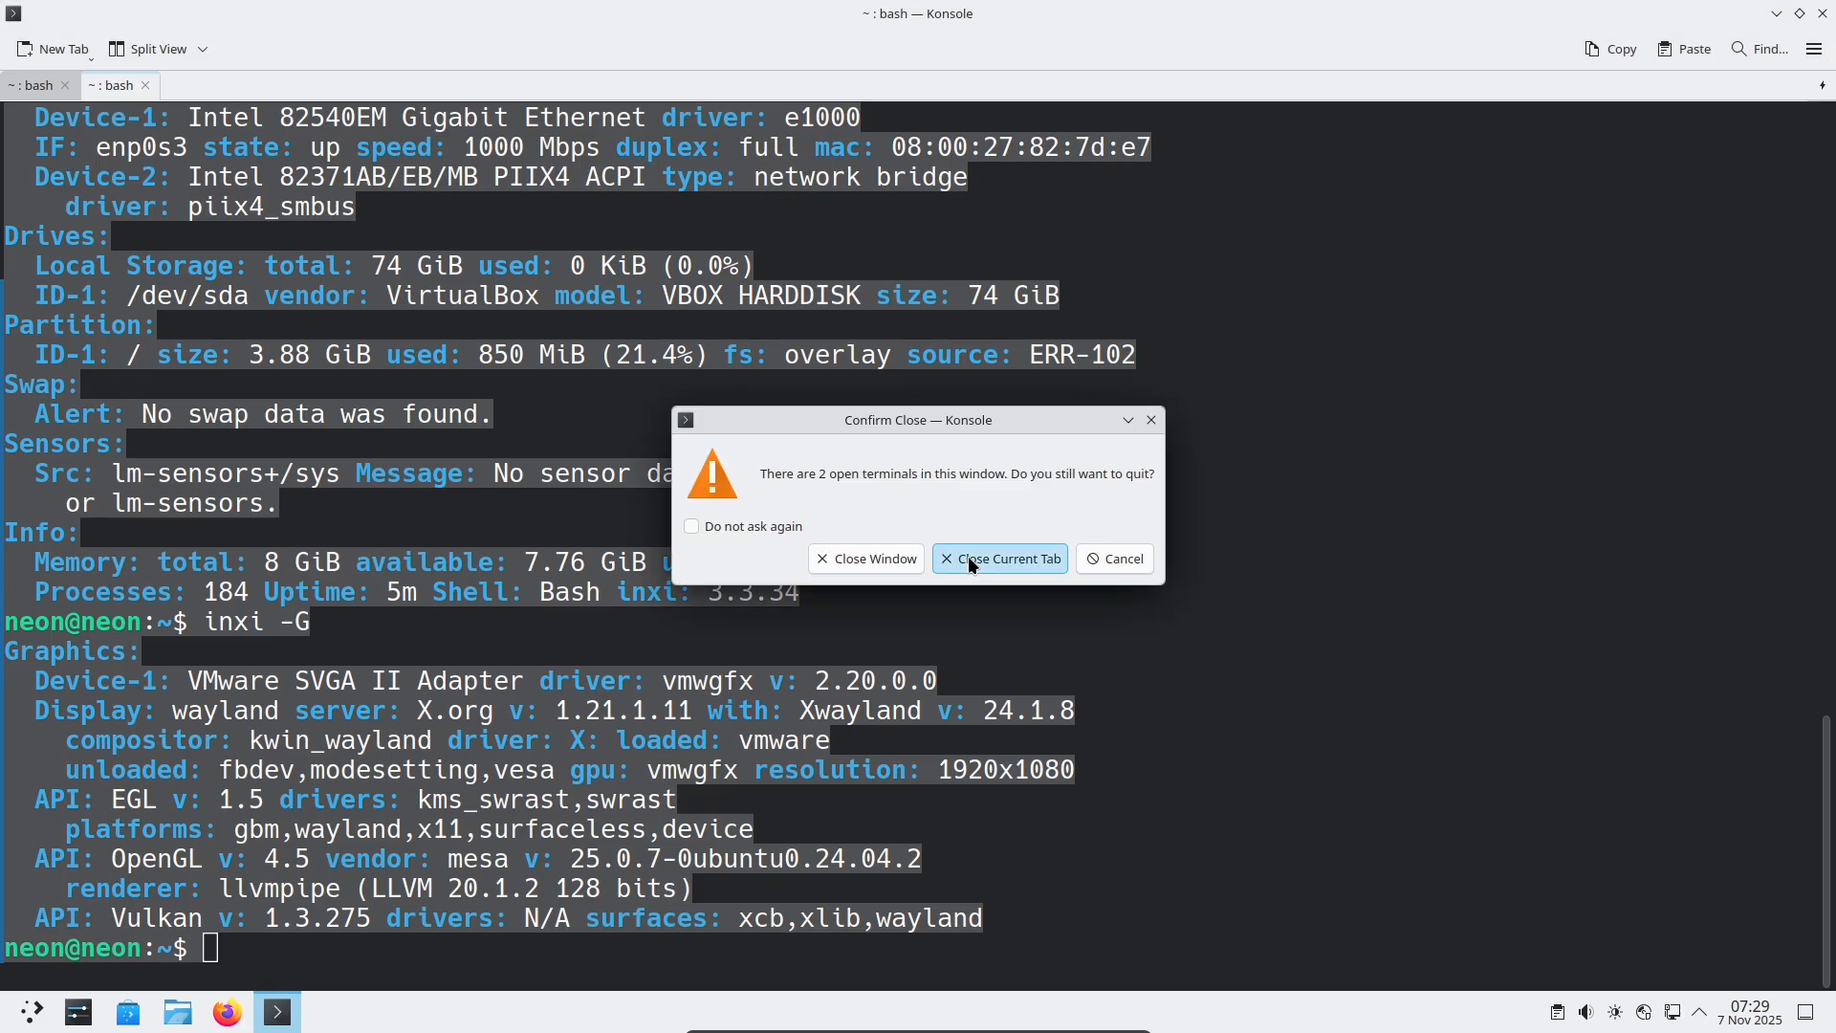
click(1009, 558)
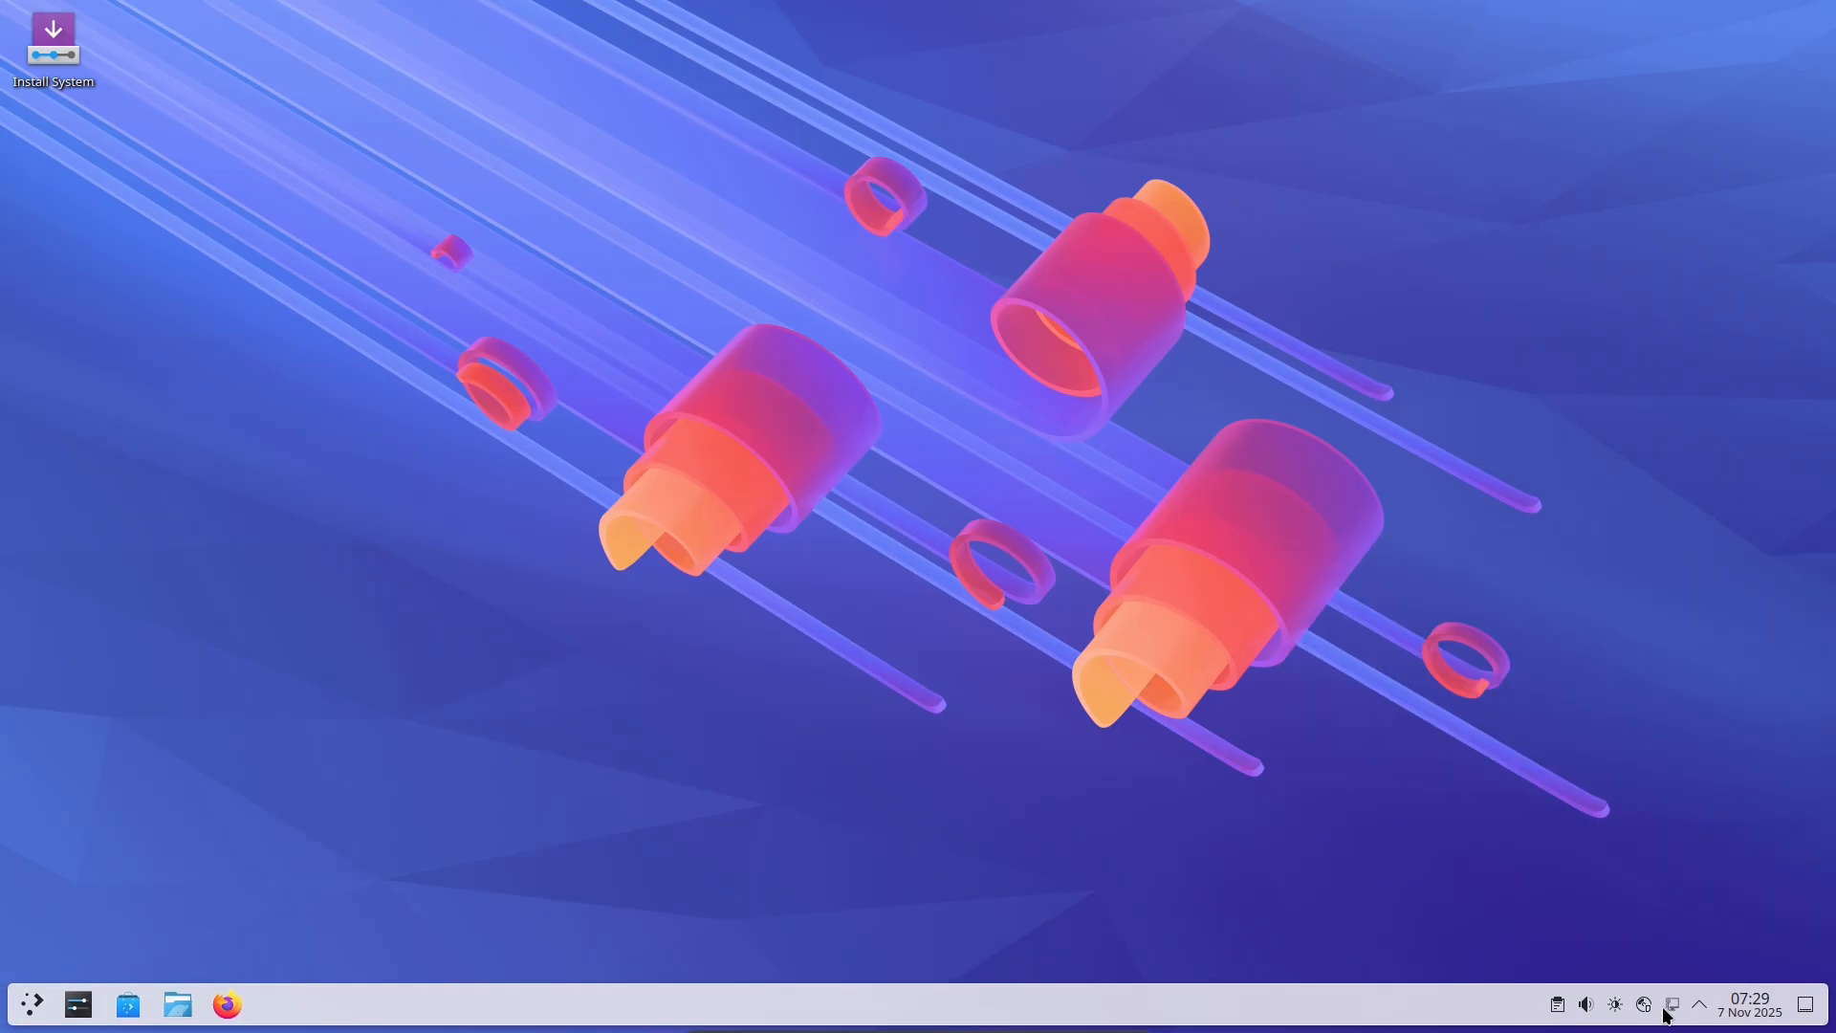
Open the Night Light settings from the tray's Brightness and Color applet.
click(1671, 1004)
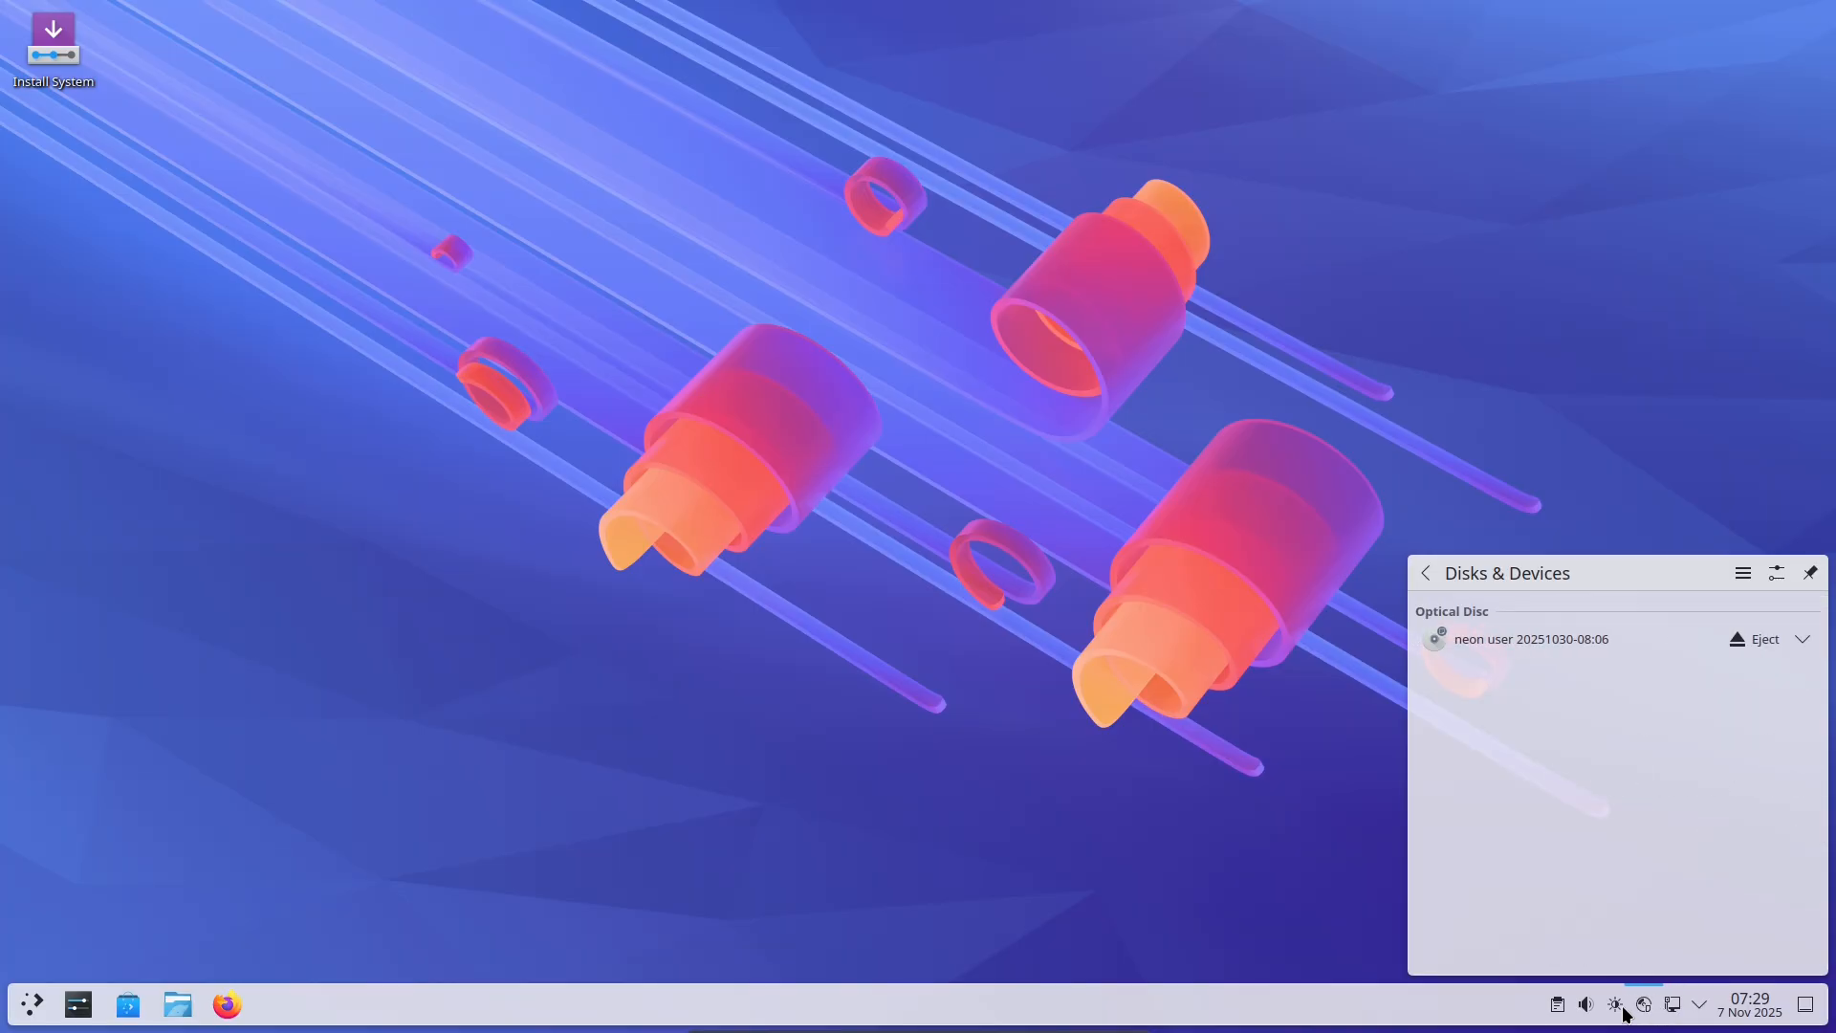
click(1615, 1004)
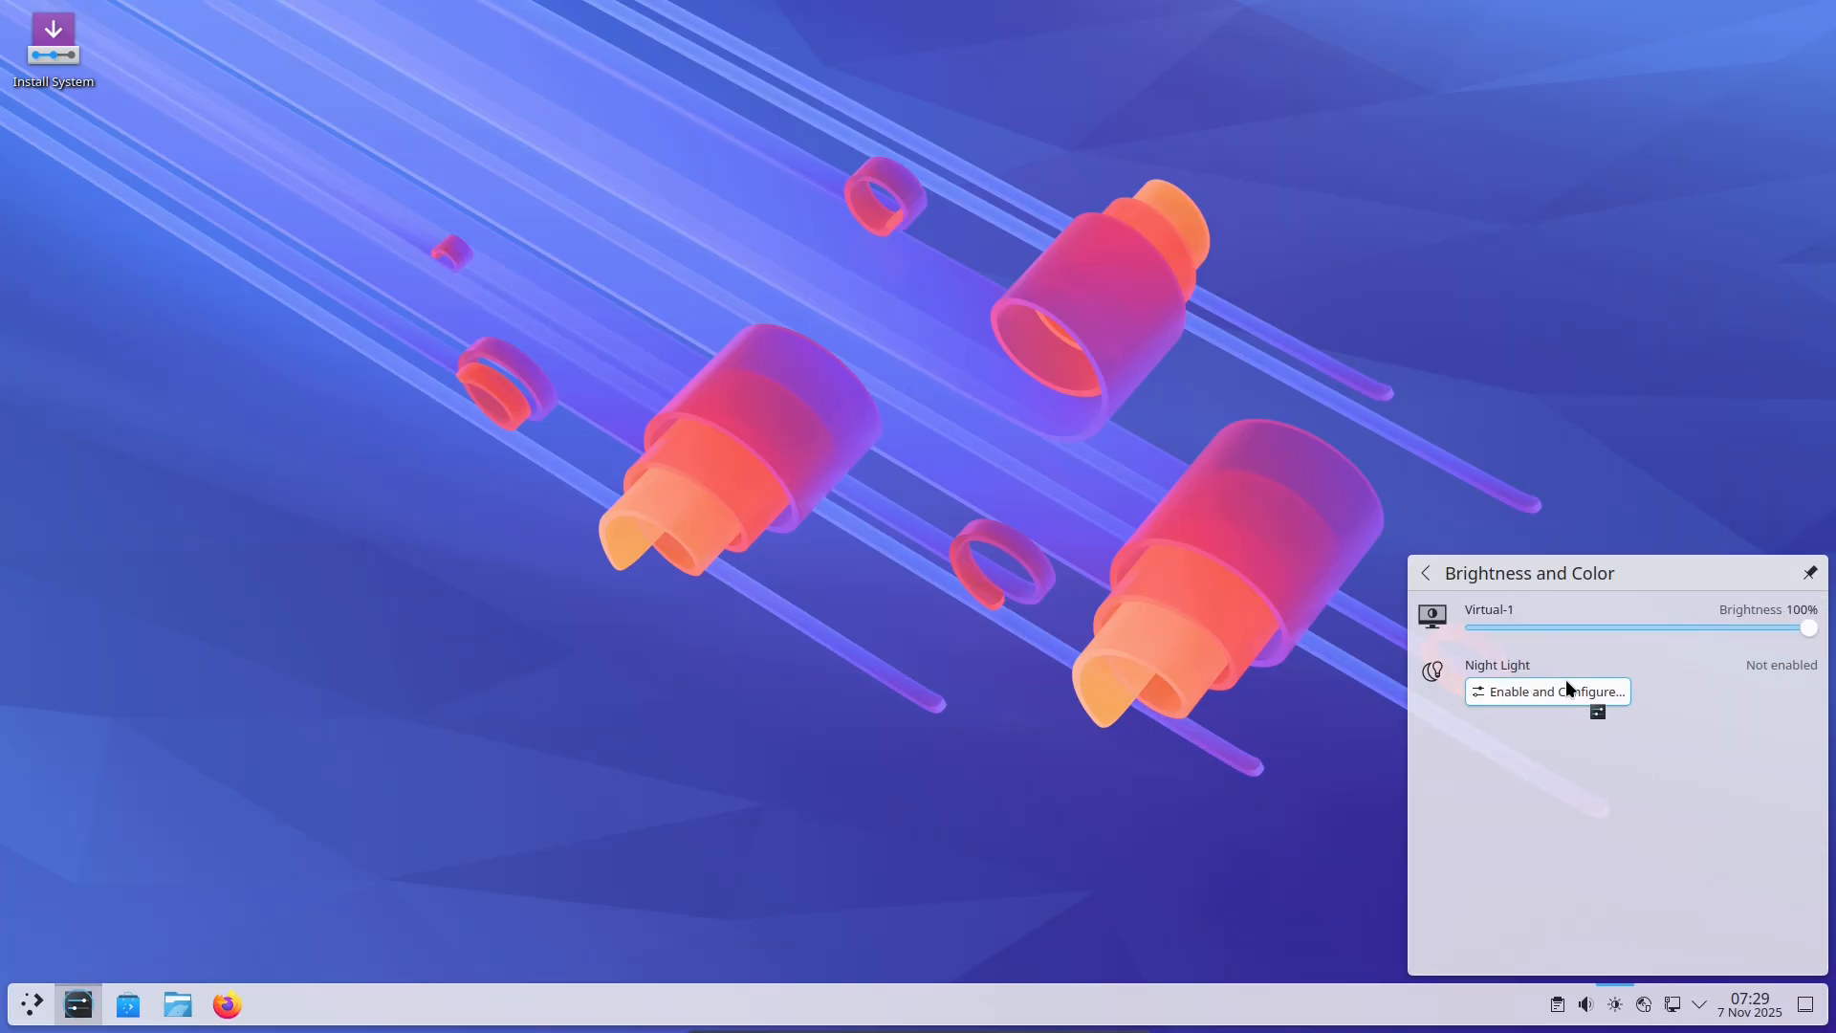
click(1547, 691)
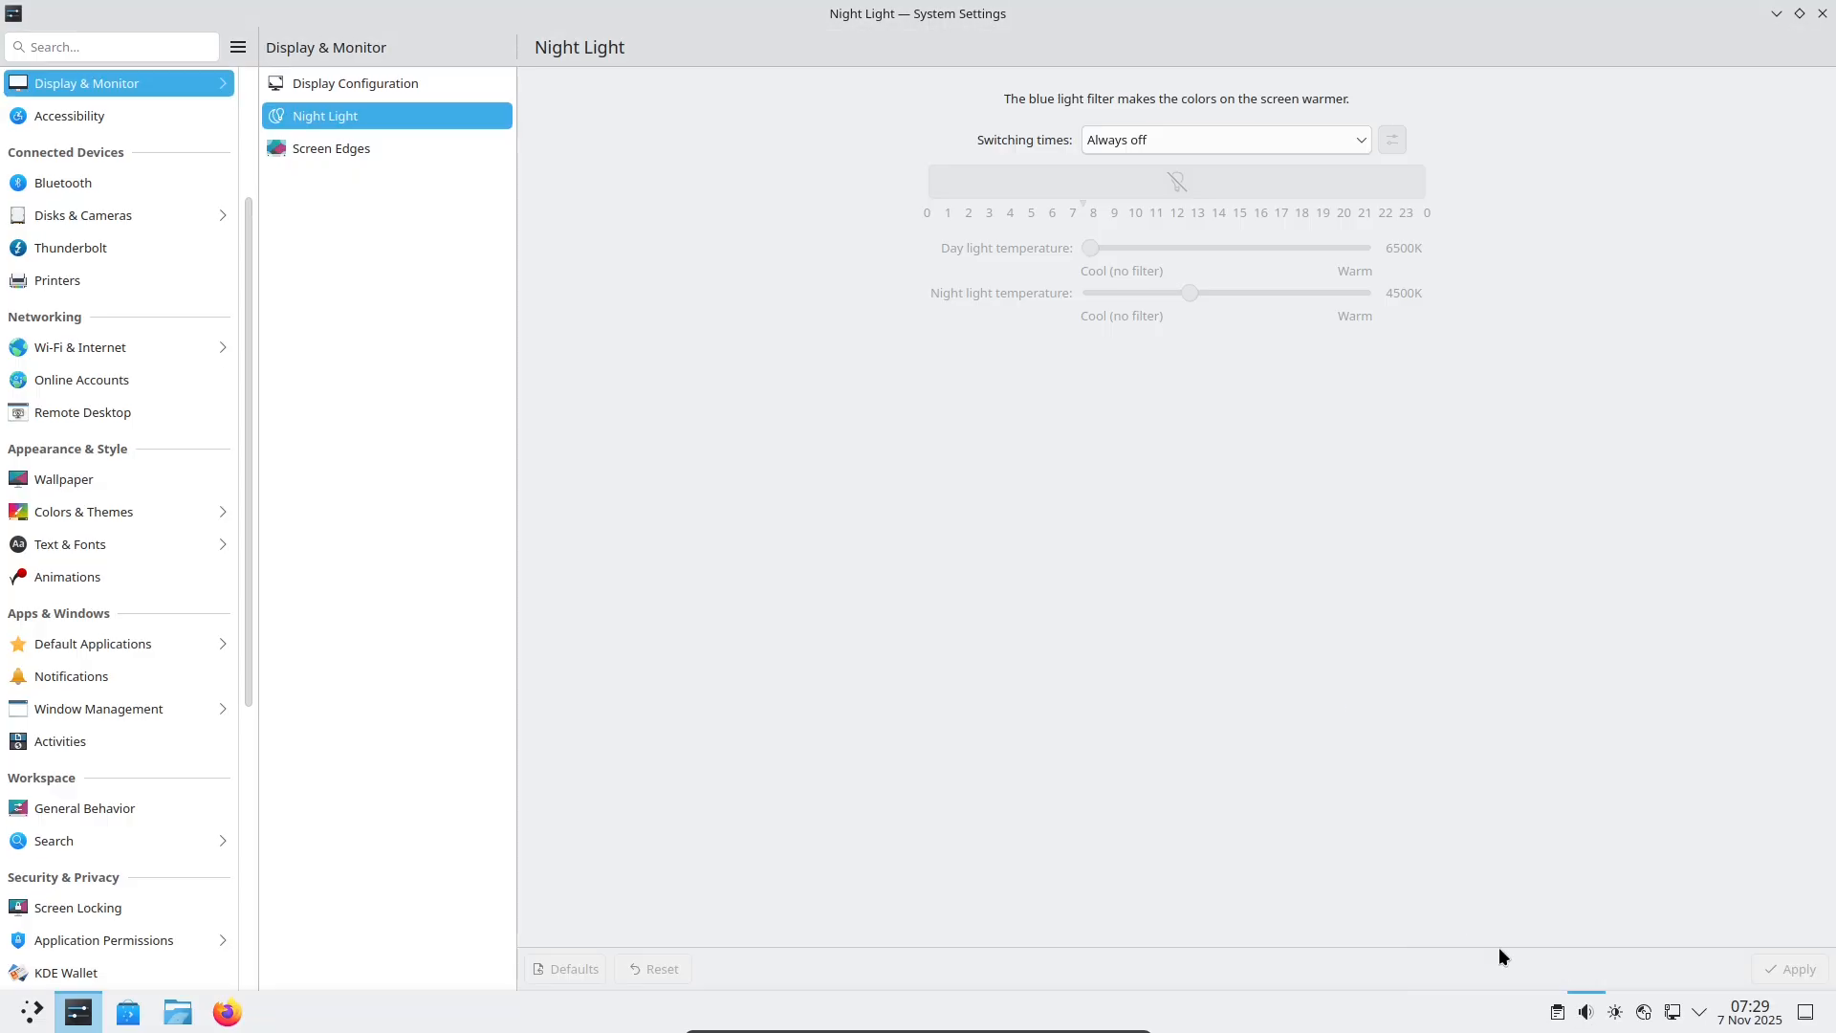
mouse_move(255, 666)
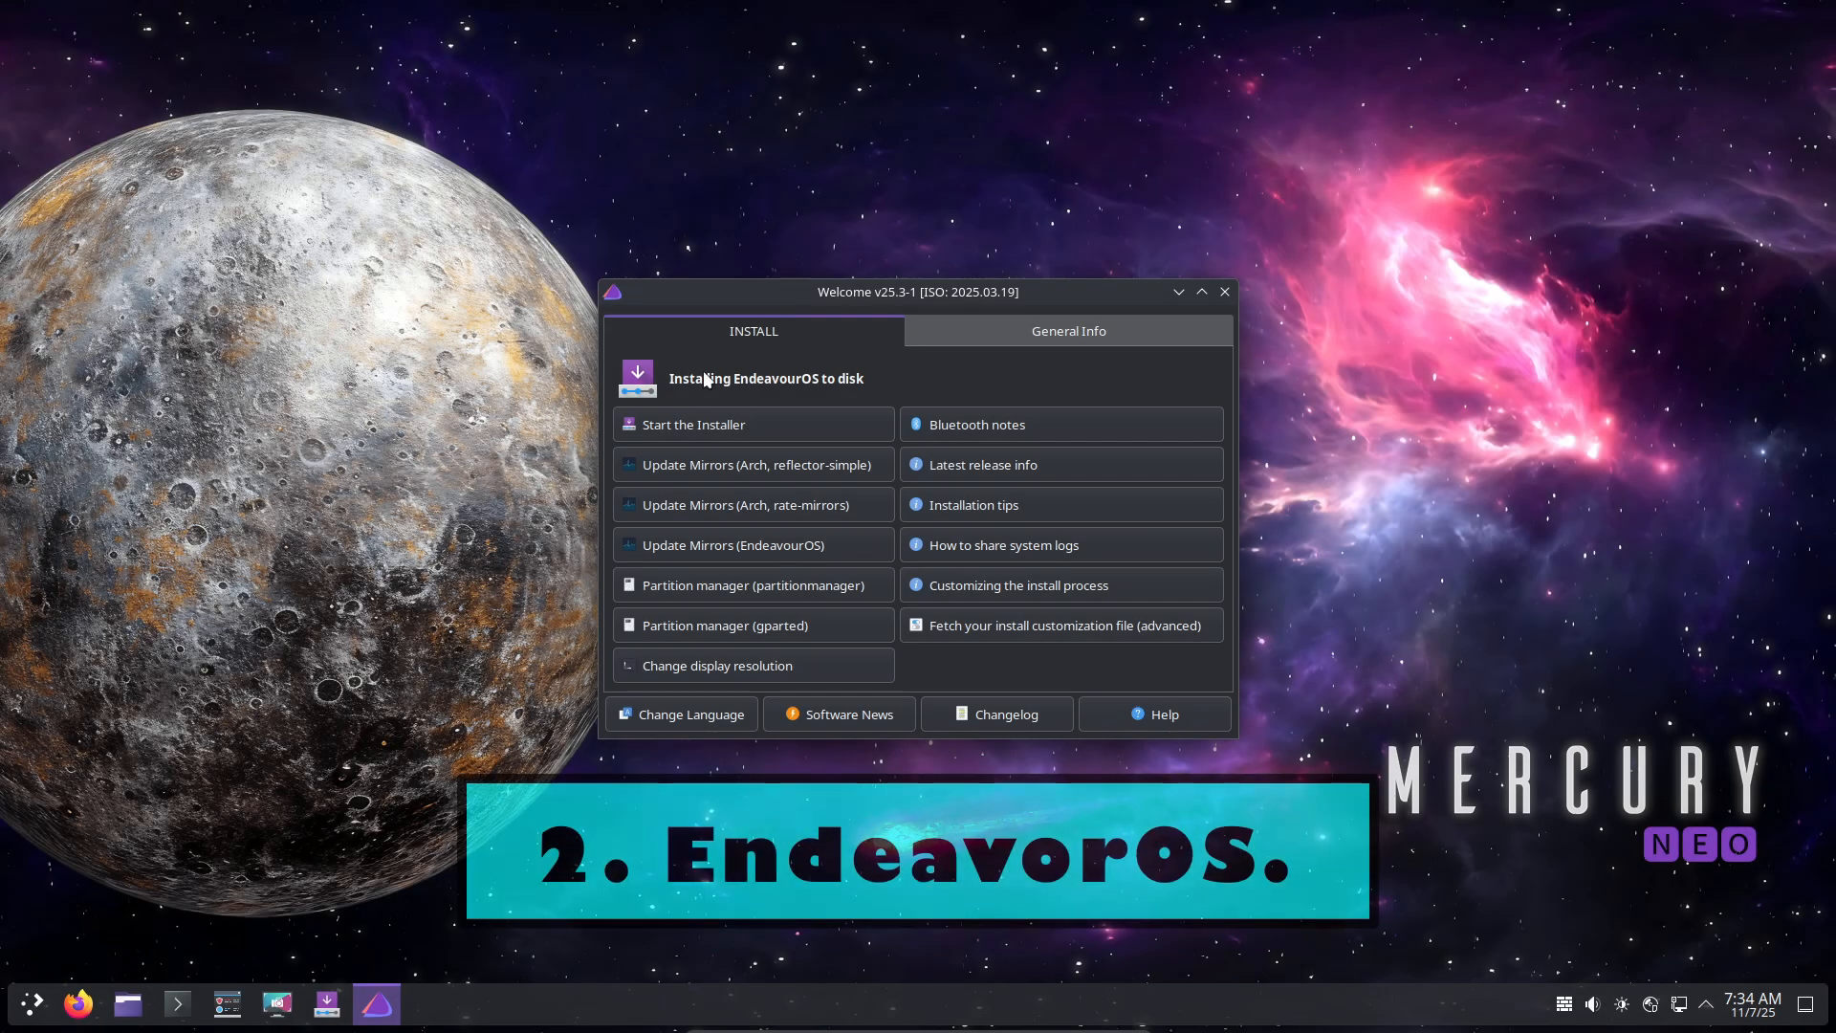
mouse_move(1316, 467)
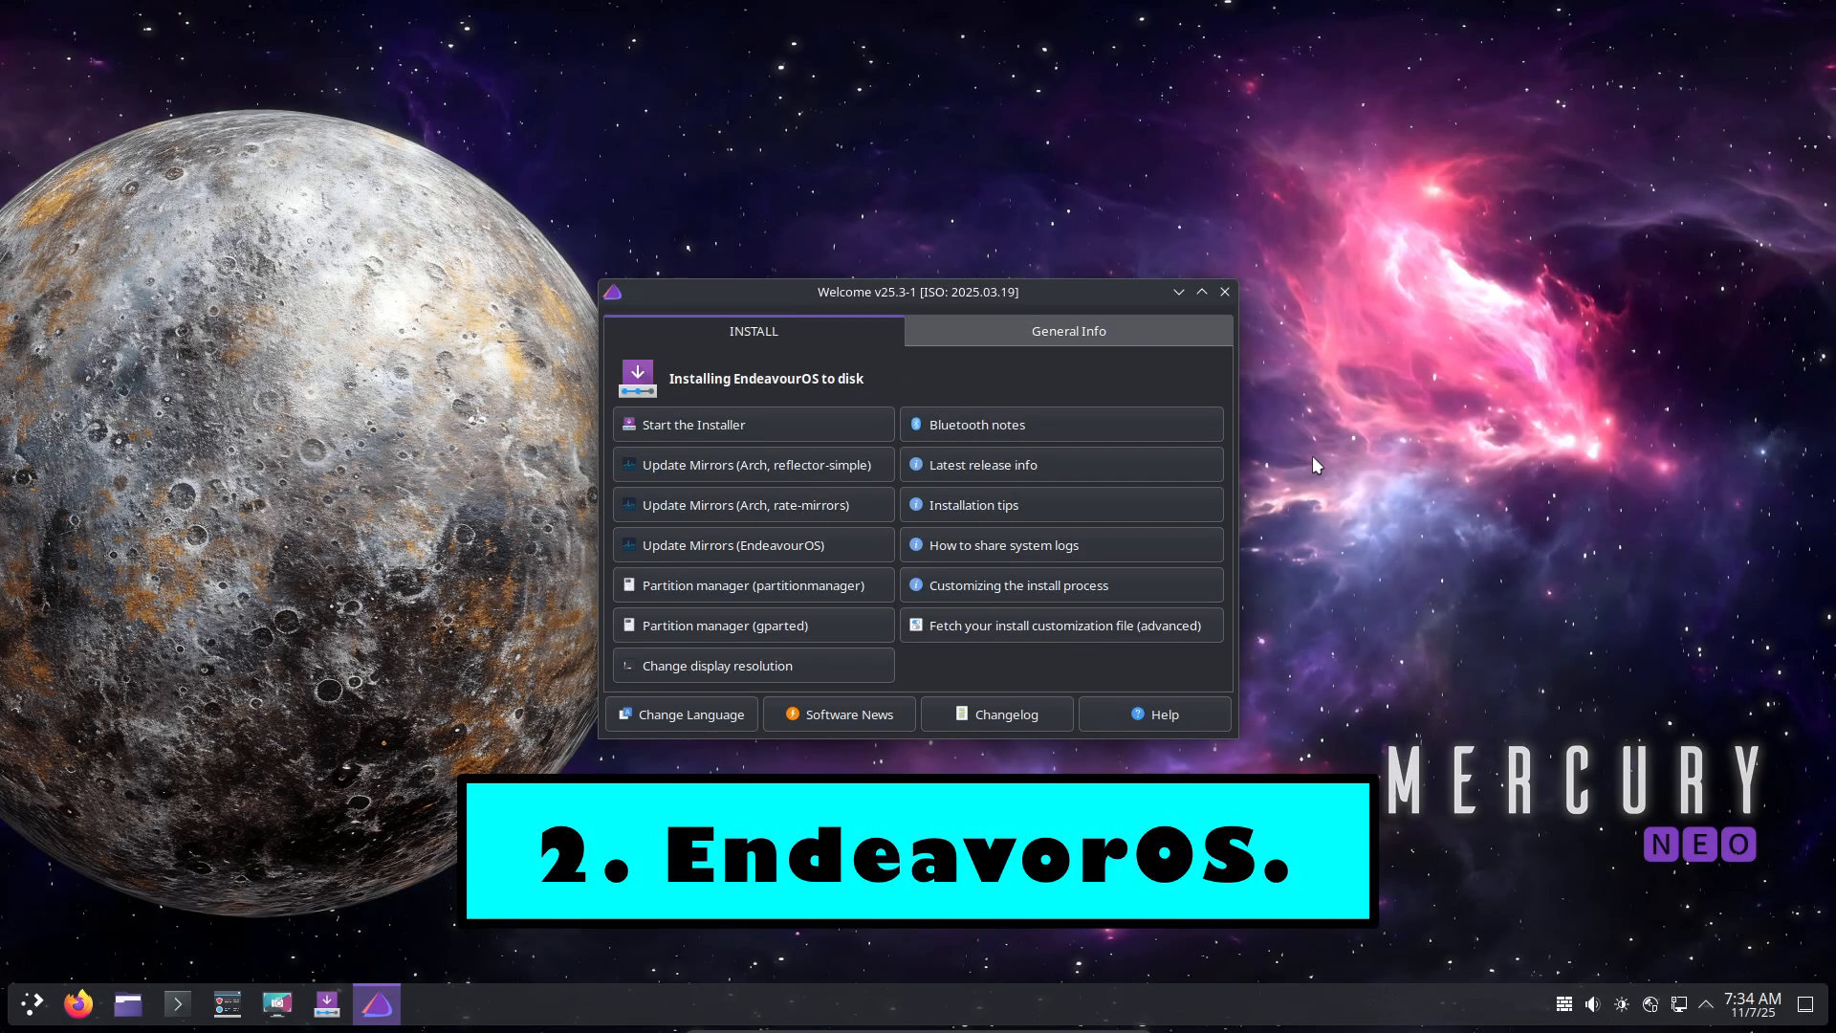
Close the Welcome window, browse the launcher's System and Utilities categories, and start Info Center.
click(1753, 1006)
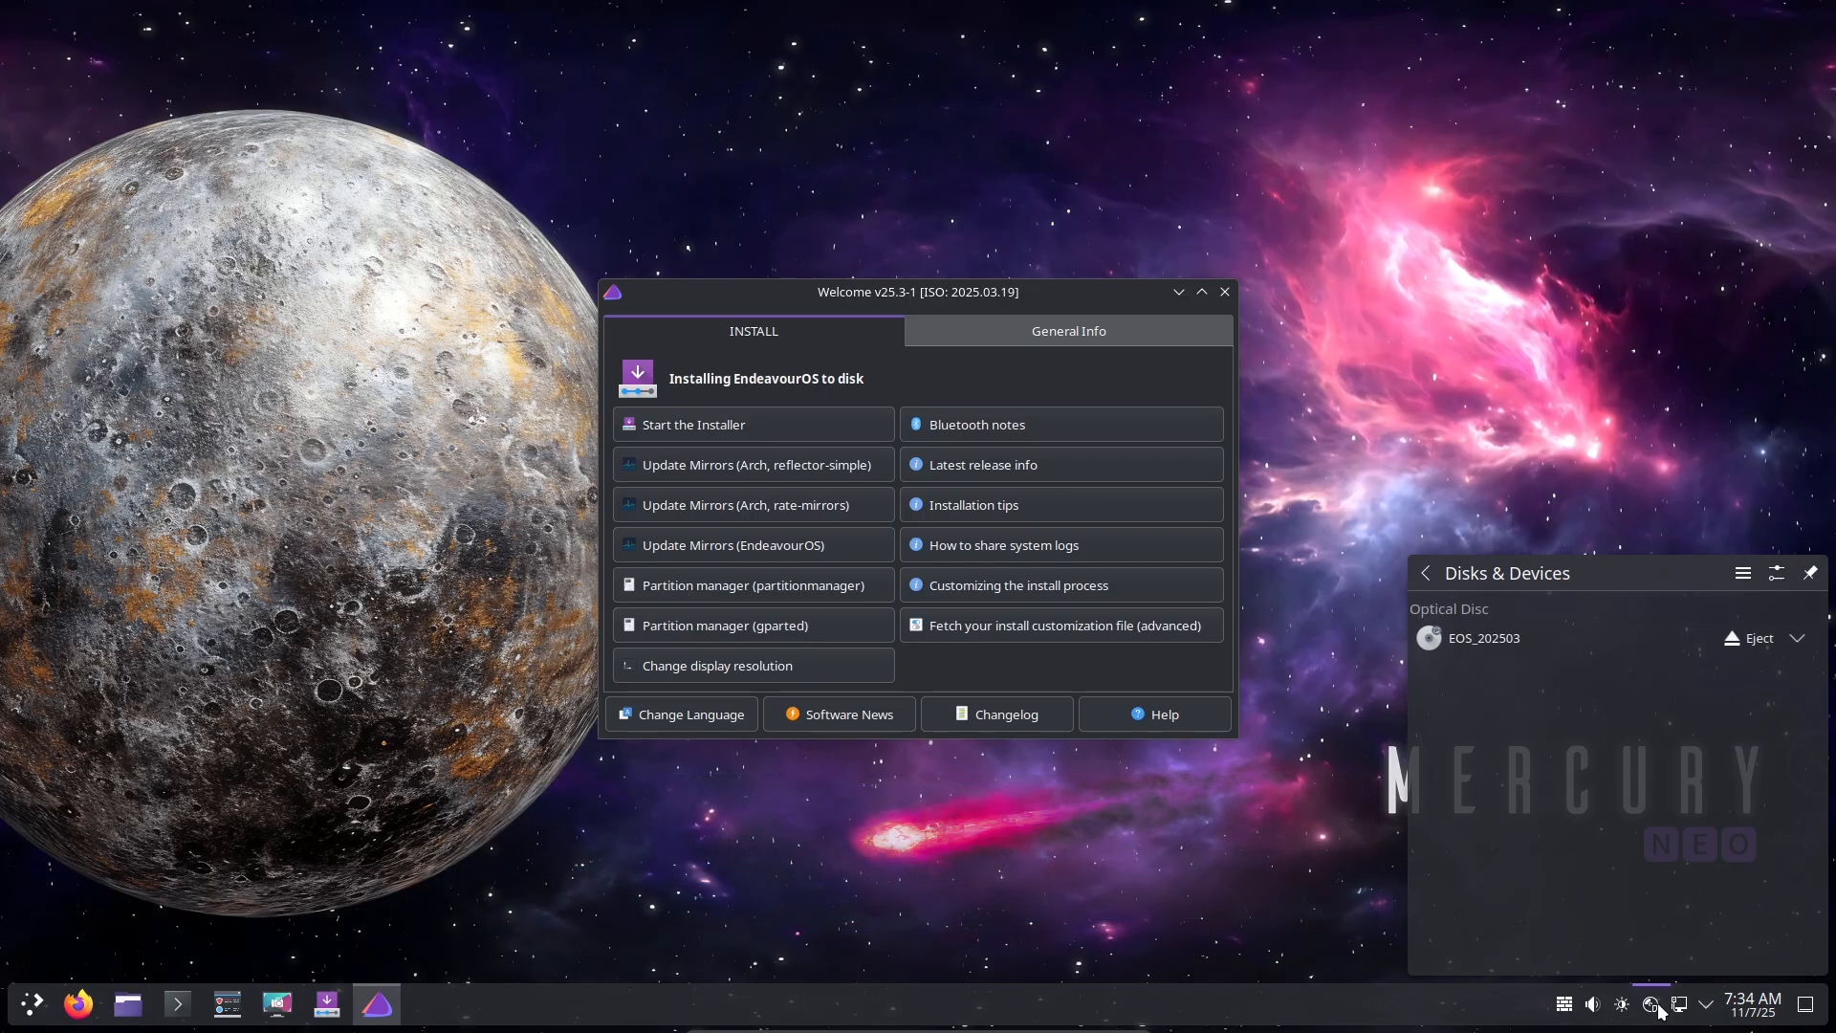
click(1592, 1003)
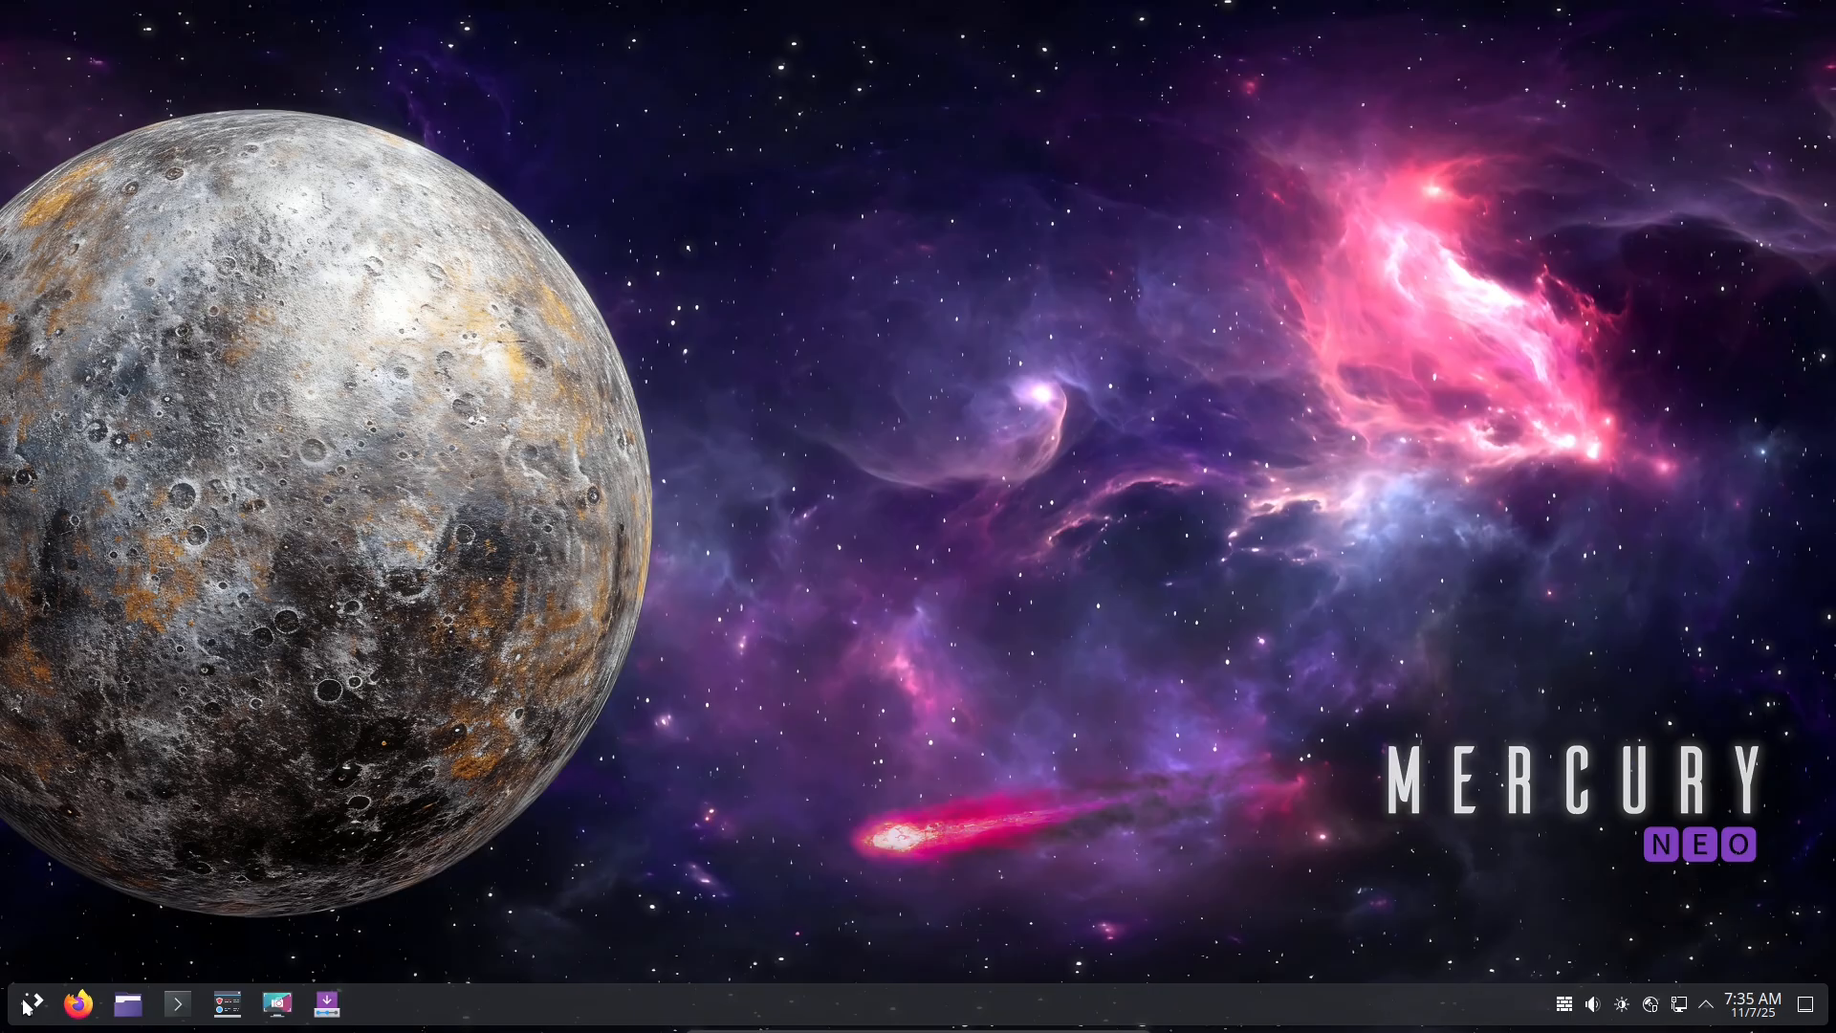
click(31, 1003)
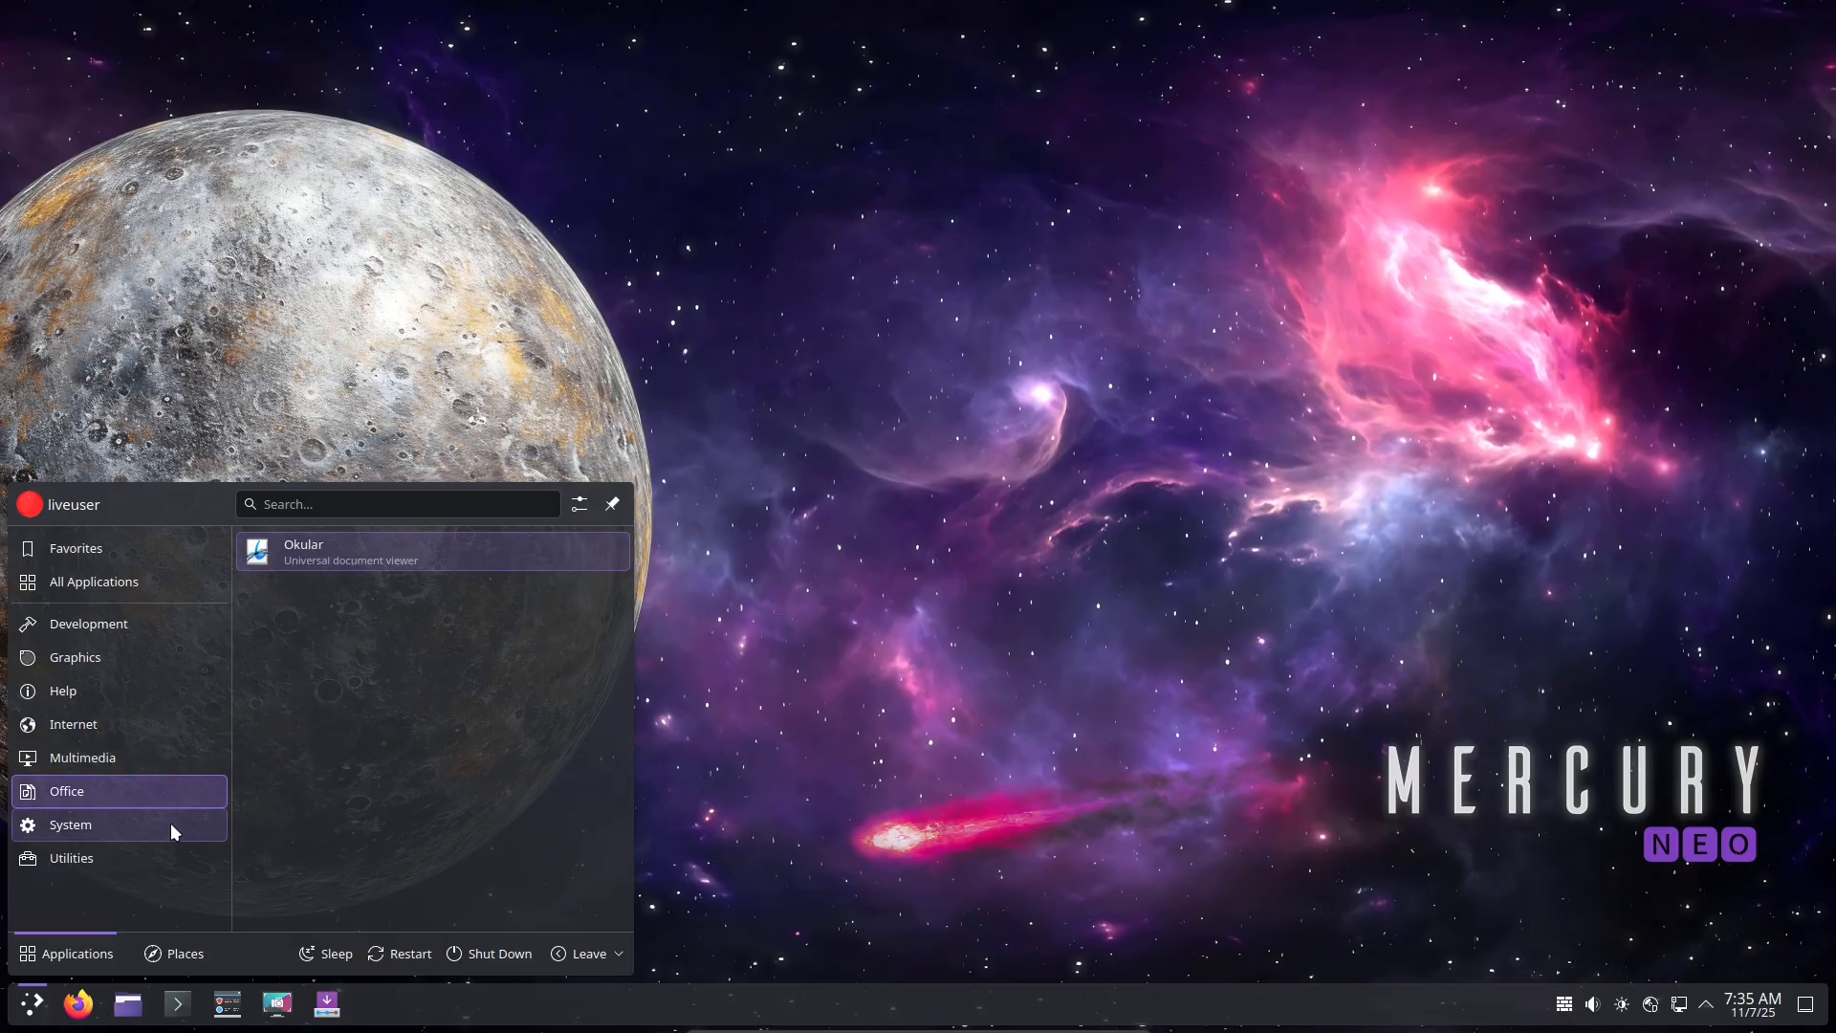
click(70, 824)
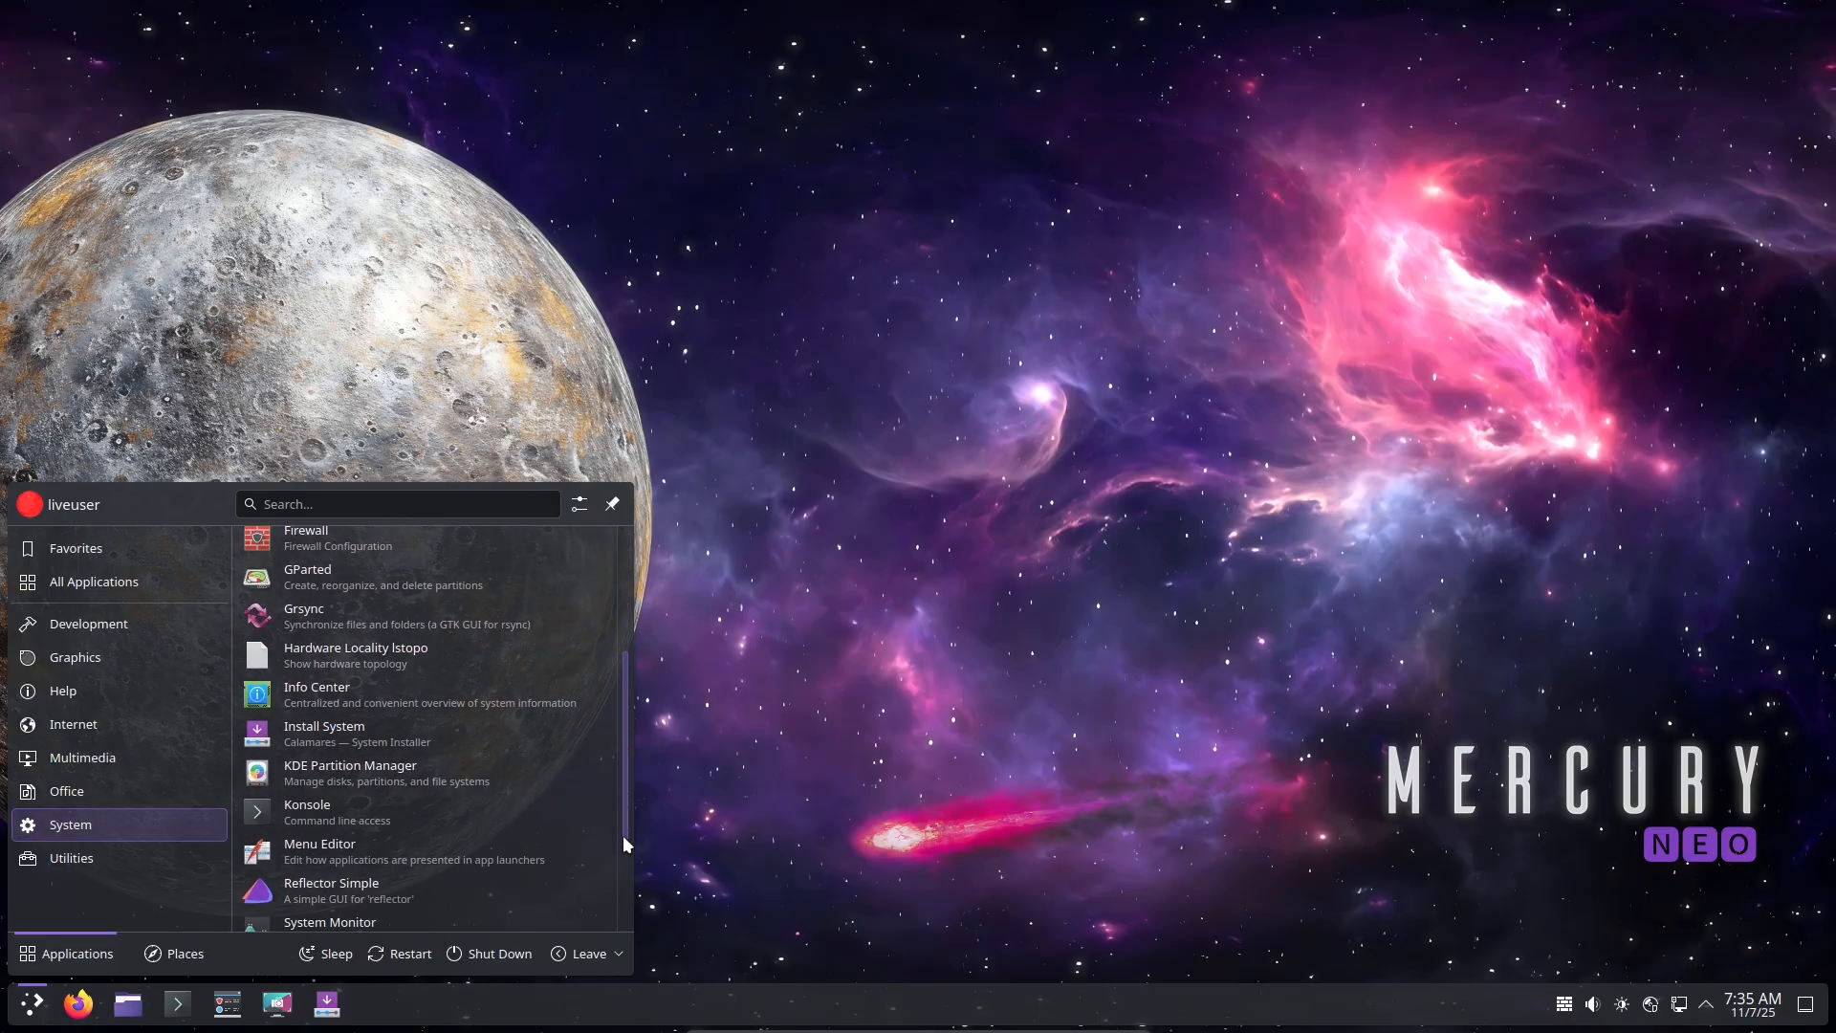
click(71, 858)
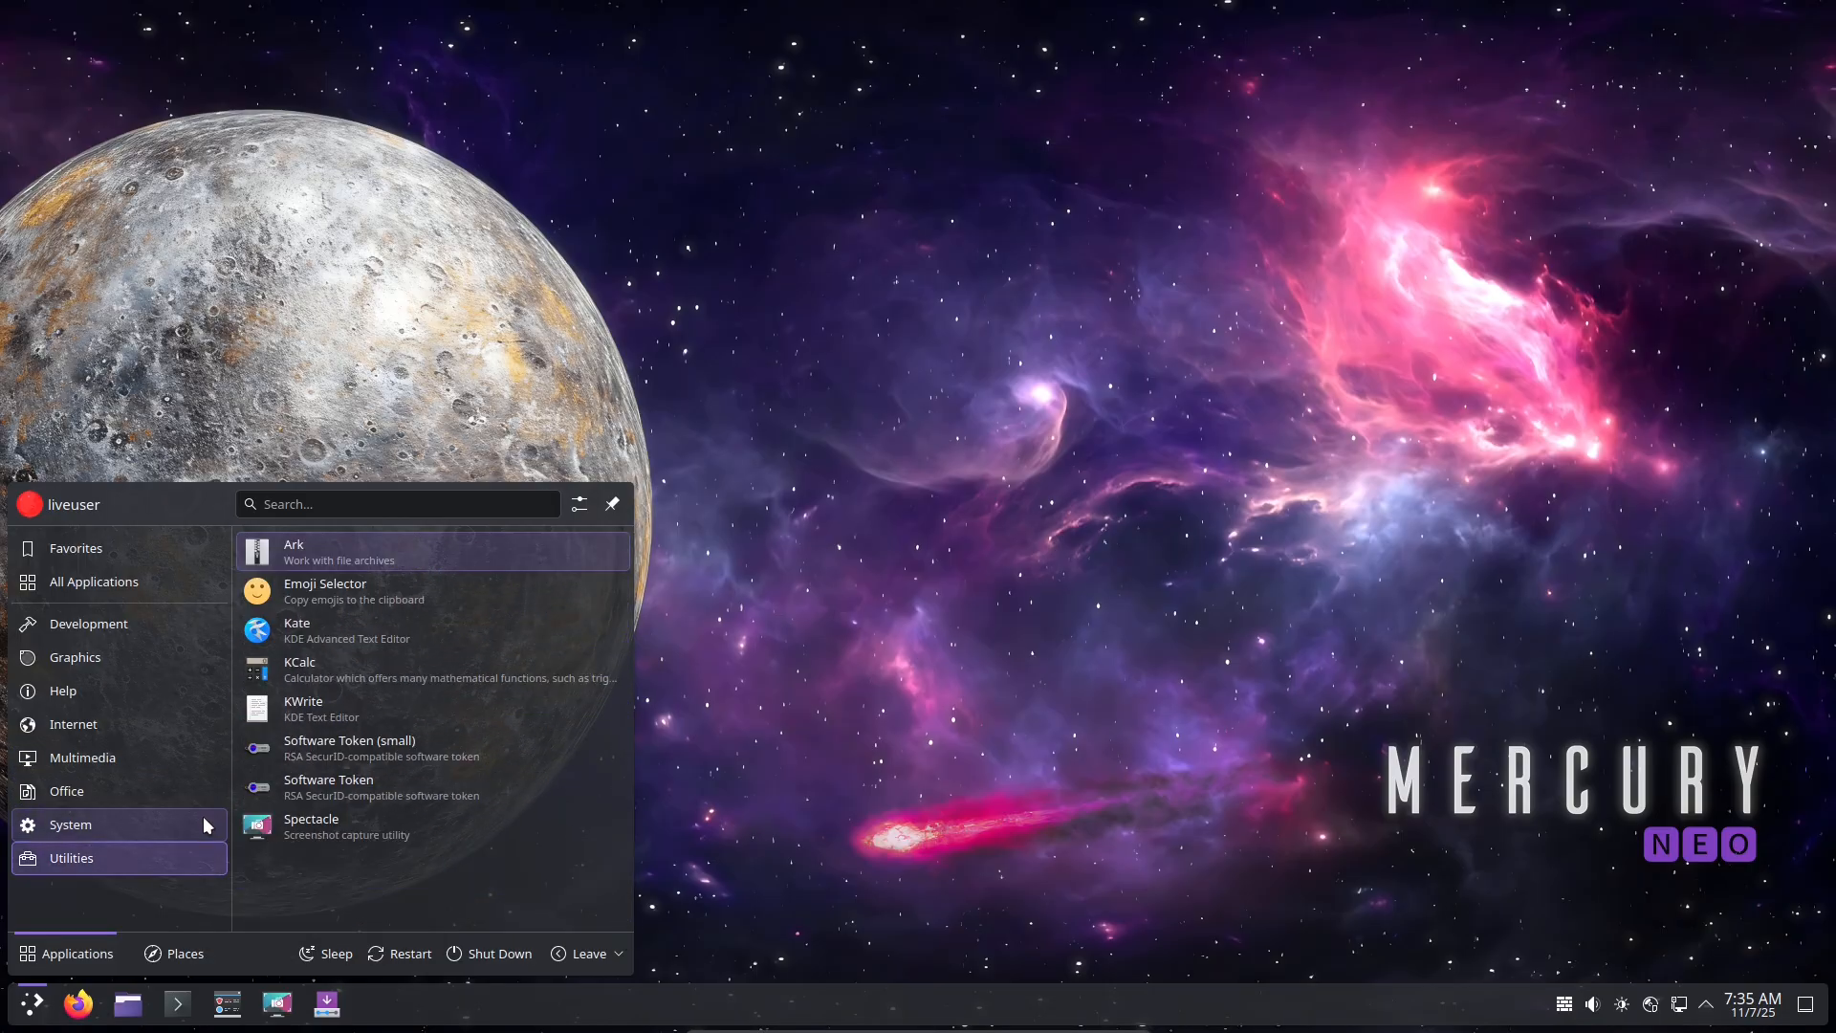
click(69, 825)
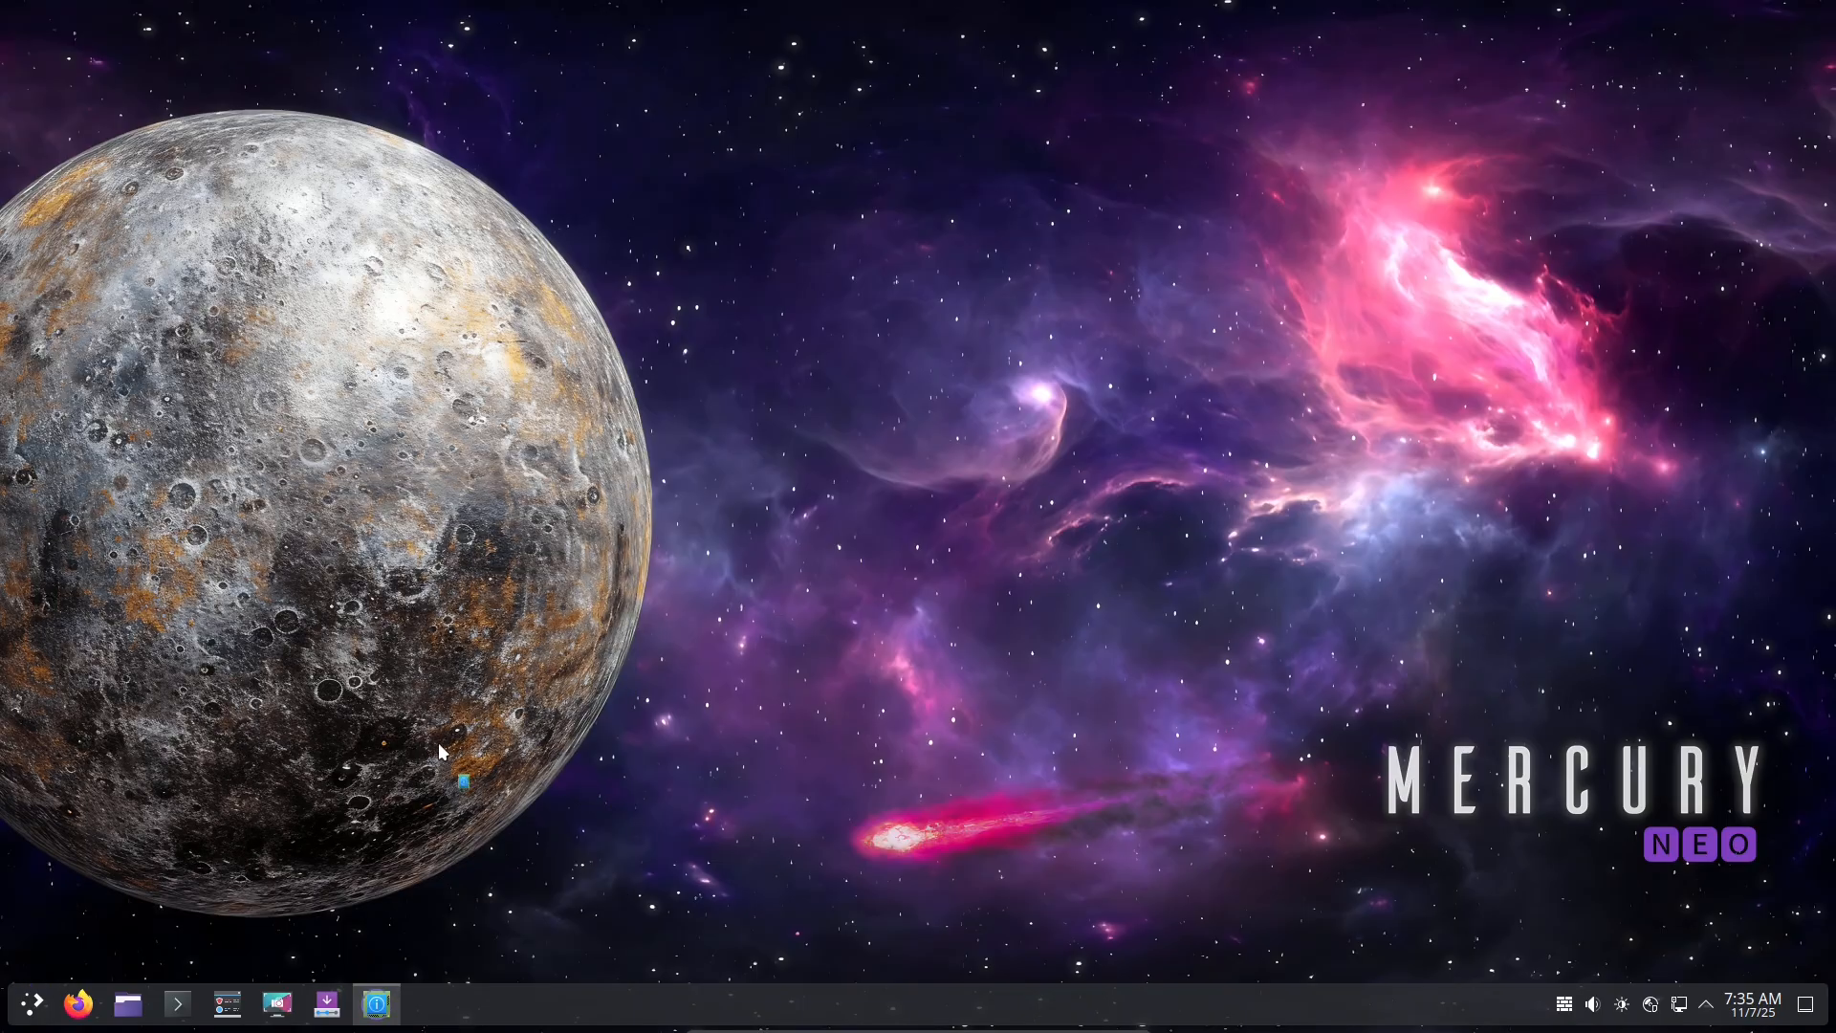
mouse_move(860, 471)
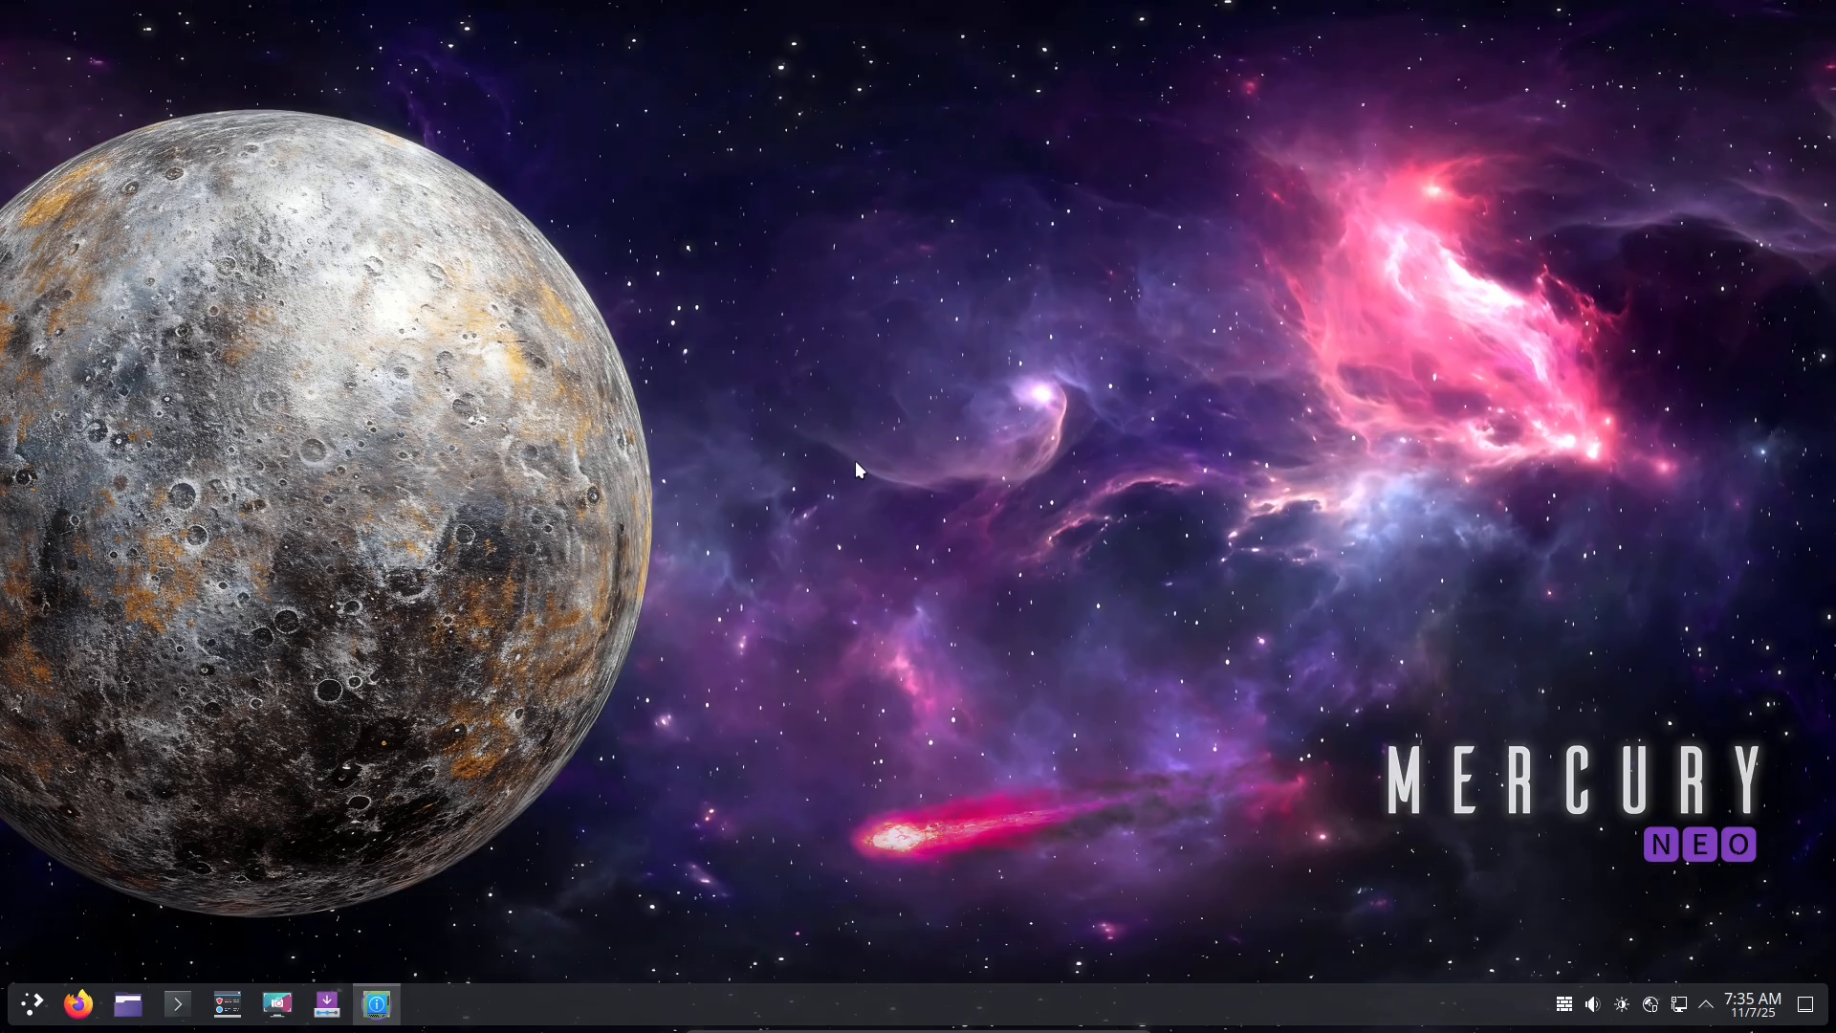
Open Info Center full-screen and go to its System Monitor page.
click(375, 1003)
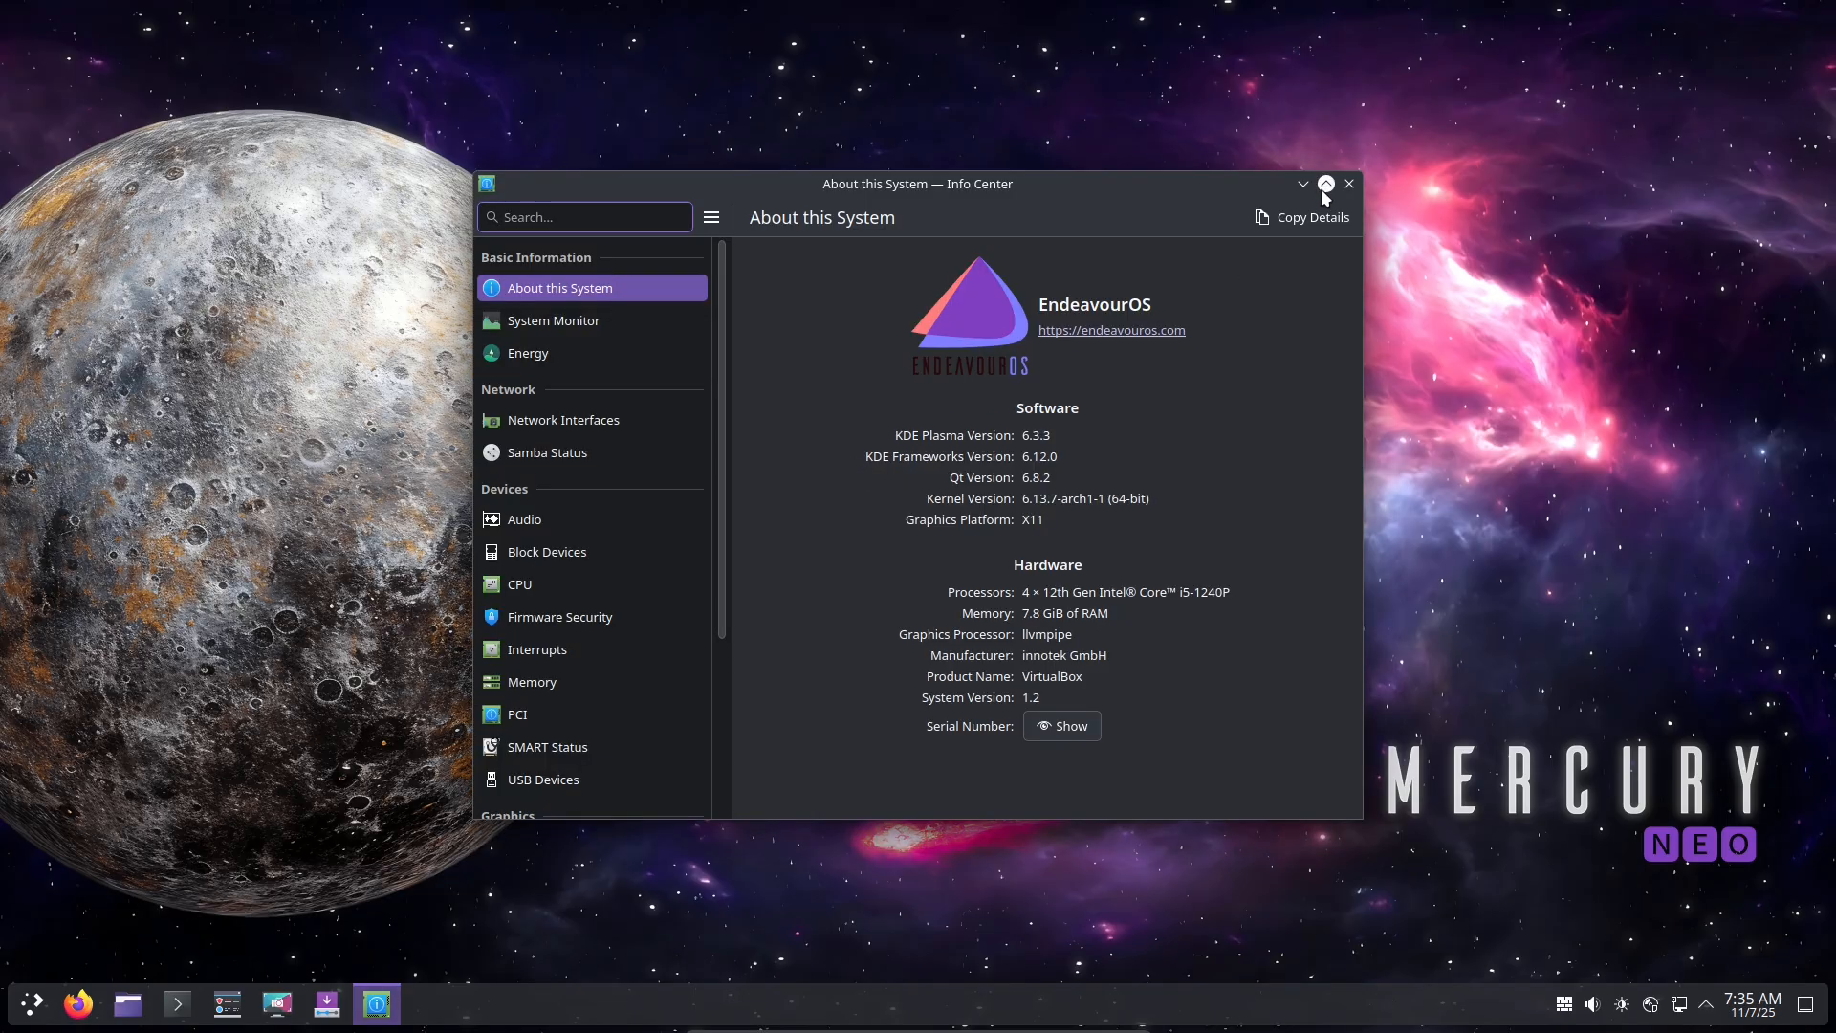
click(1325, 184)
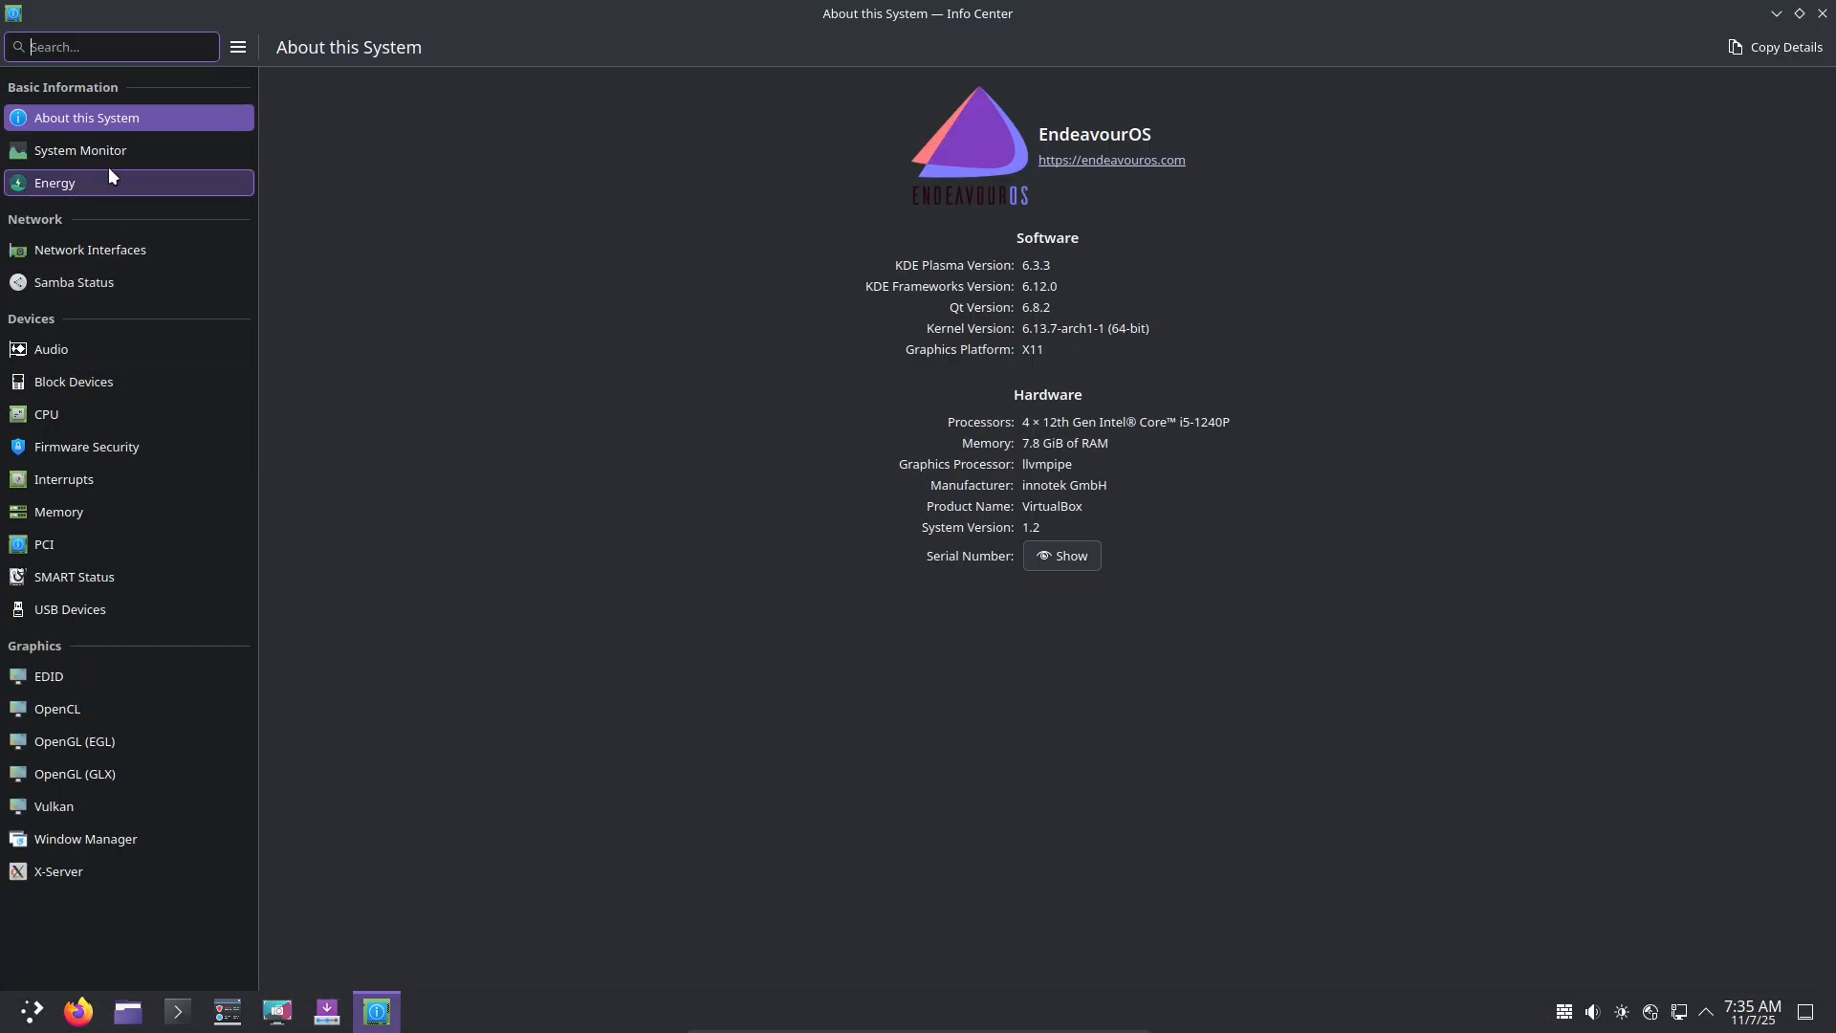
click(81, 150)
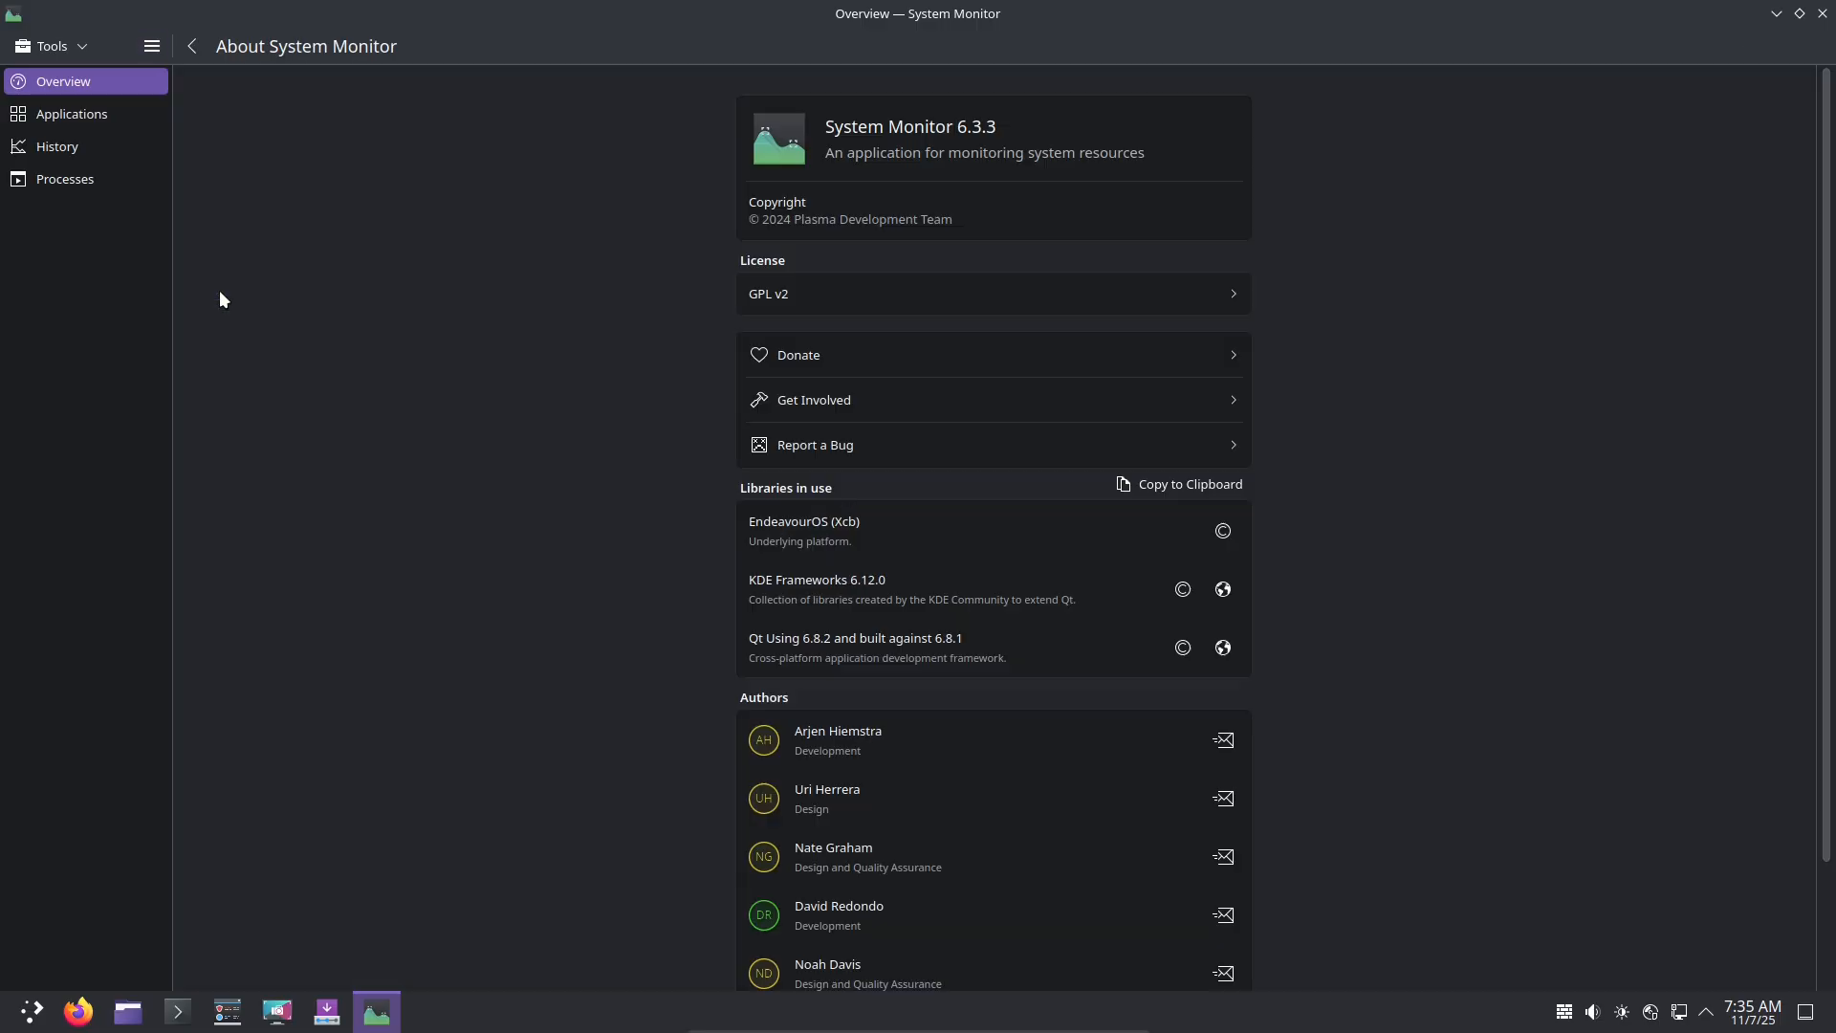
mouse_move(213, 52)
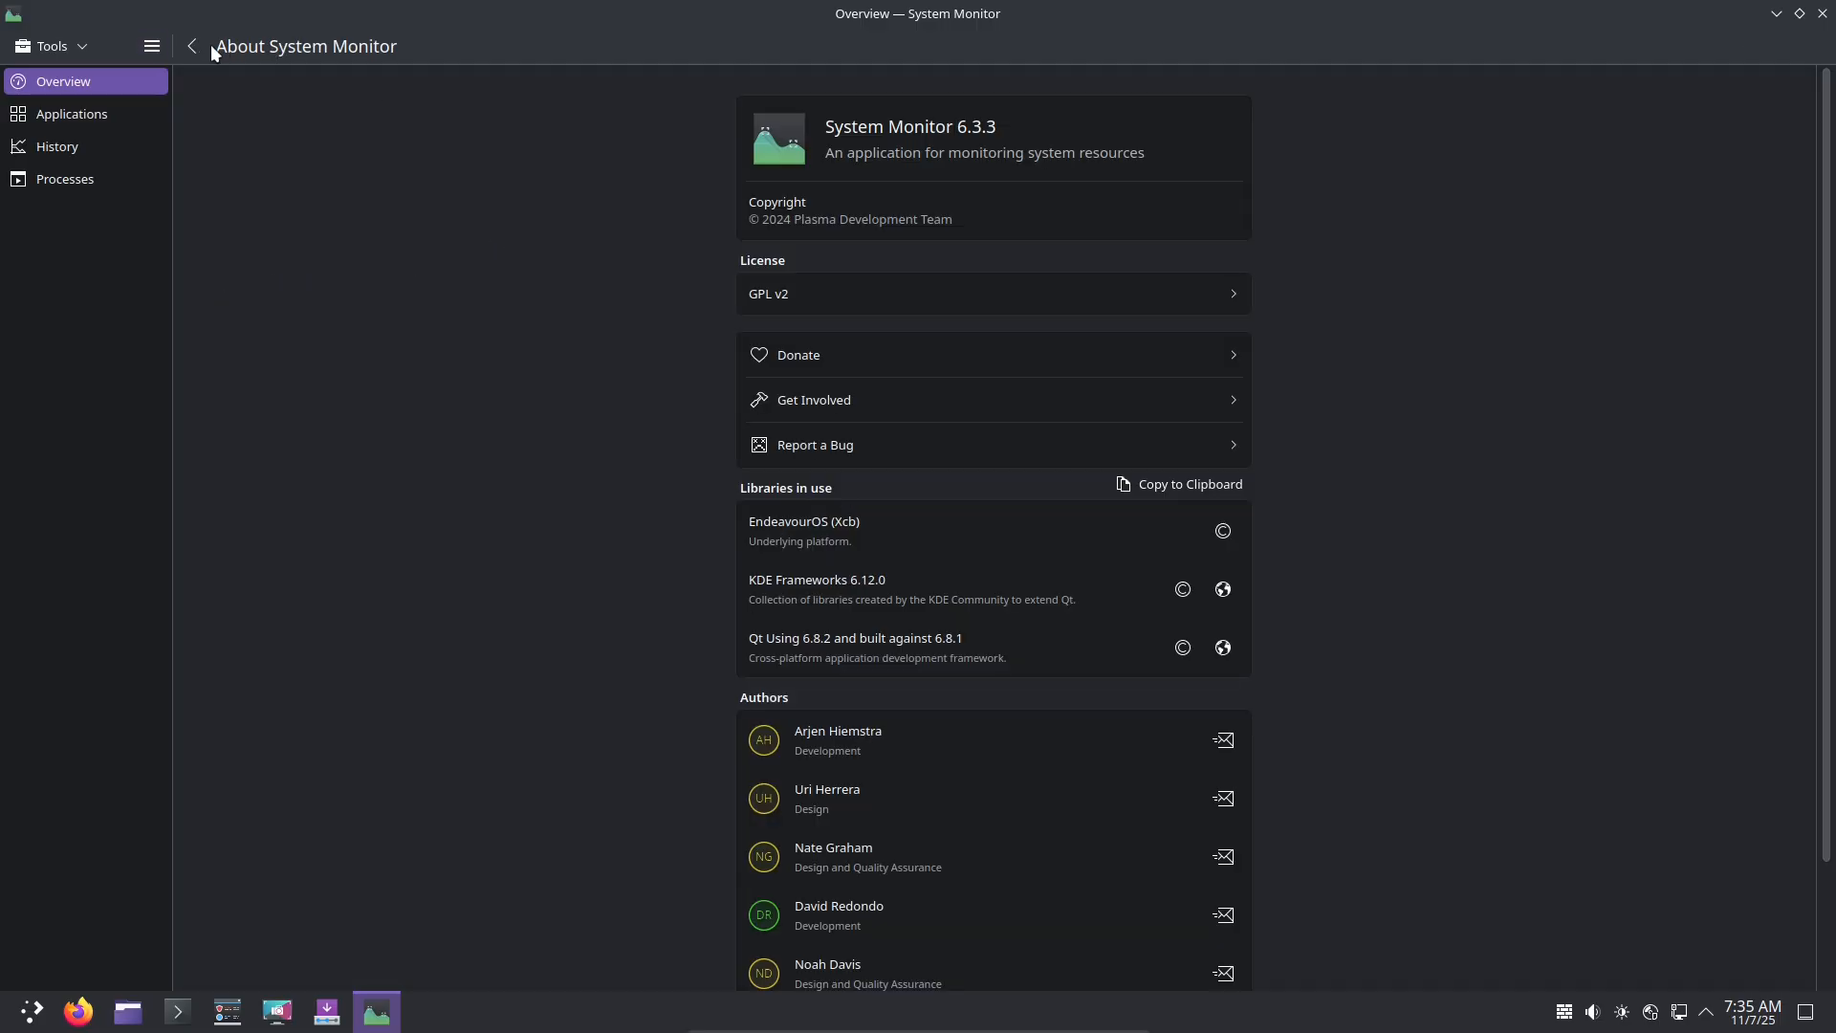
Return to the System Monitor overview and list running applications with CPU and memory use.
click(191, 46)
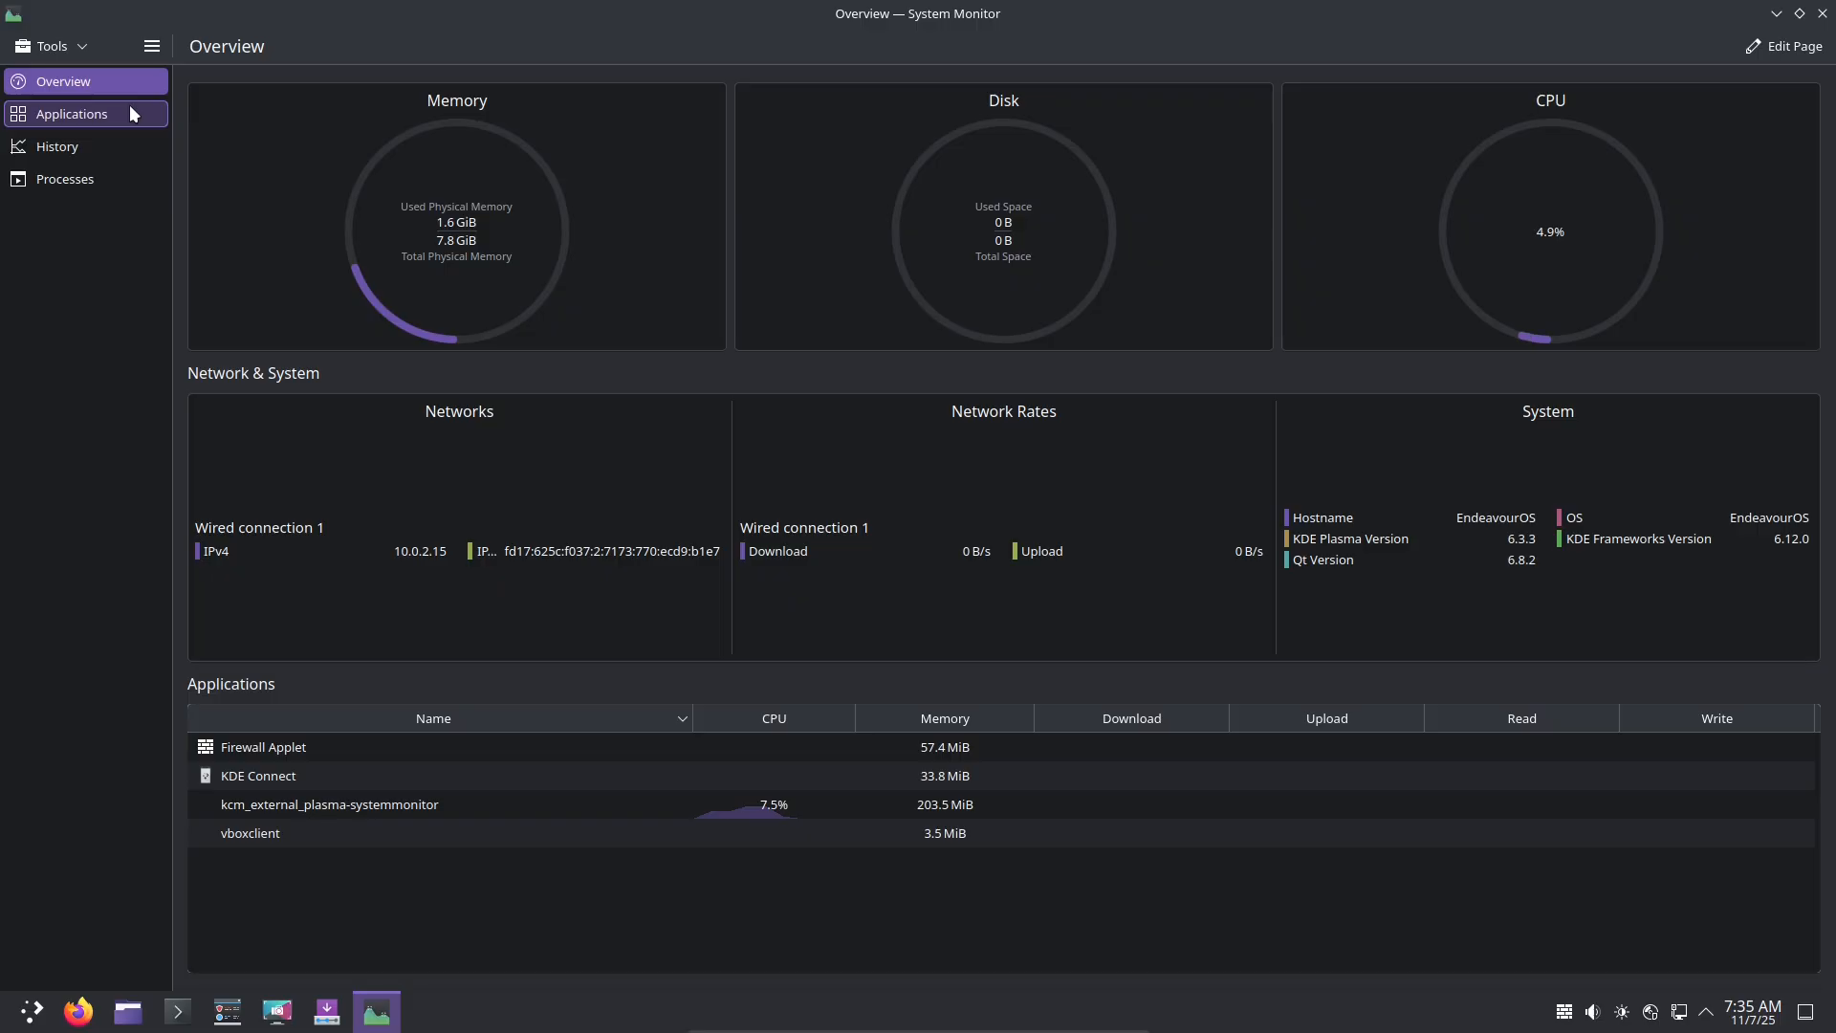
click(72, 114)
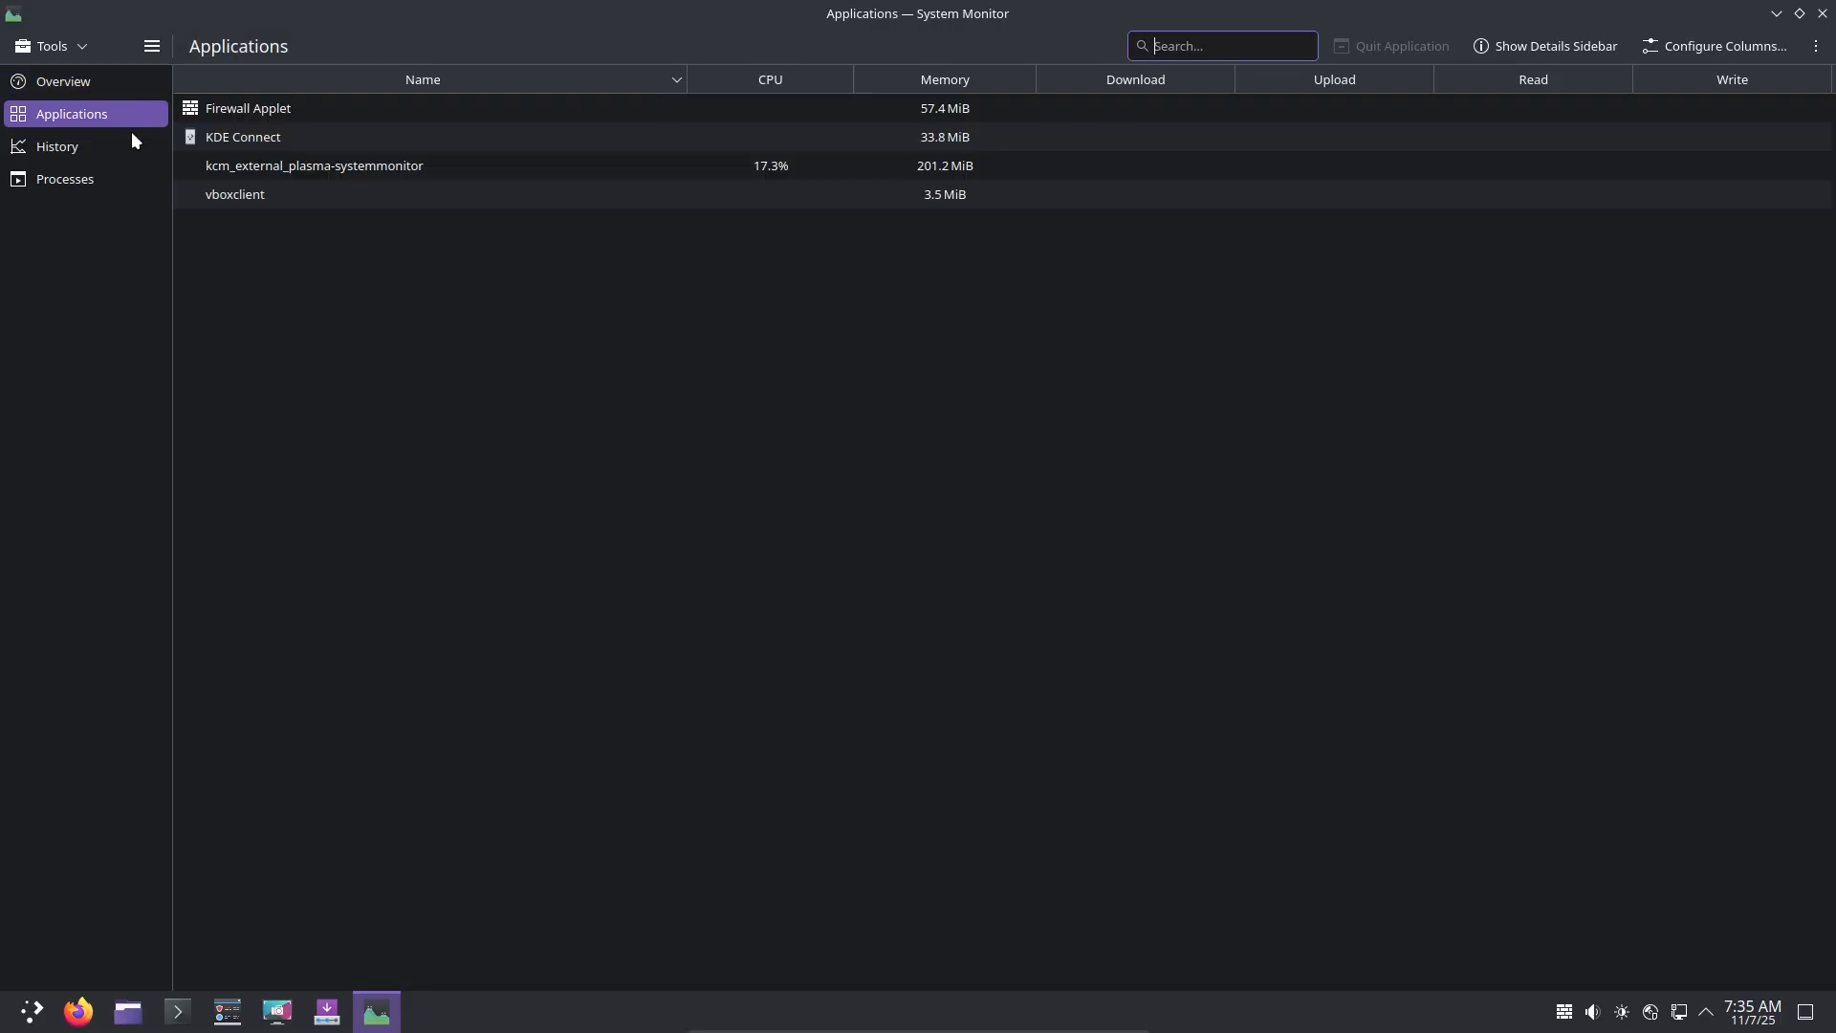
click(64, 179)
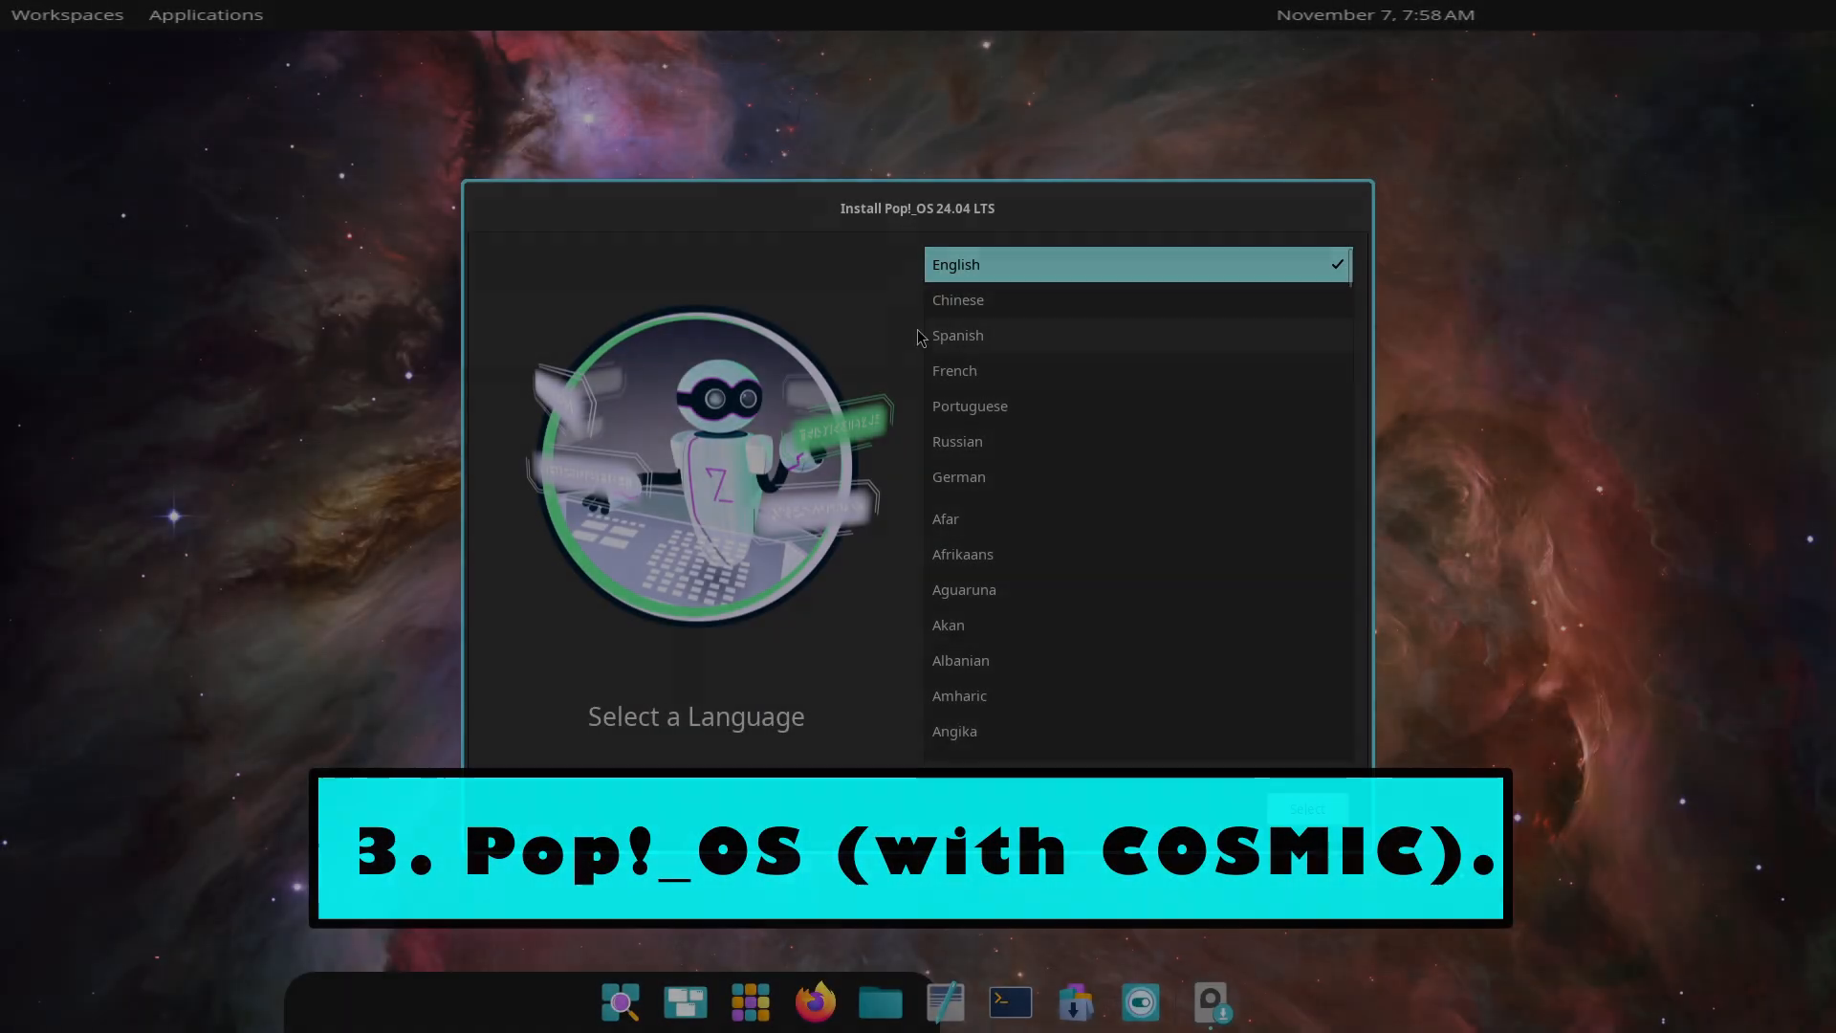
Pick English and the default US keyboard in the Pop!_OS installer, then launch System Monitor.
click(956, 264)
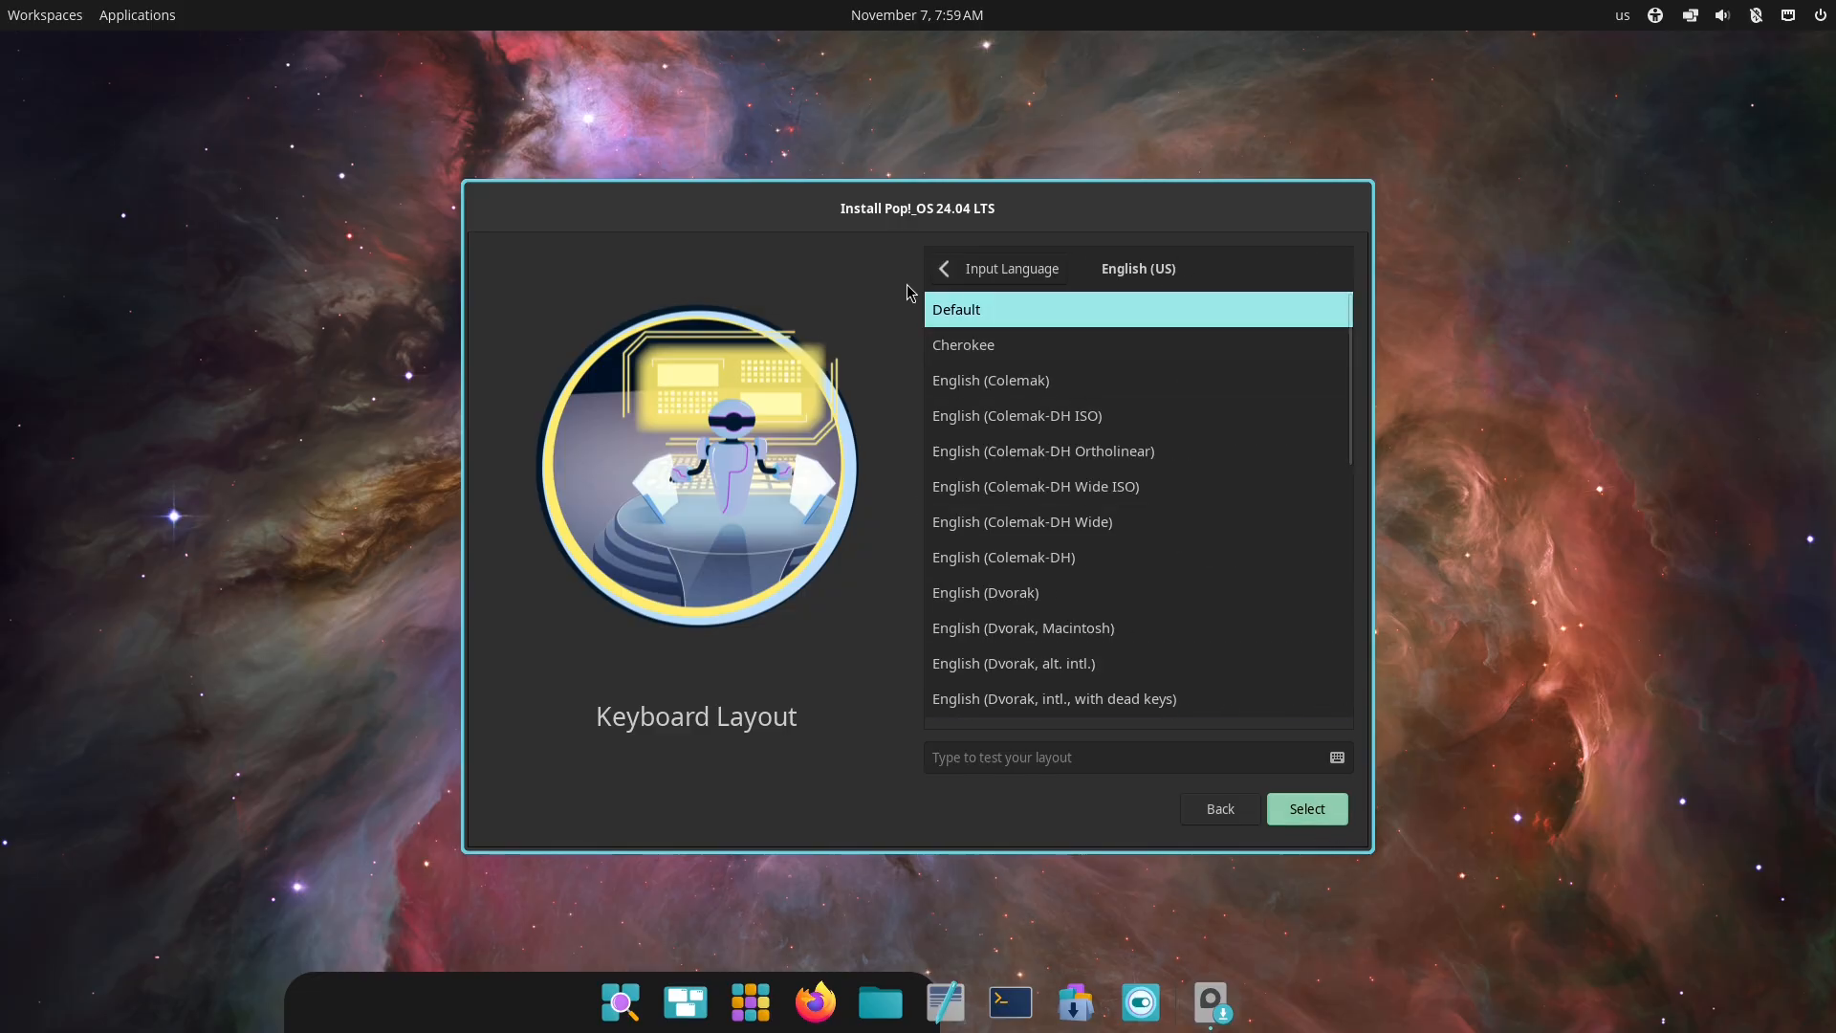
click(1306, 808)
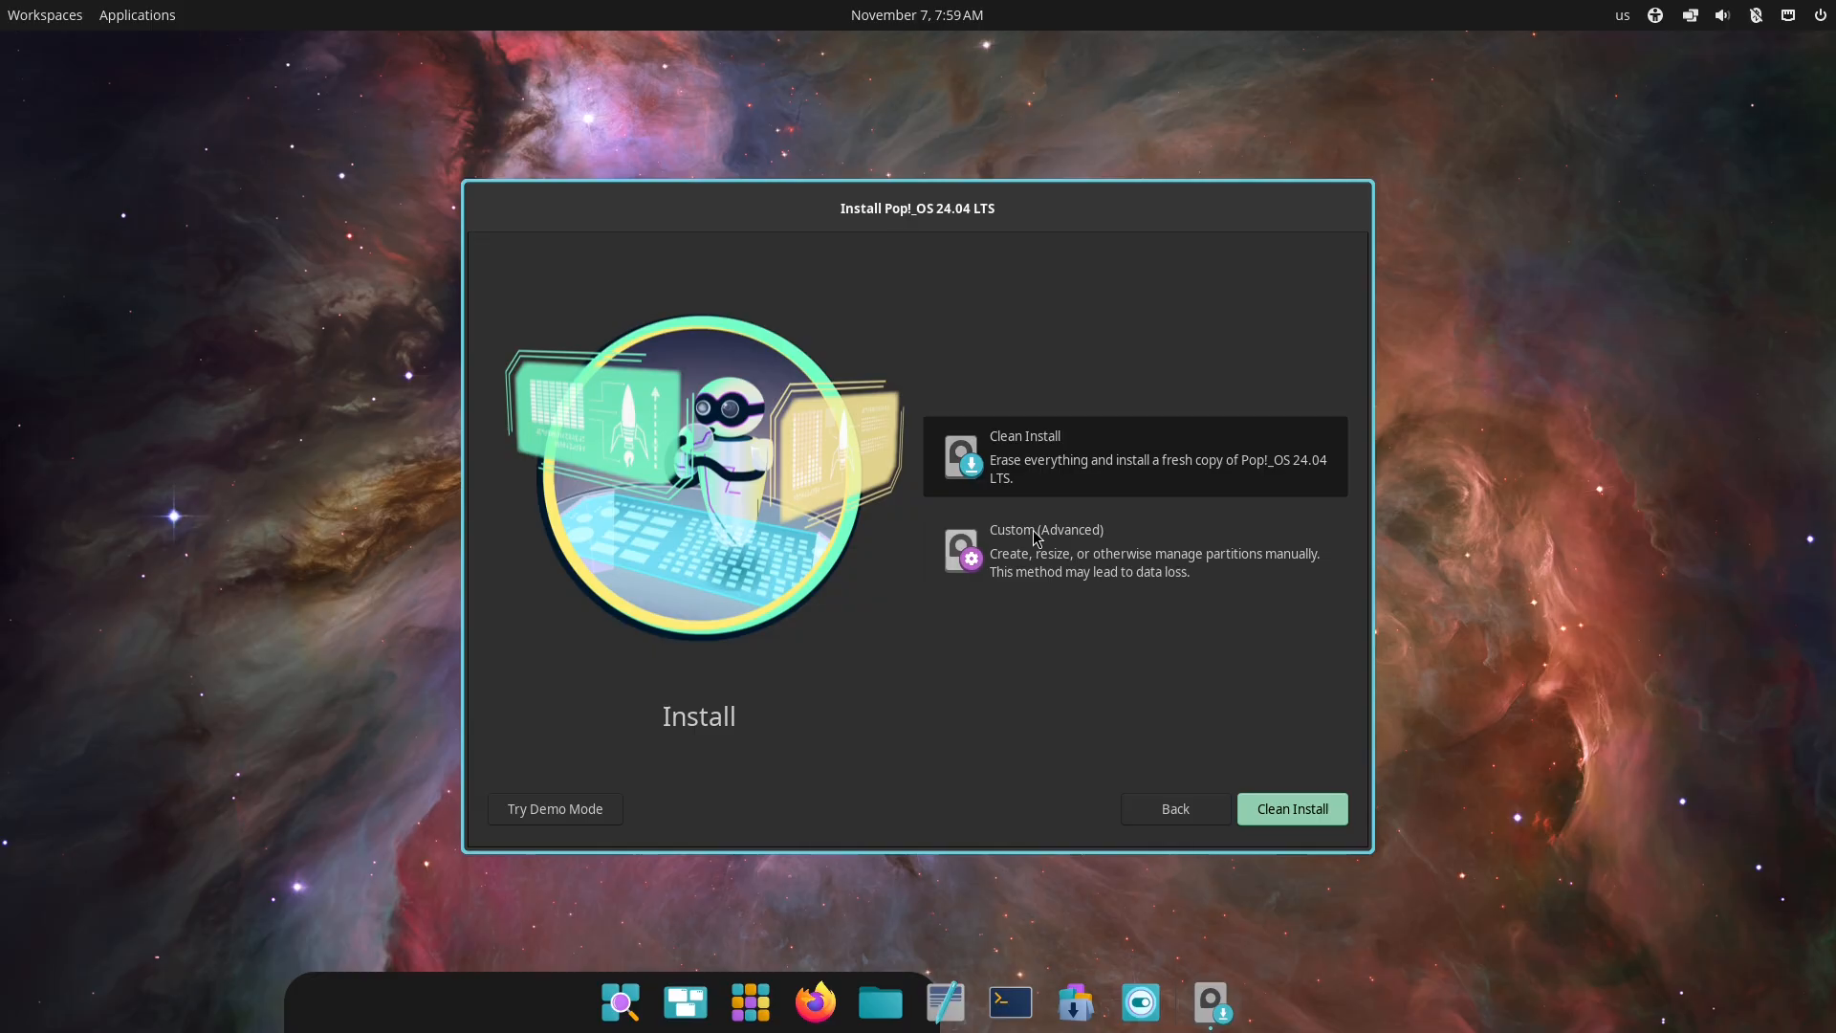
mouse_move(789, 608)
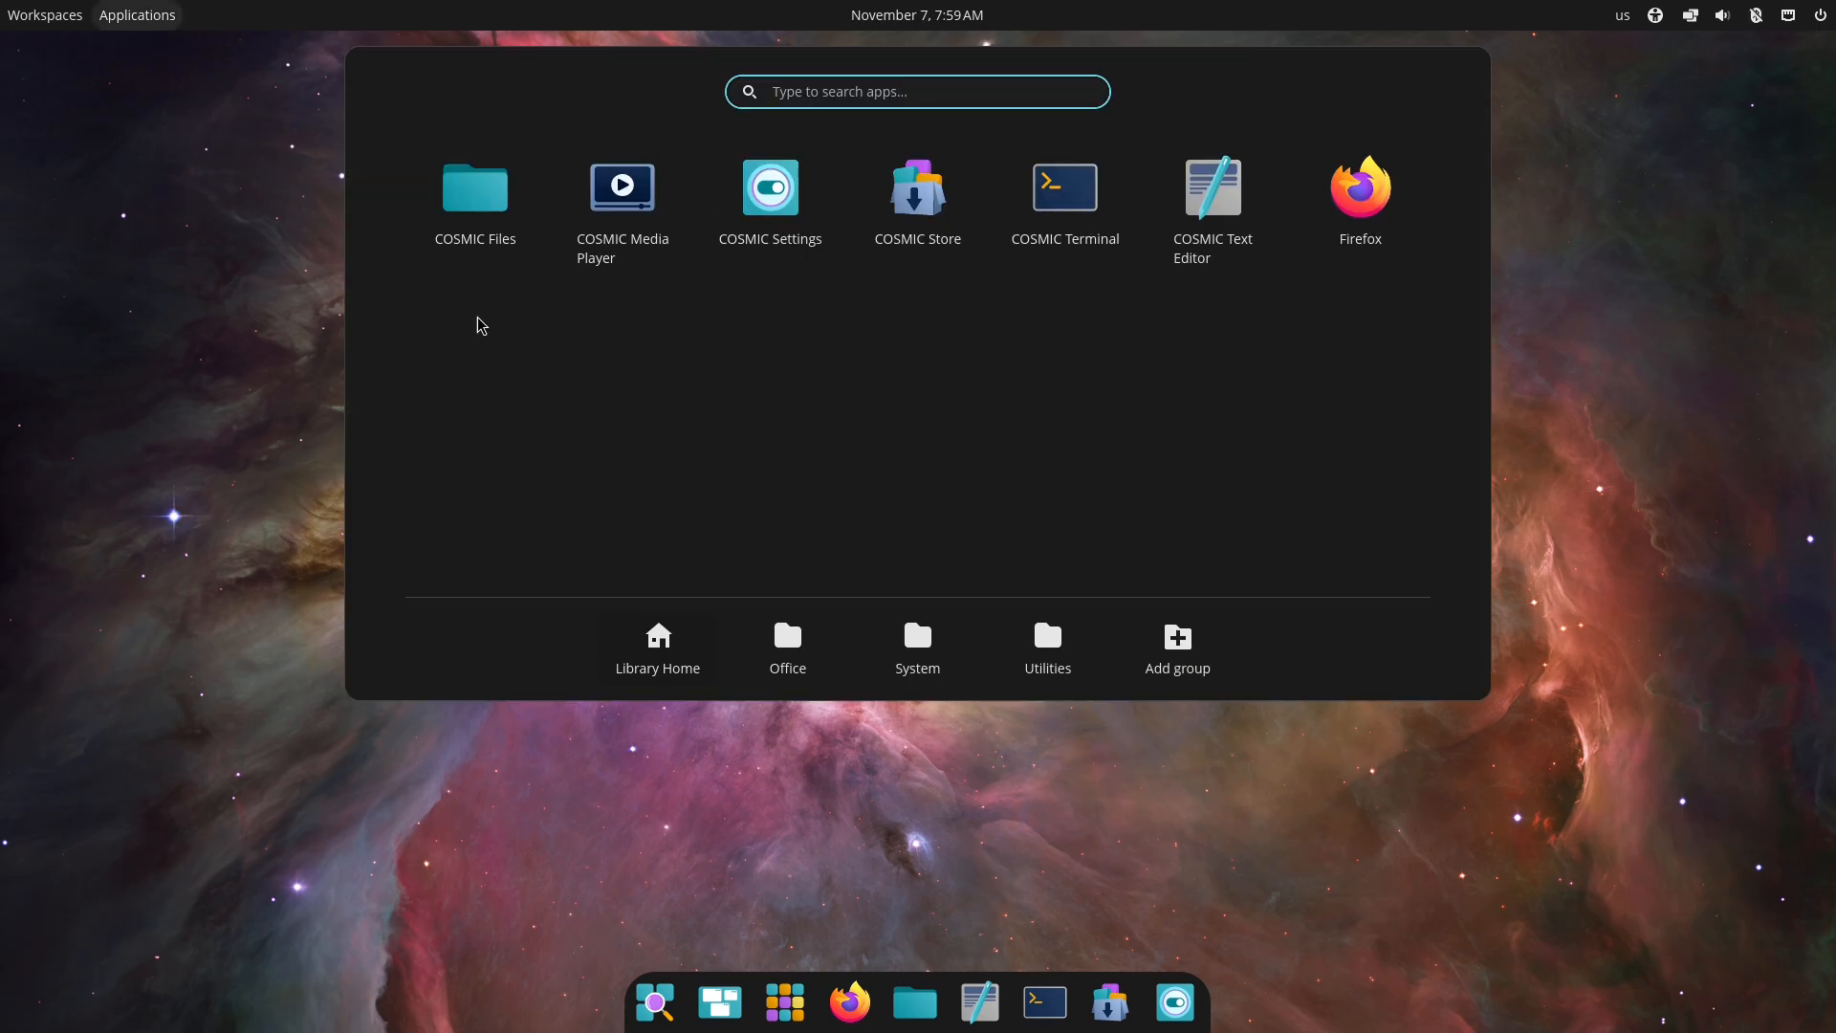
click(917, 649)
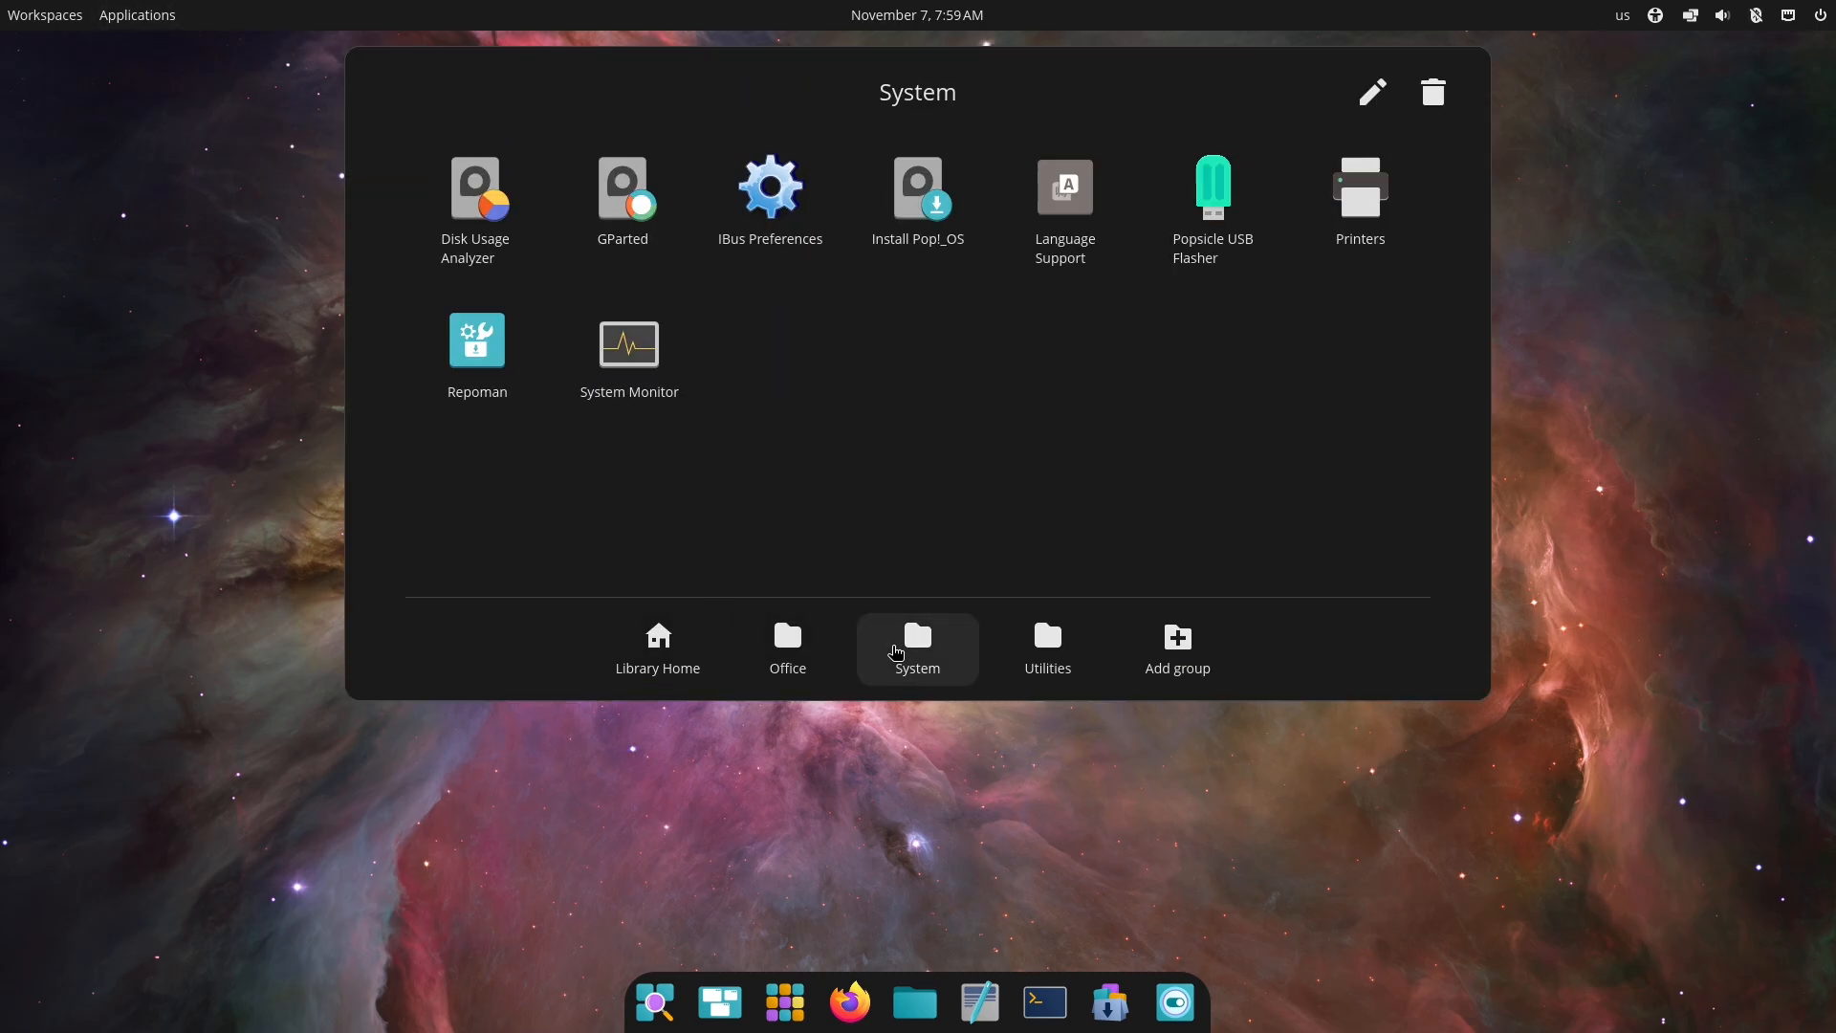
click(1047, 649)
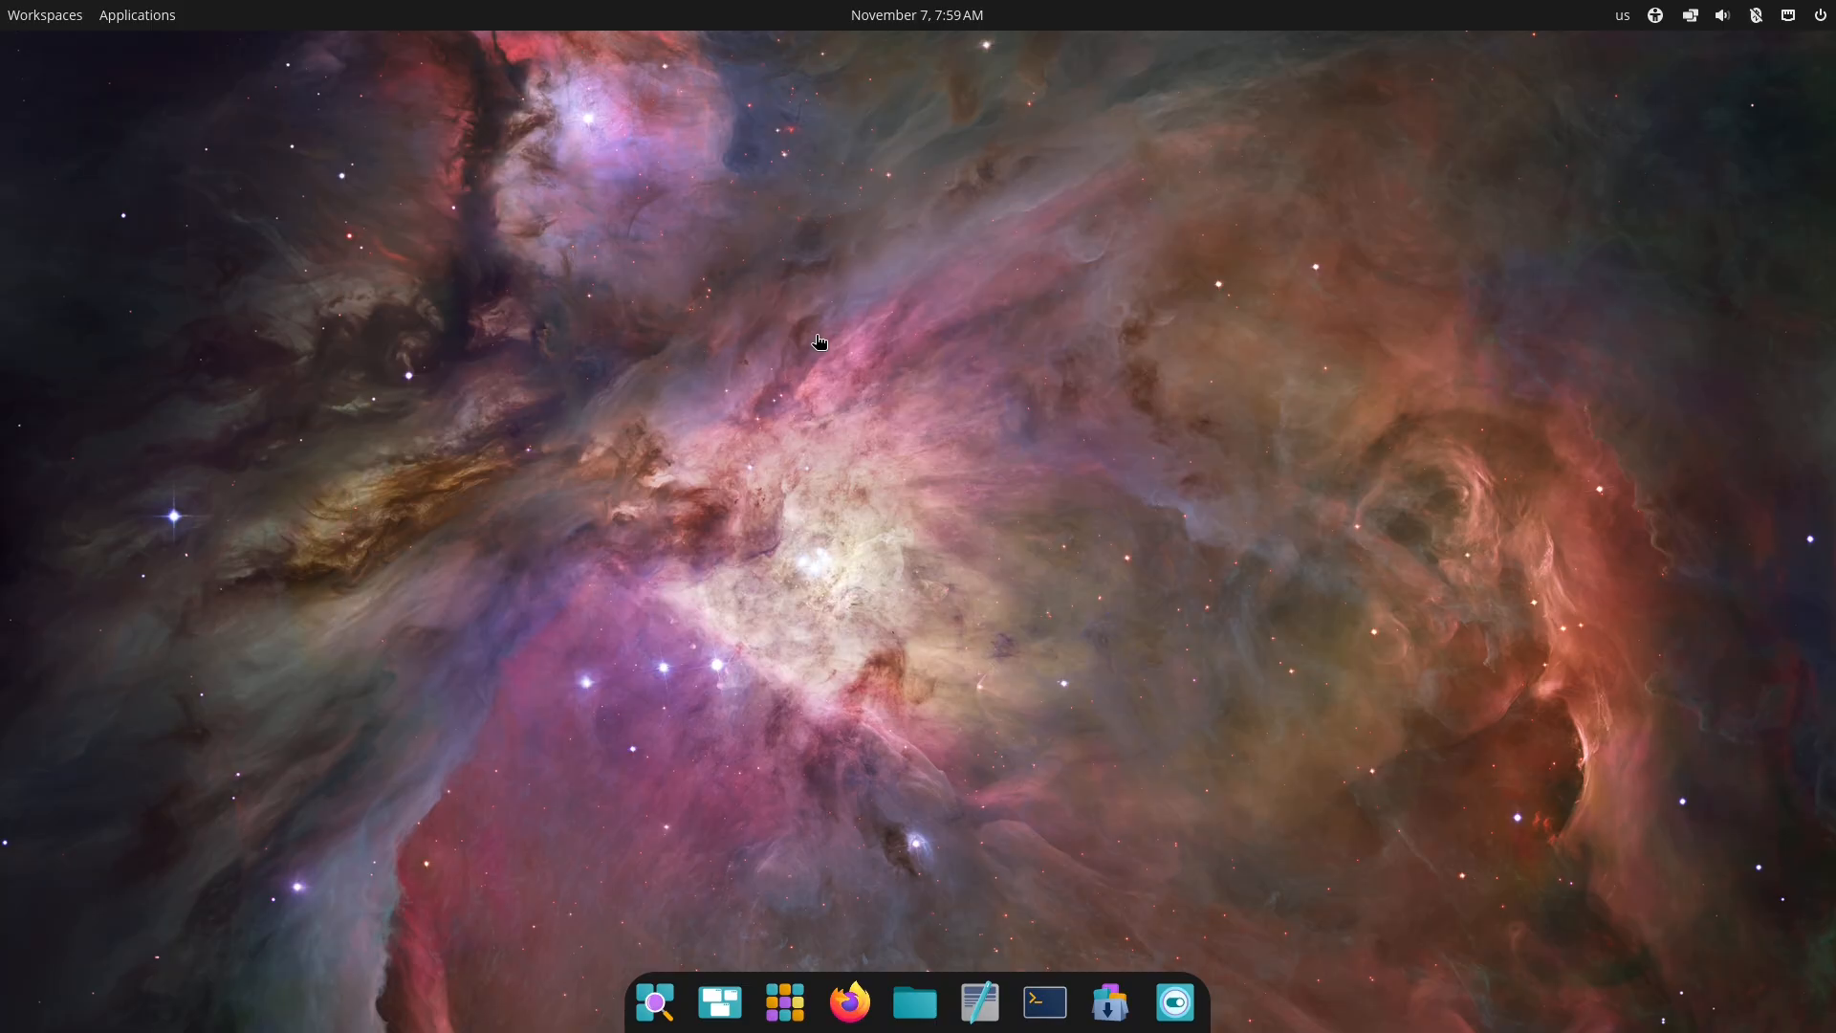
click(1211, 1002)
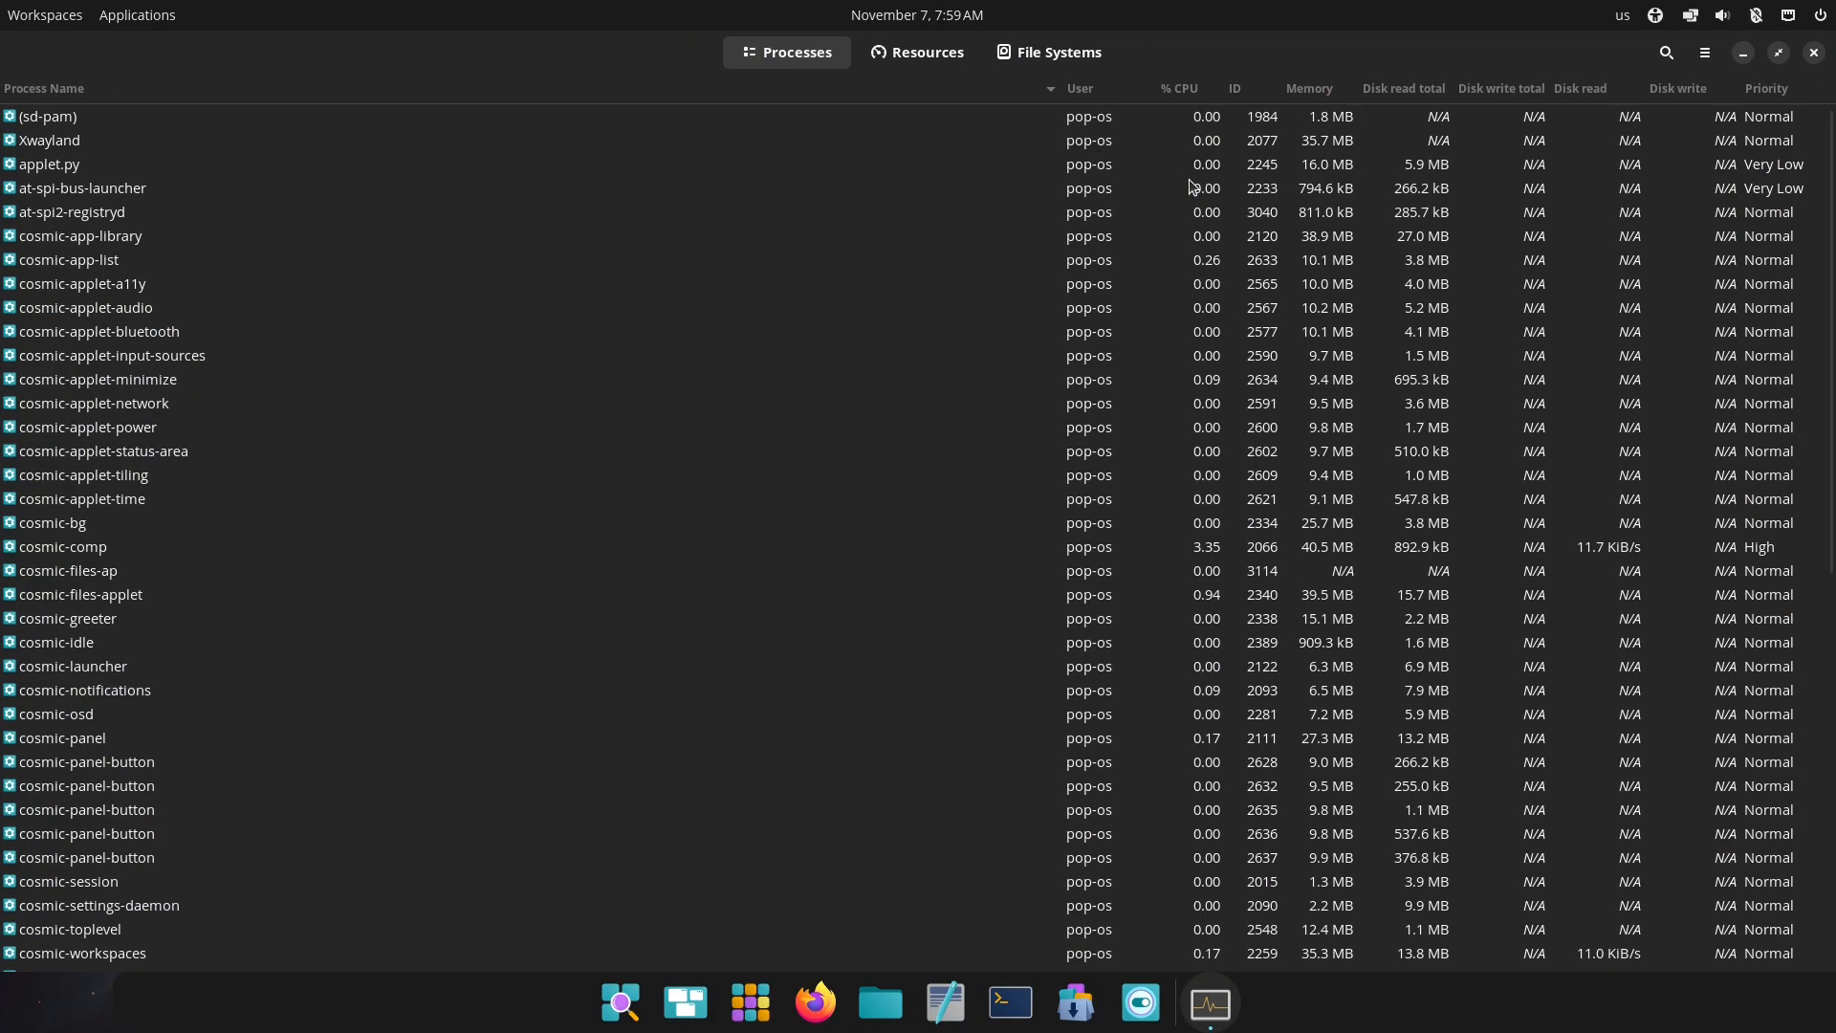
scroll(down, 3)
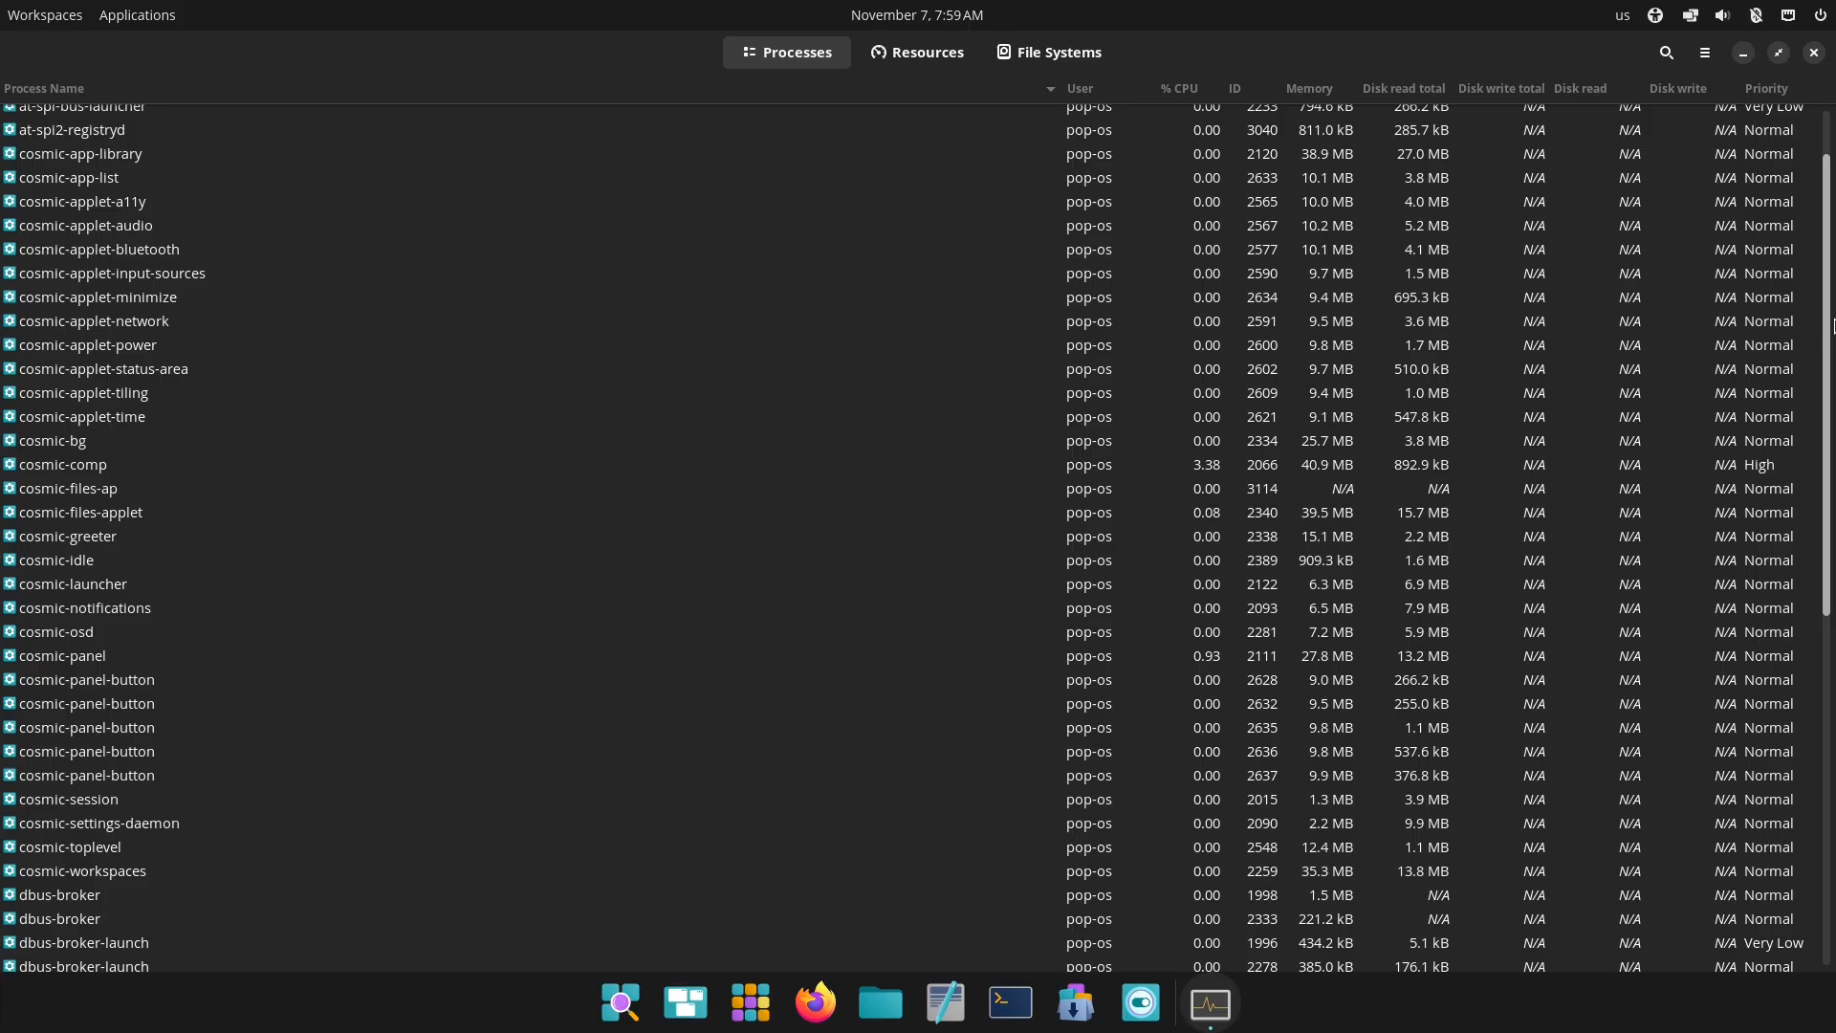
click(928, 52)
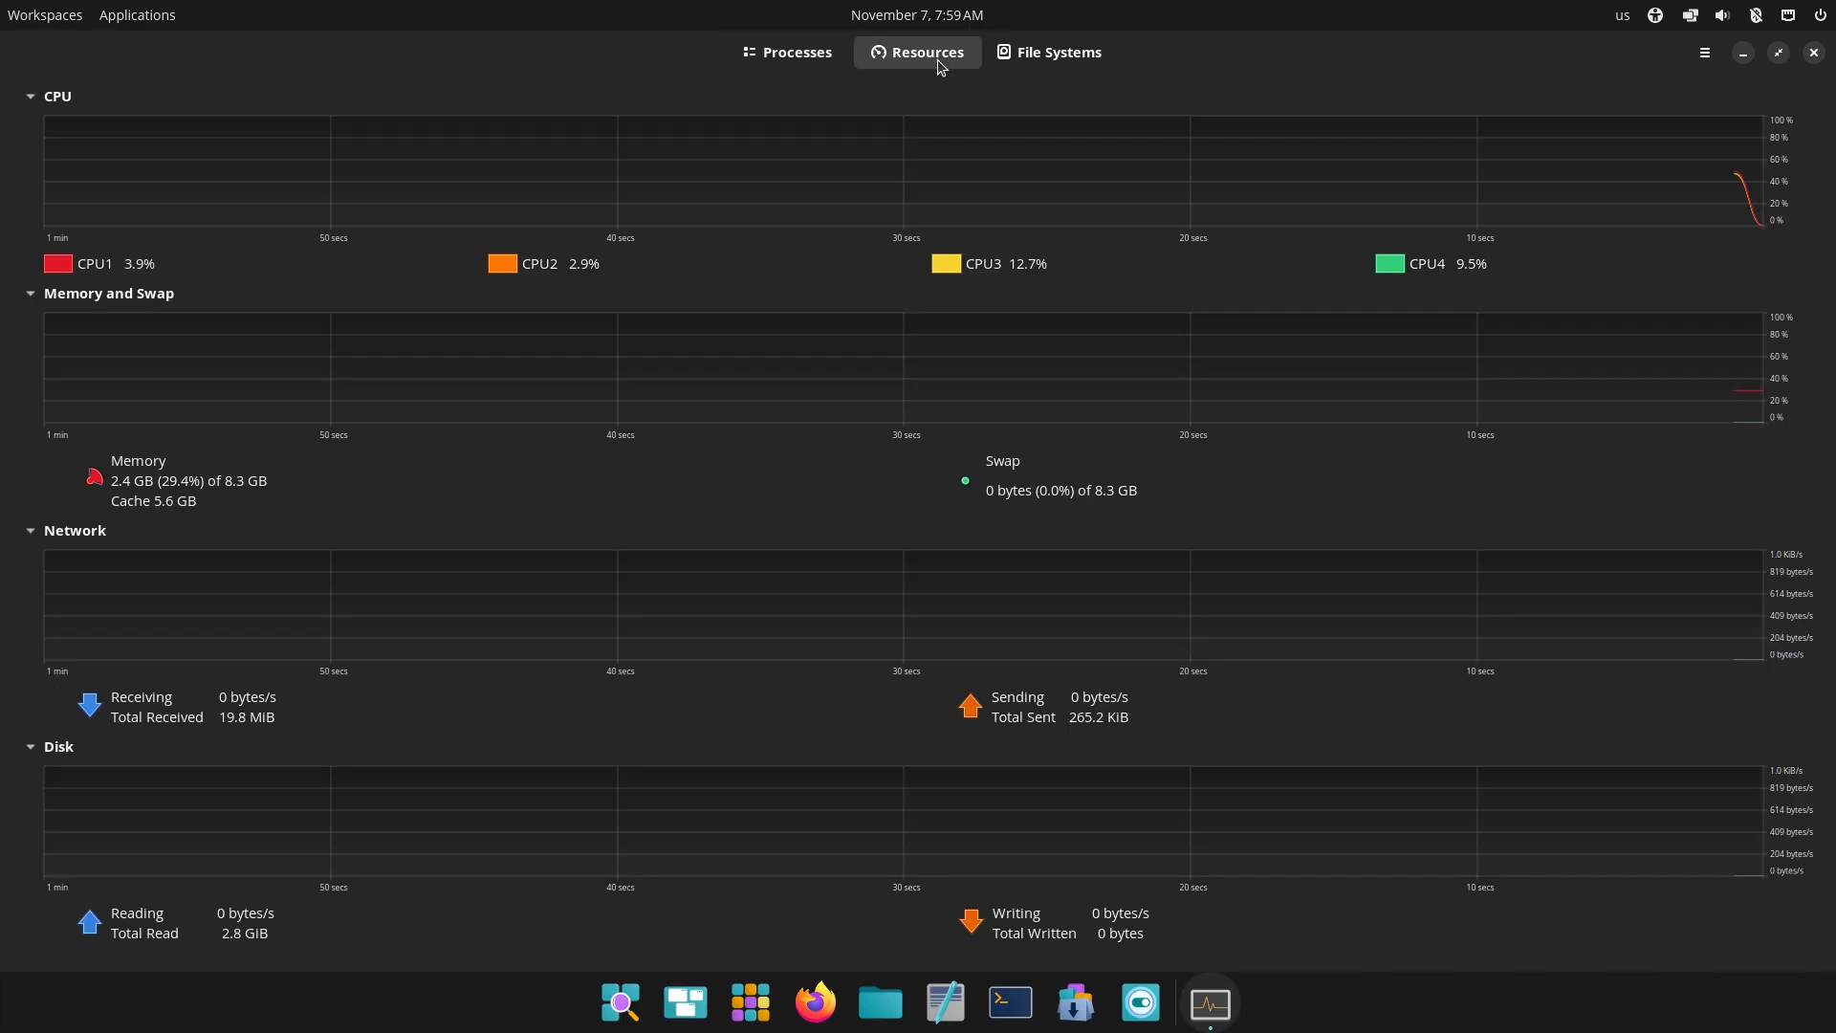
mouse_move(857, 91)
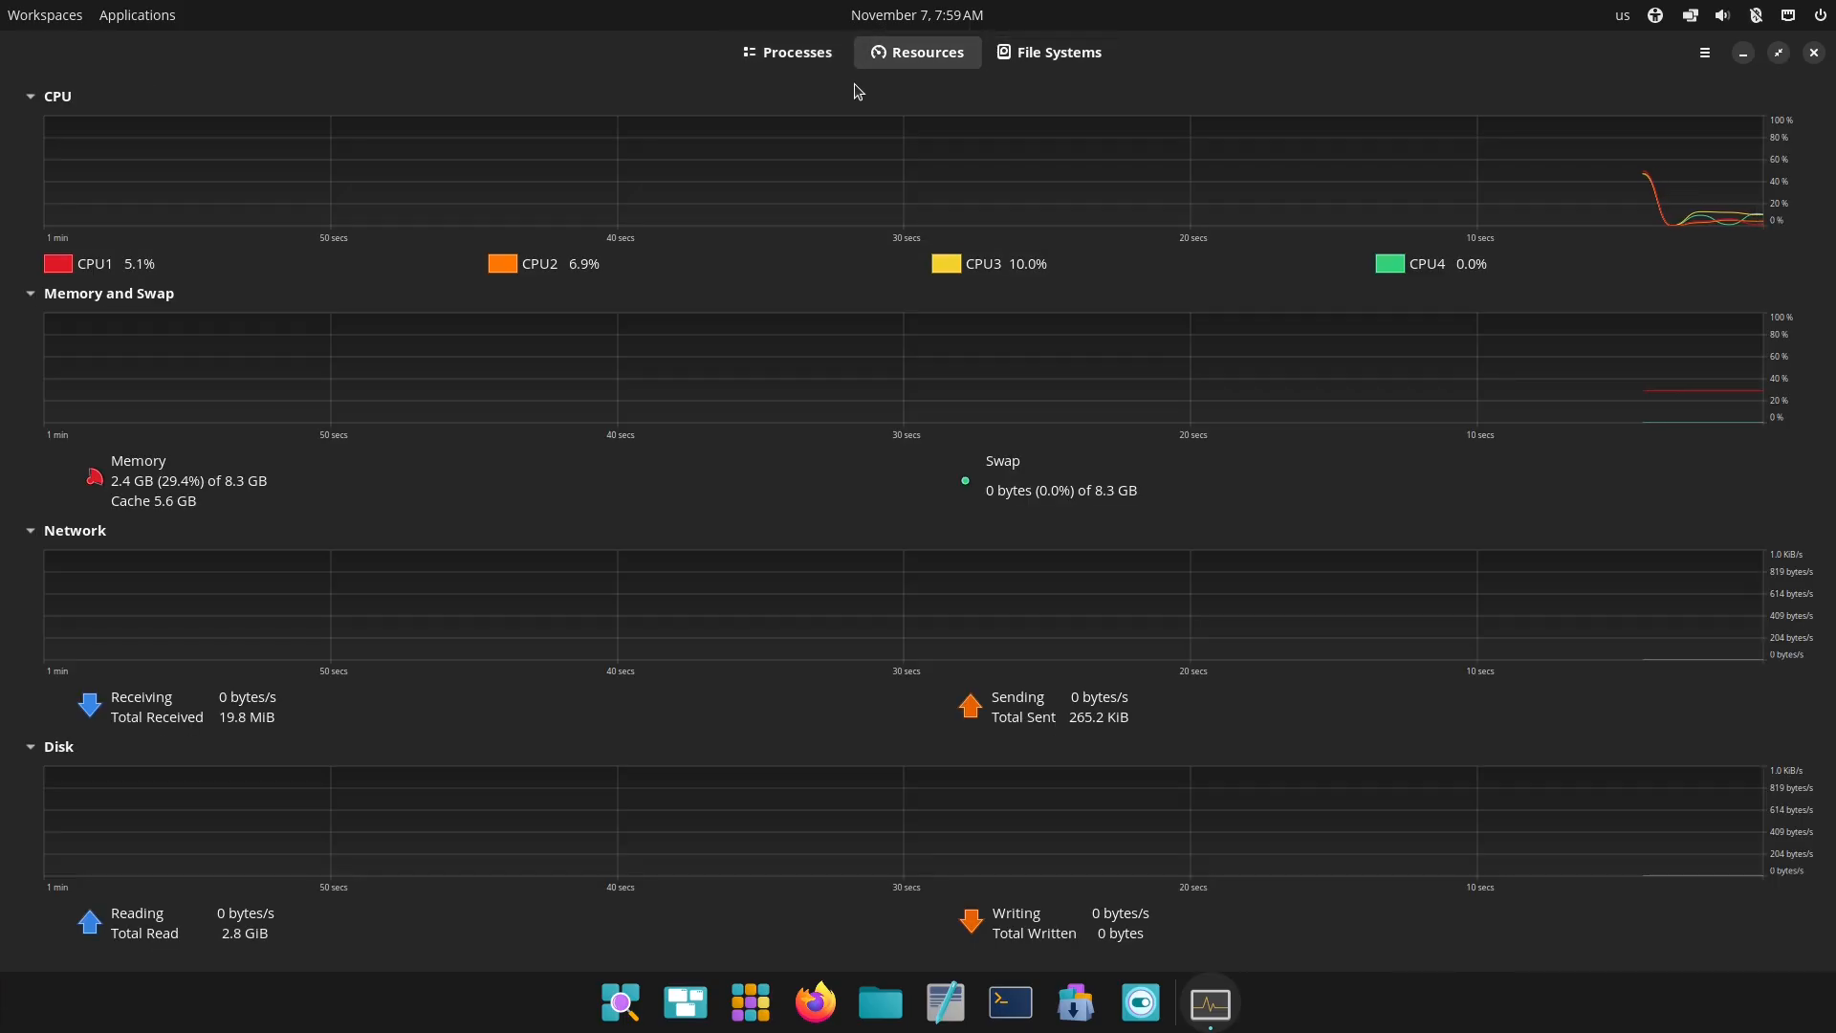
click(1622, 14)
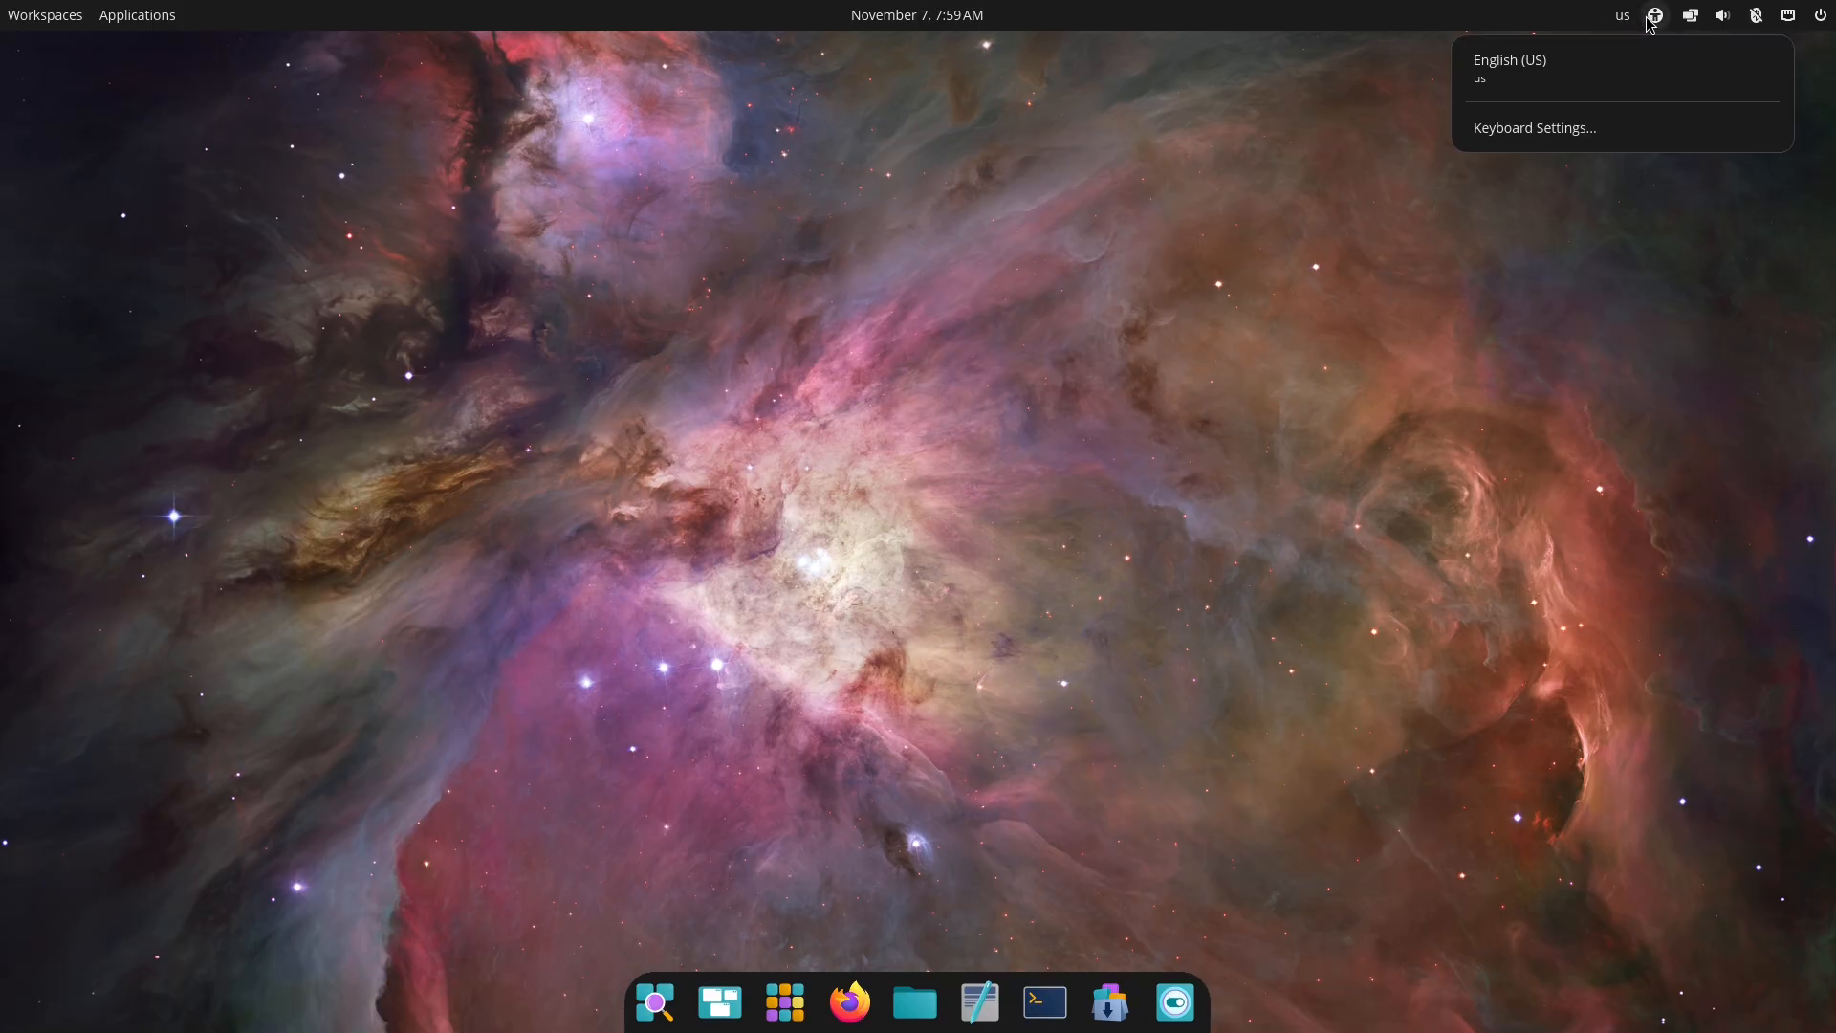
click(1722, 14)
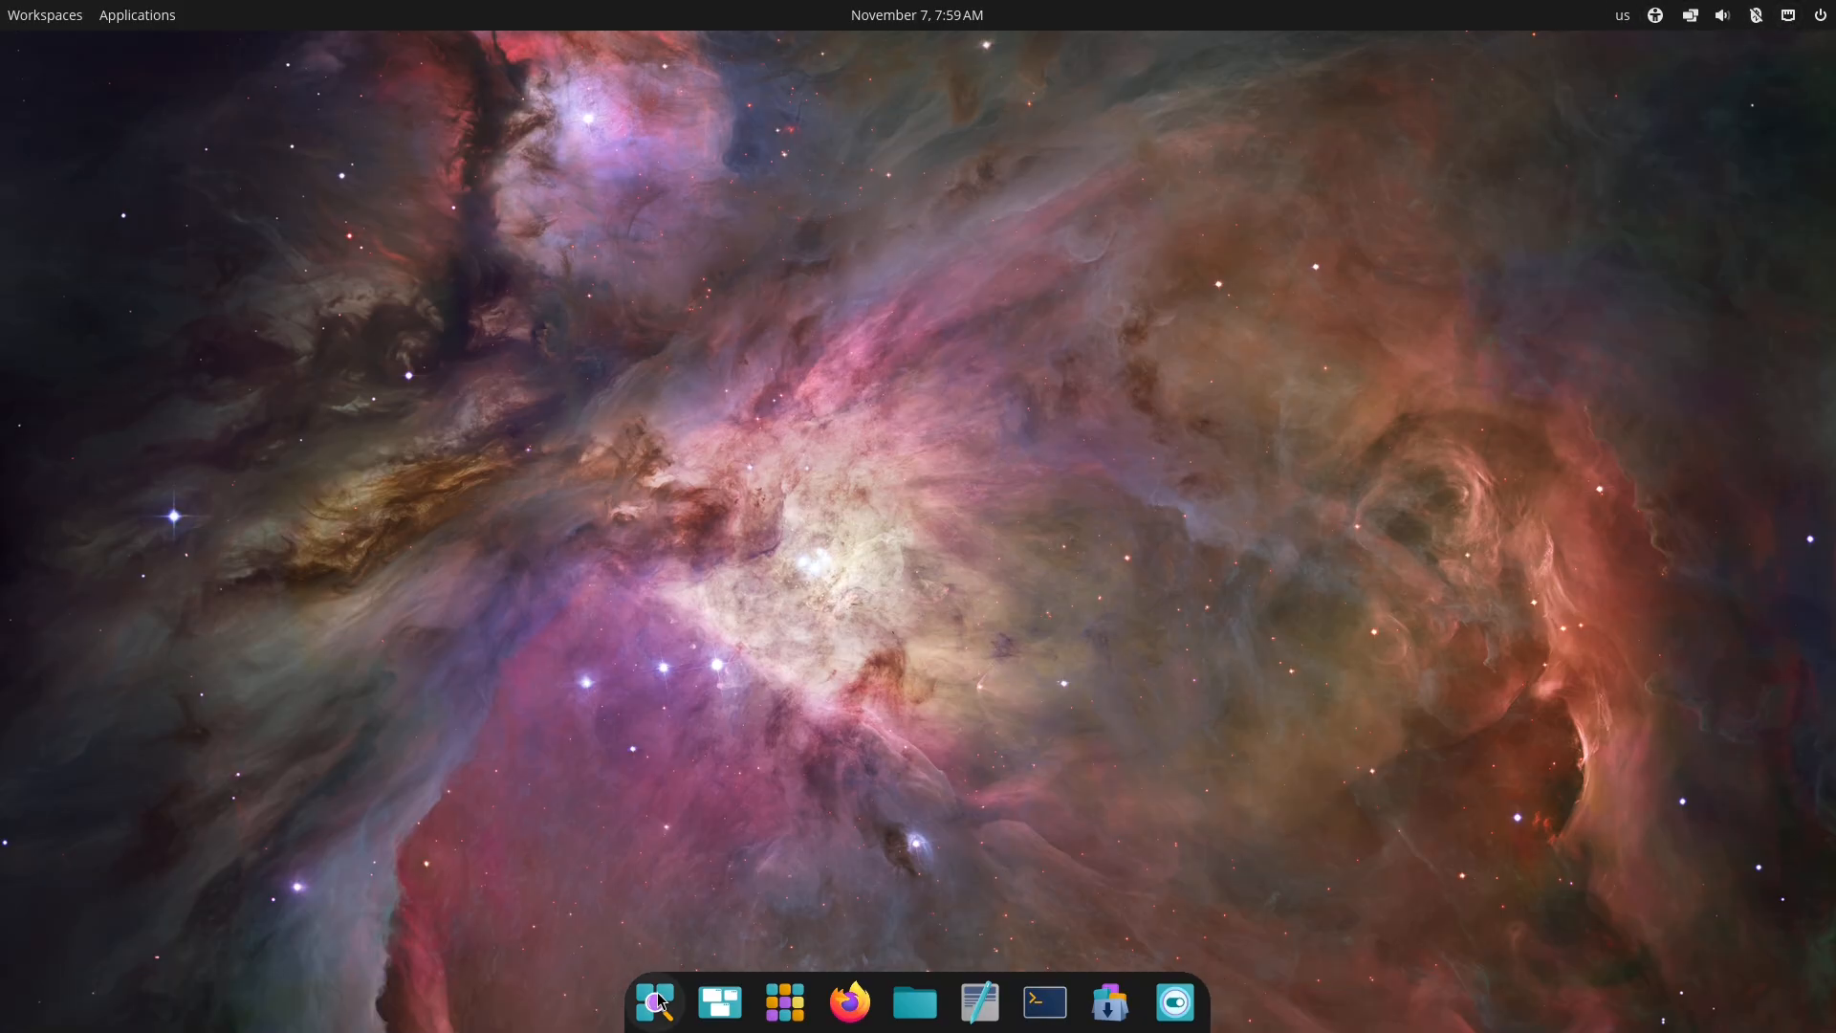
Search the COSMIC app launcher for 'set' to find the settings app.
click(655, 1002)
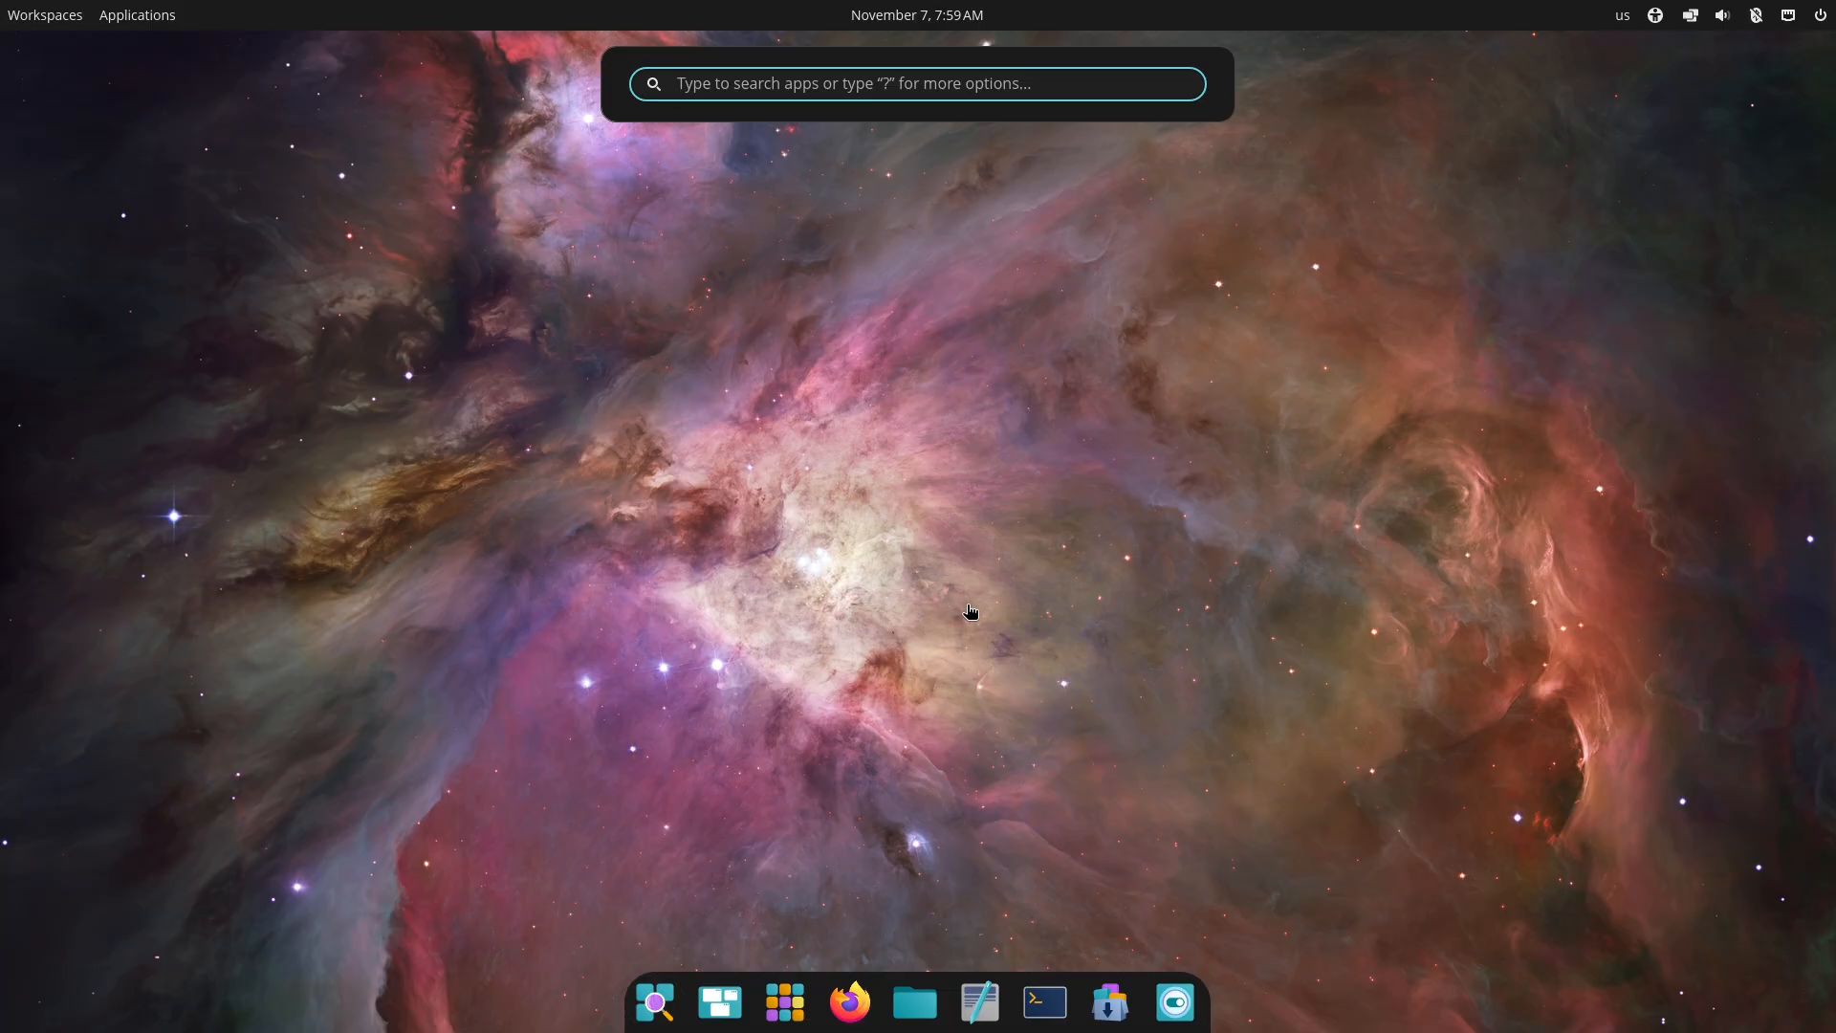
text(set)
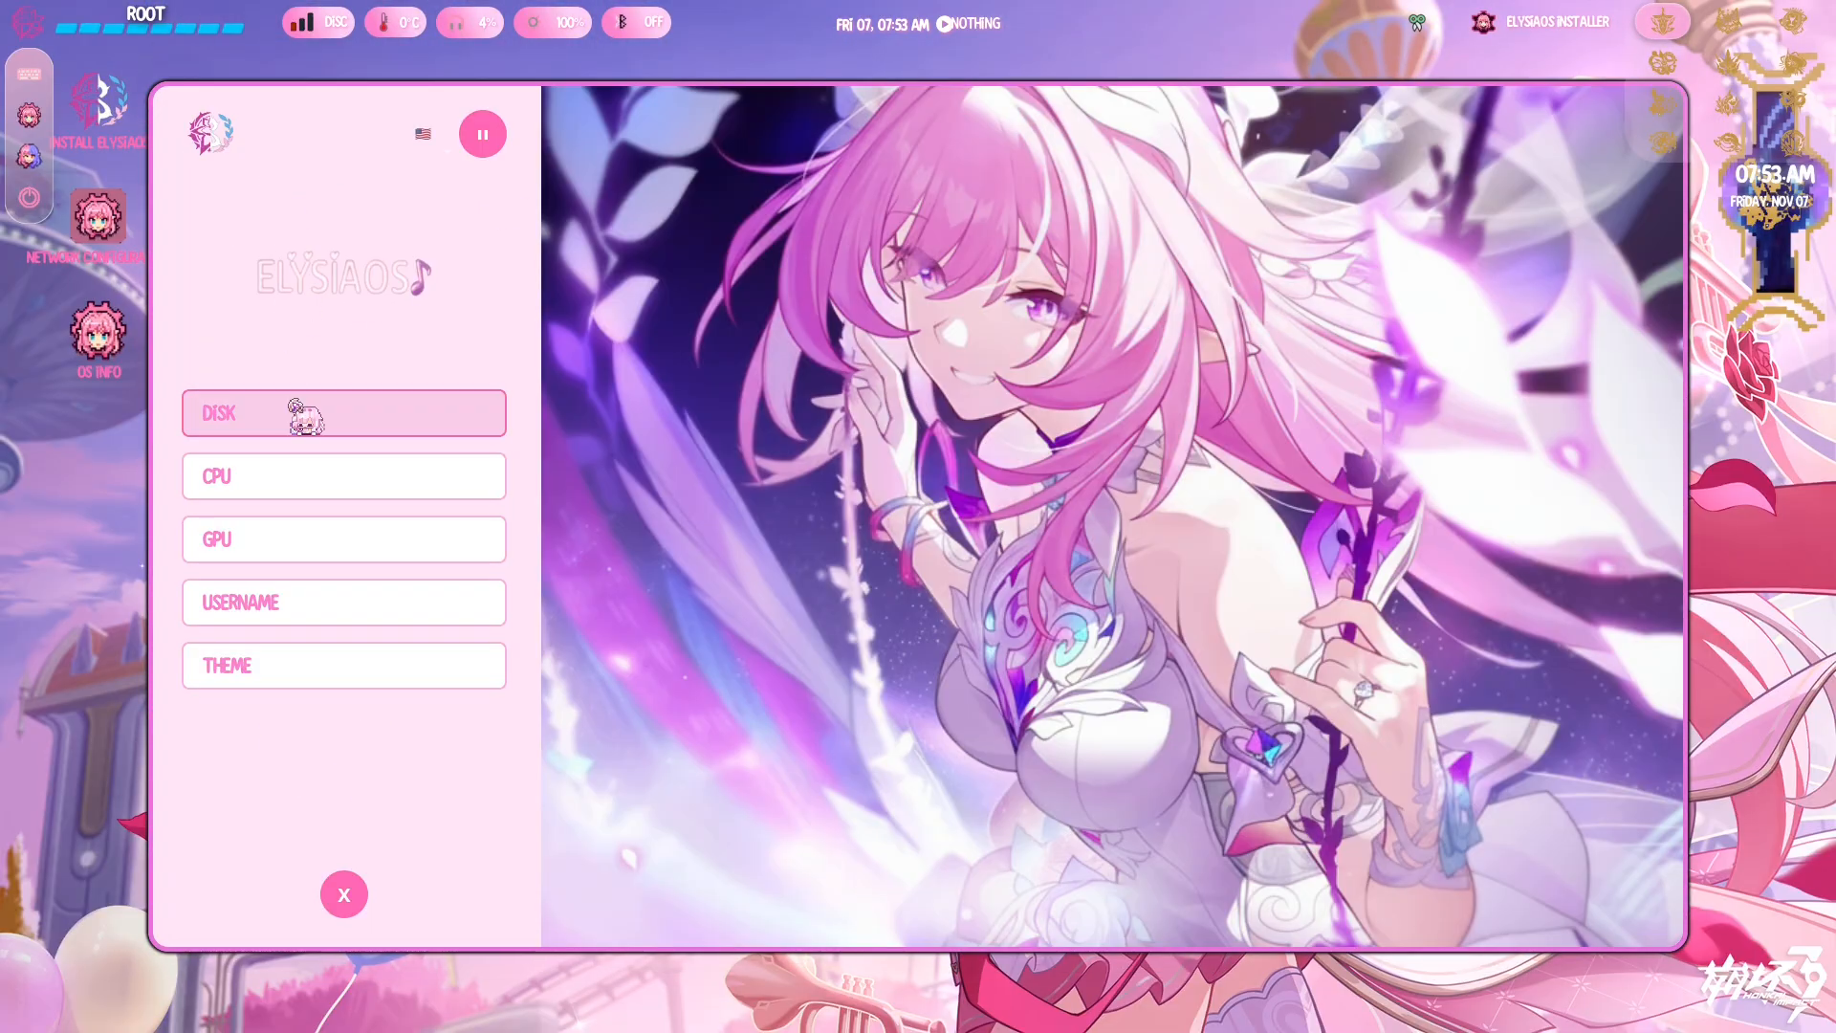
click(343, 538)
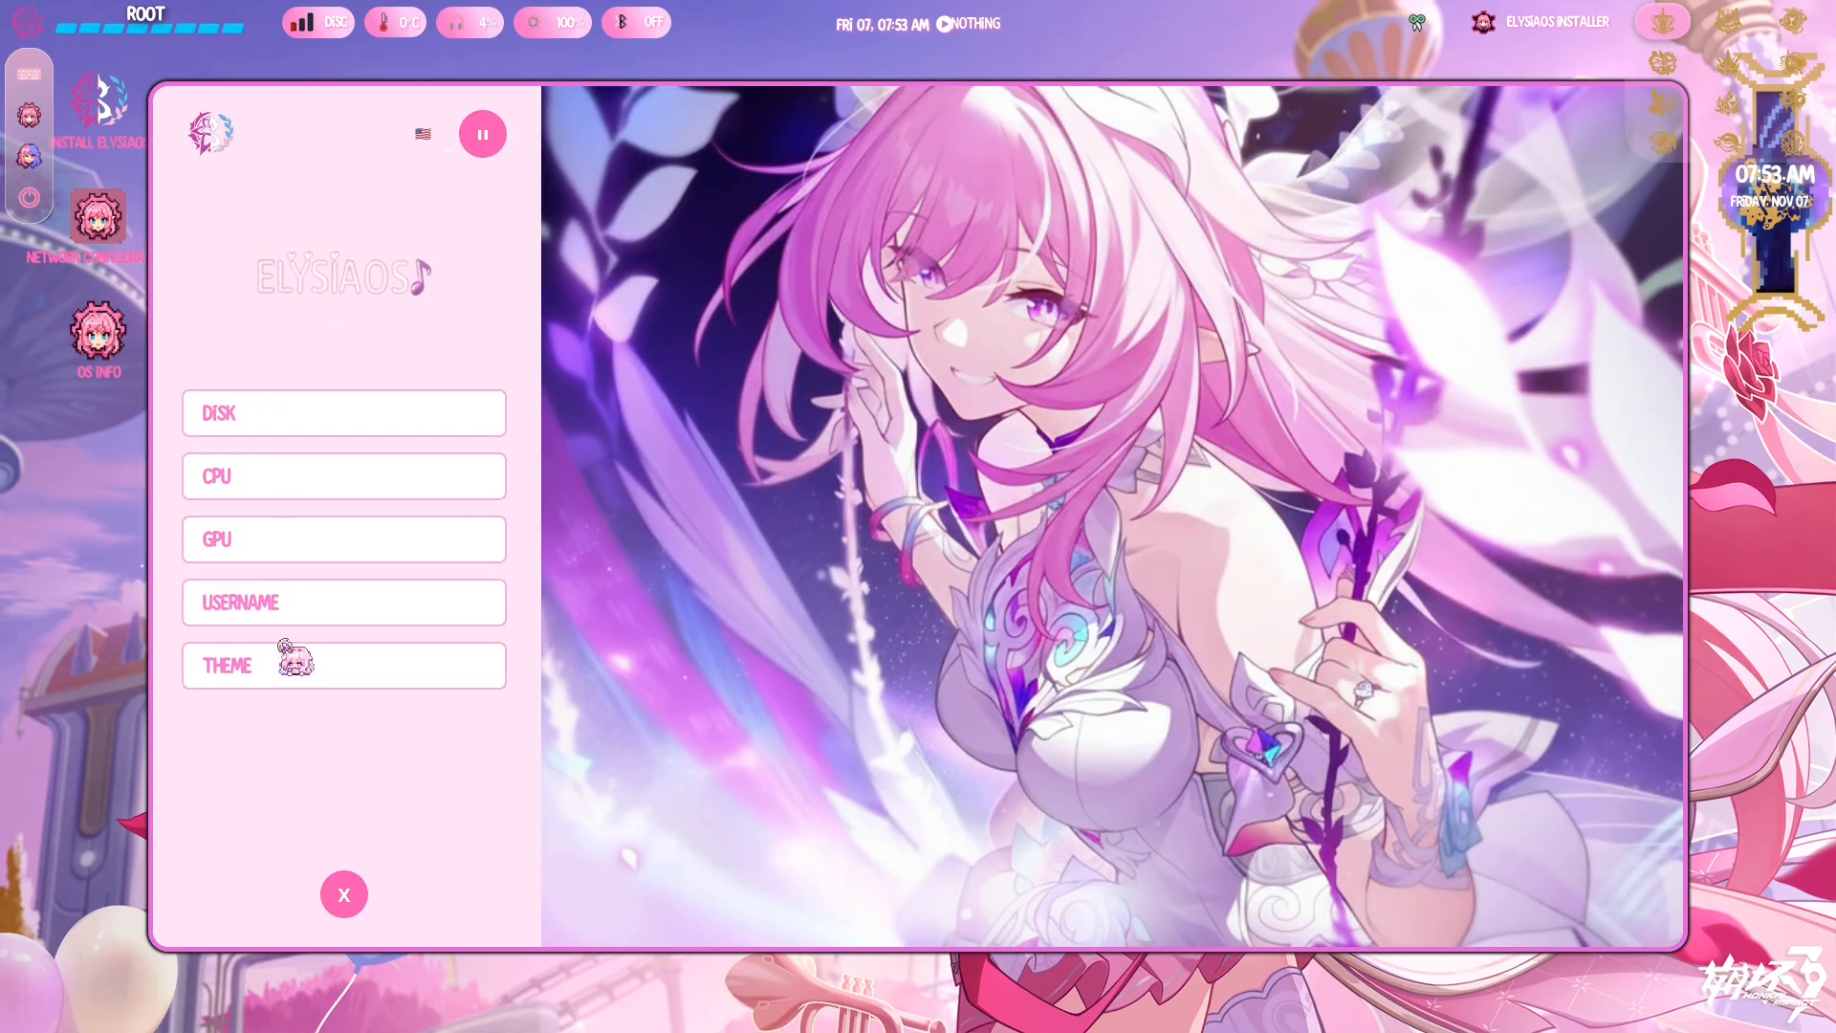
click(344, 665)
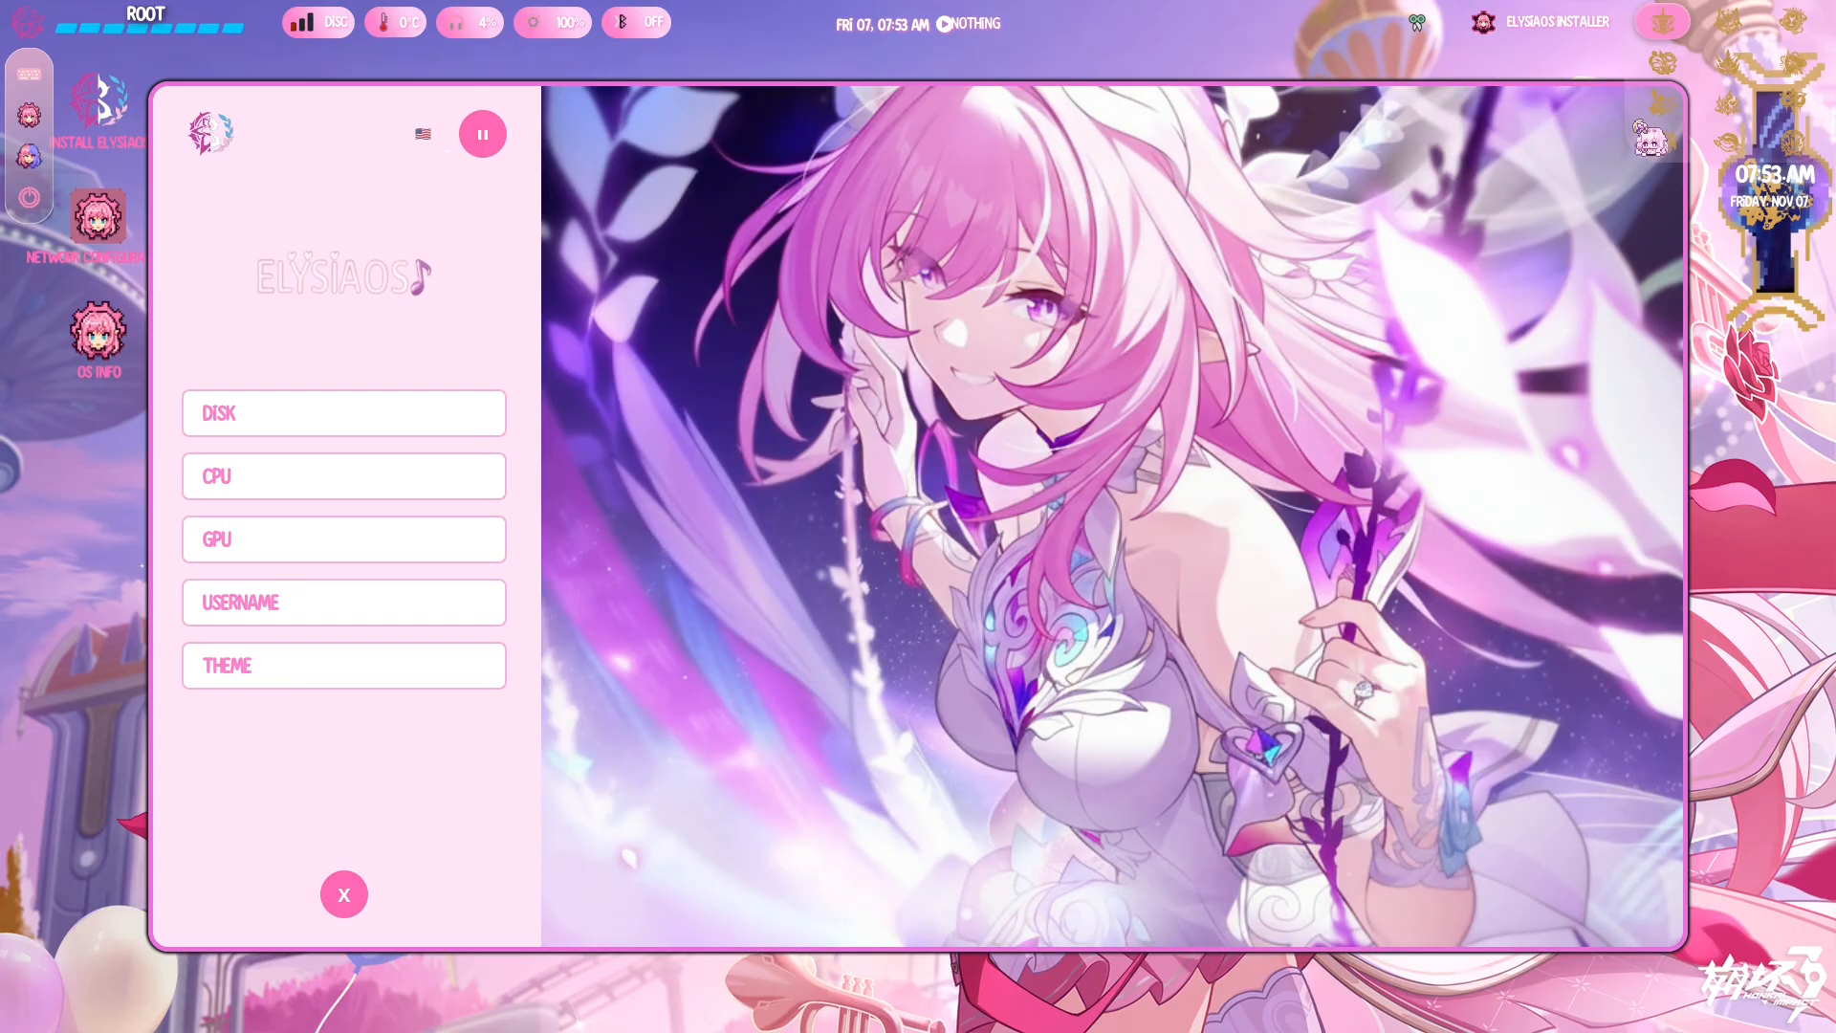
click(343, 894)
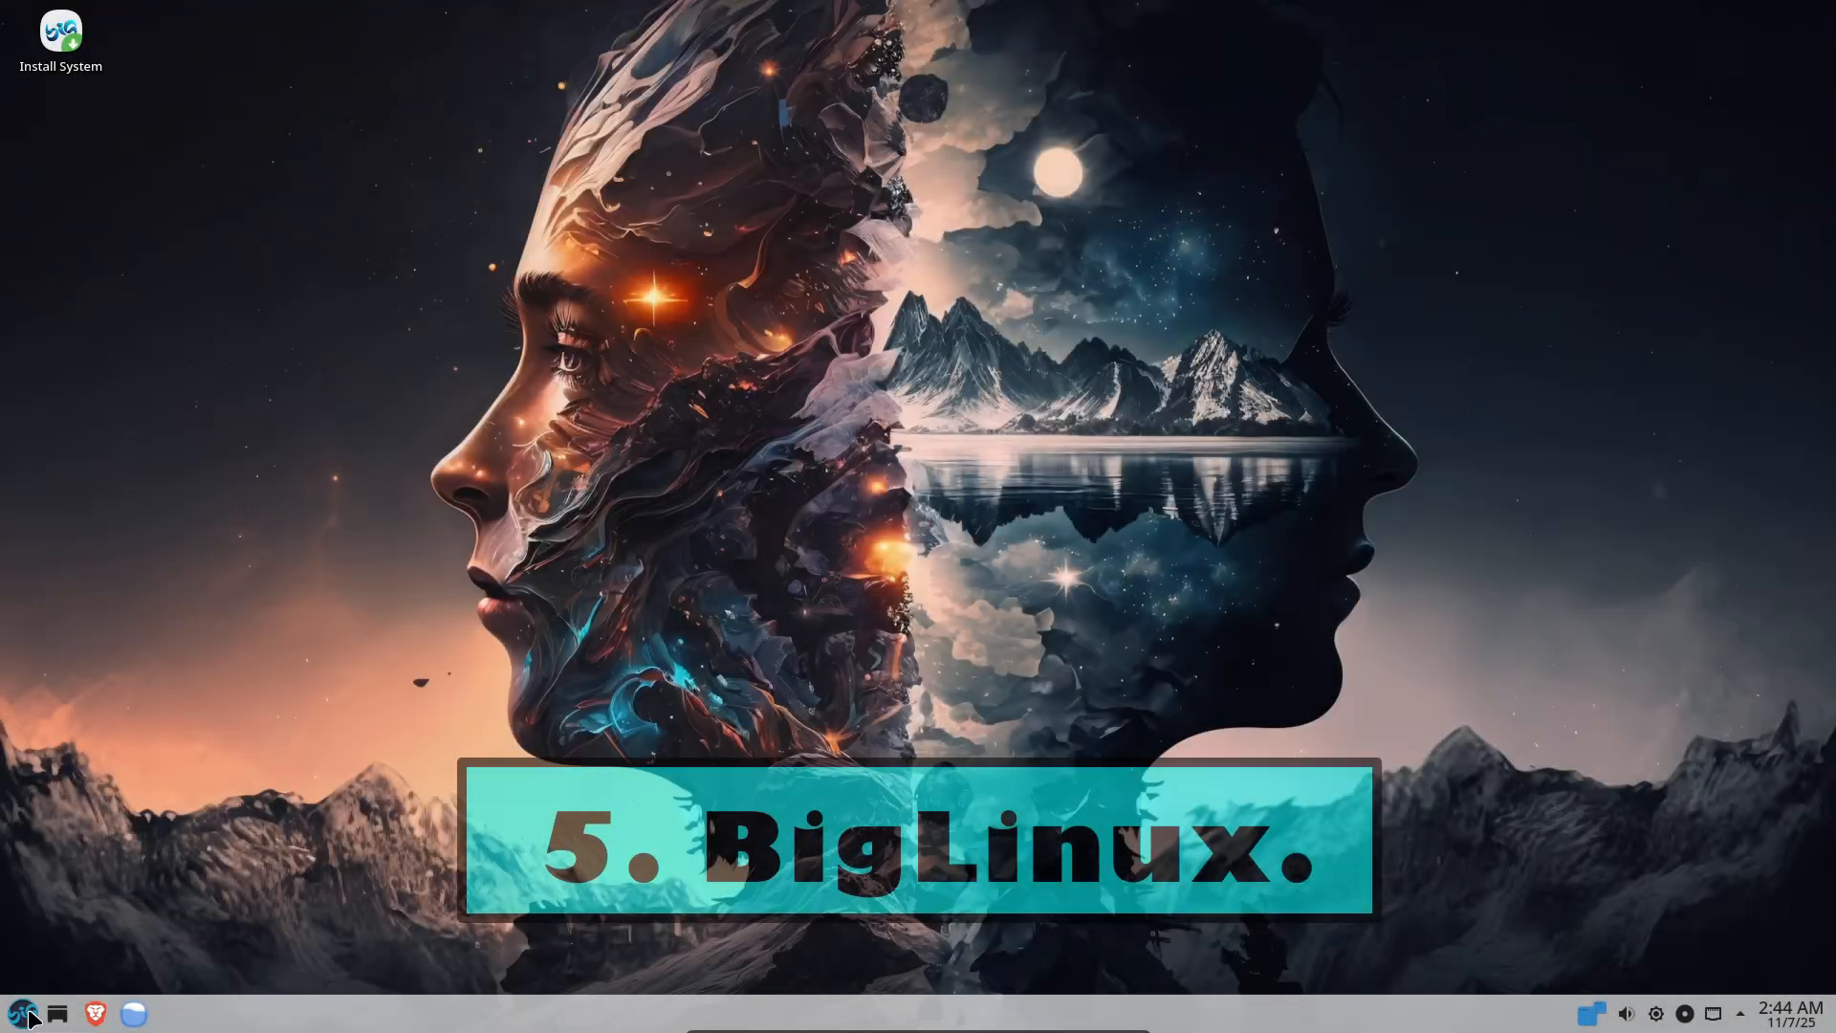
click(23, 1010)
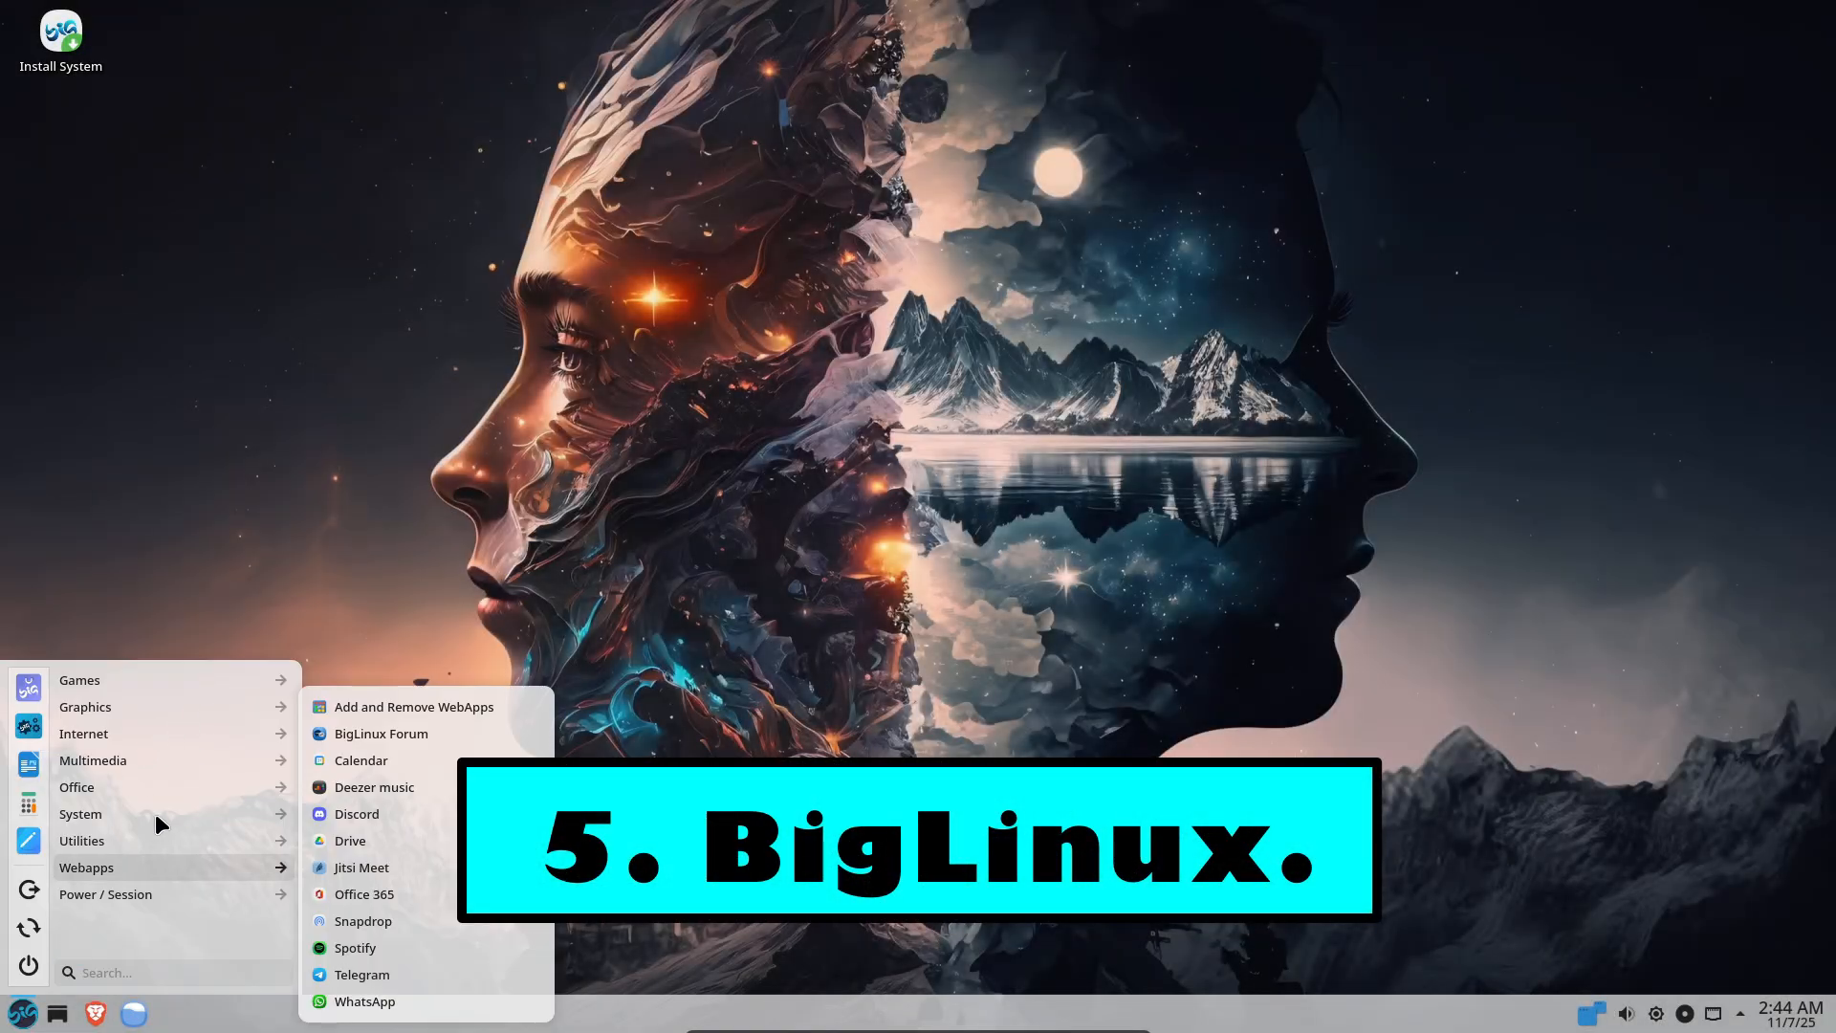
click(80, 814)
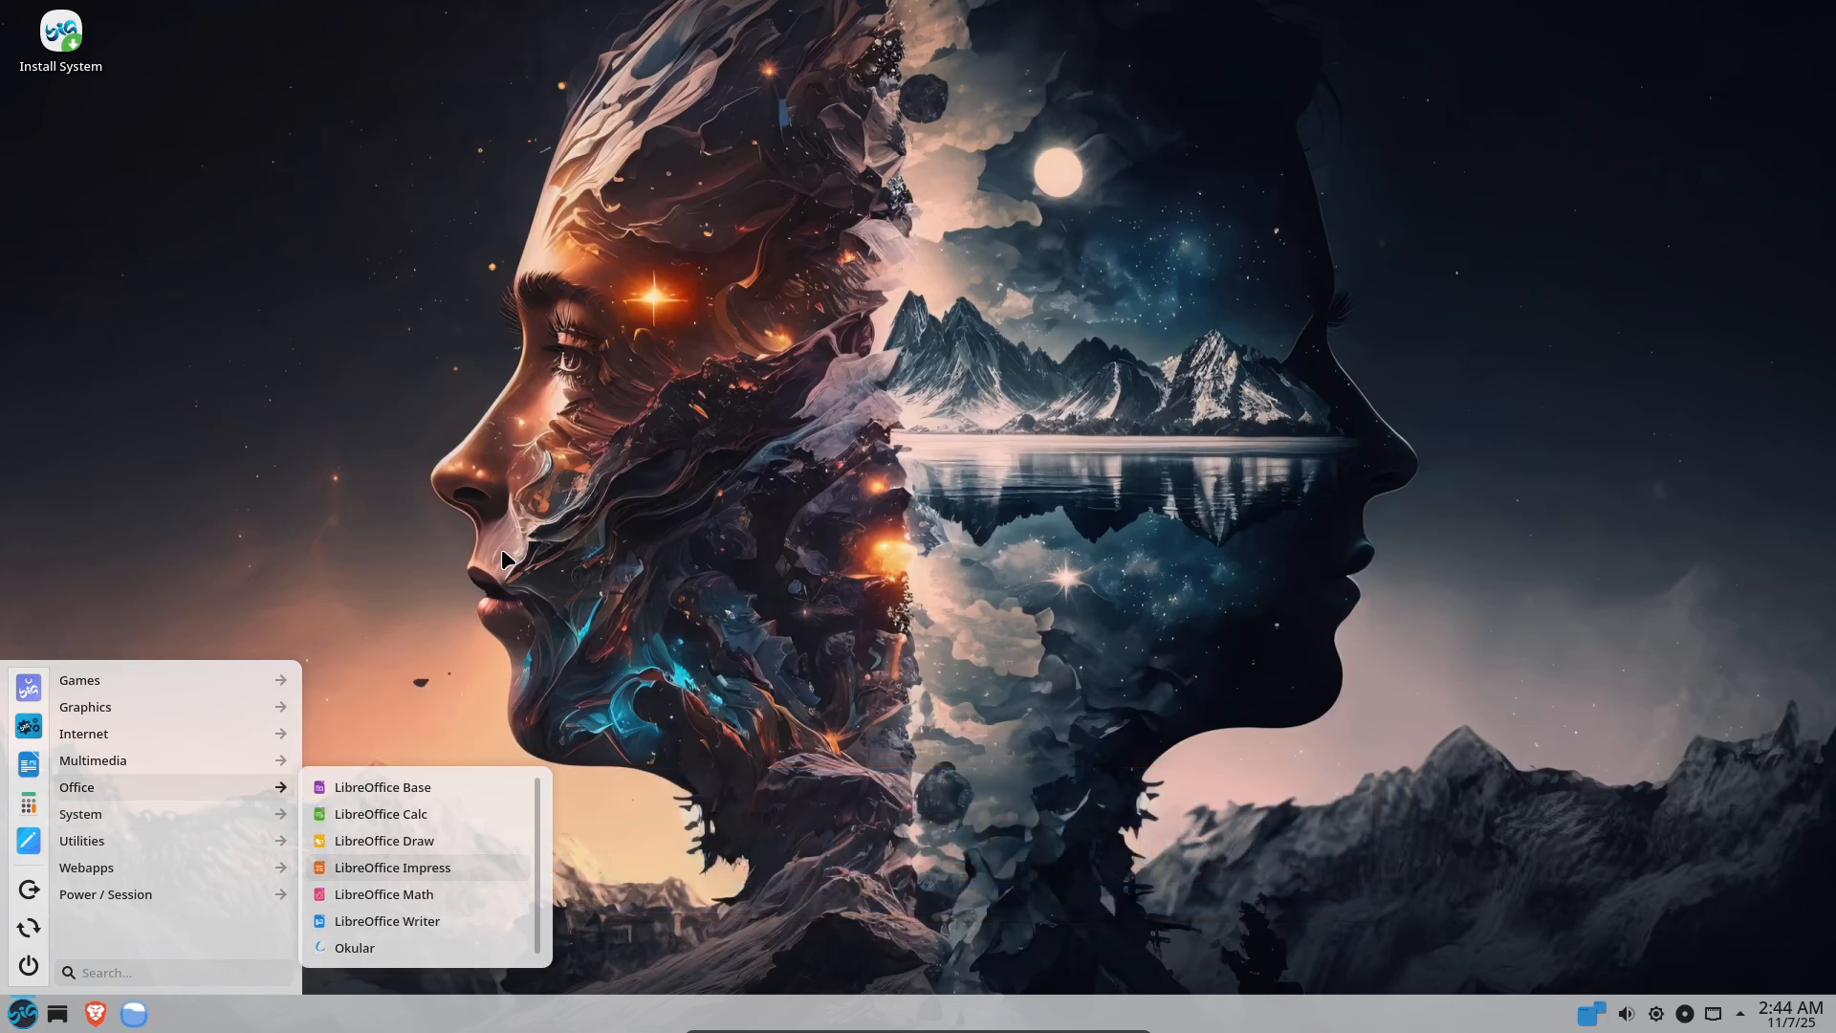
mouse_move(81, 814)
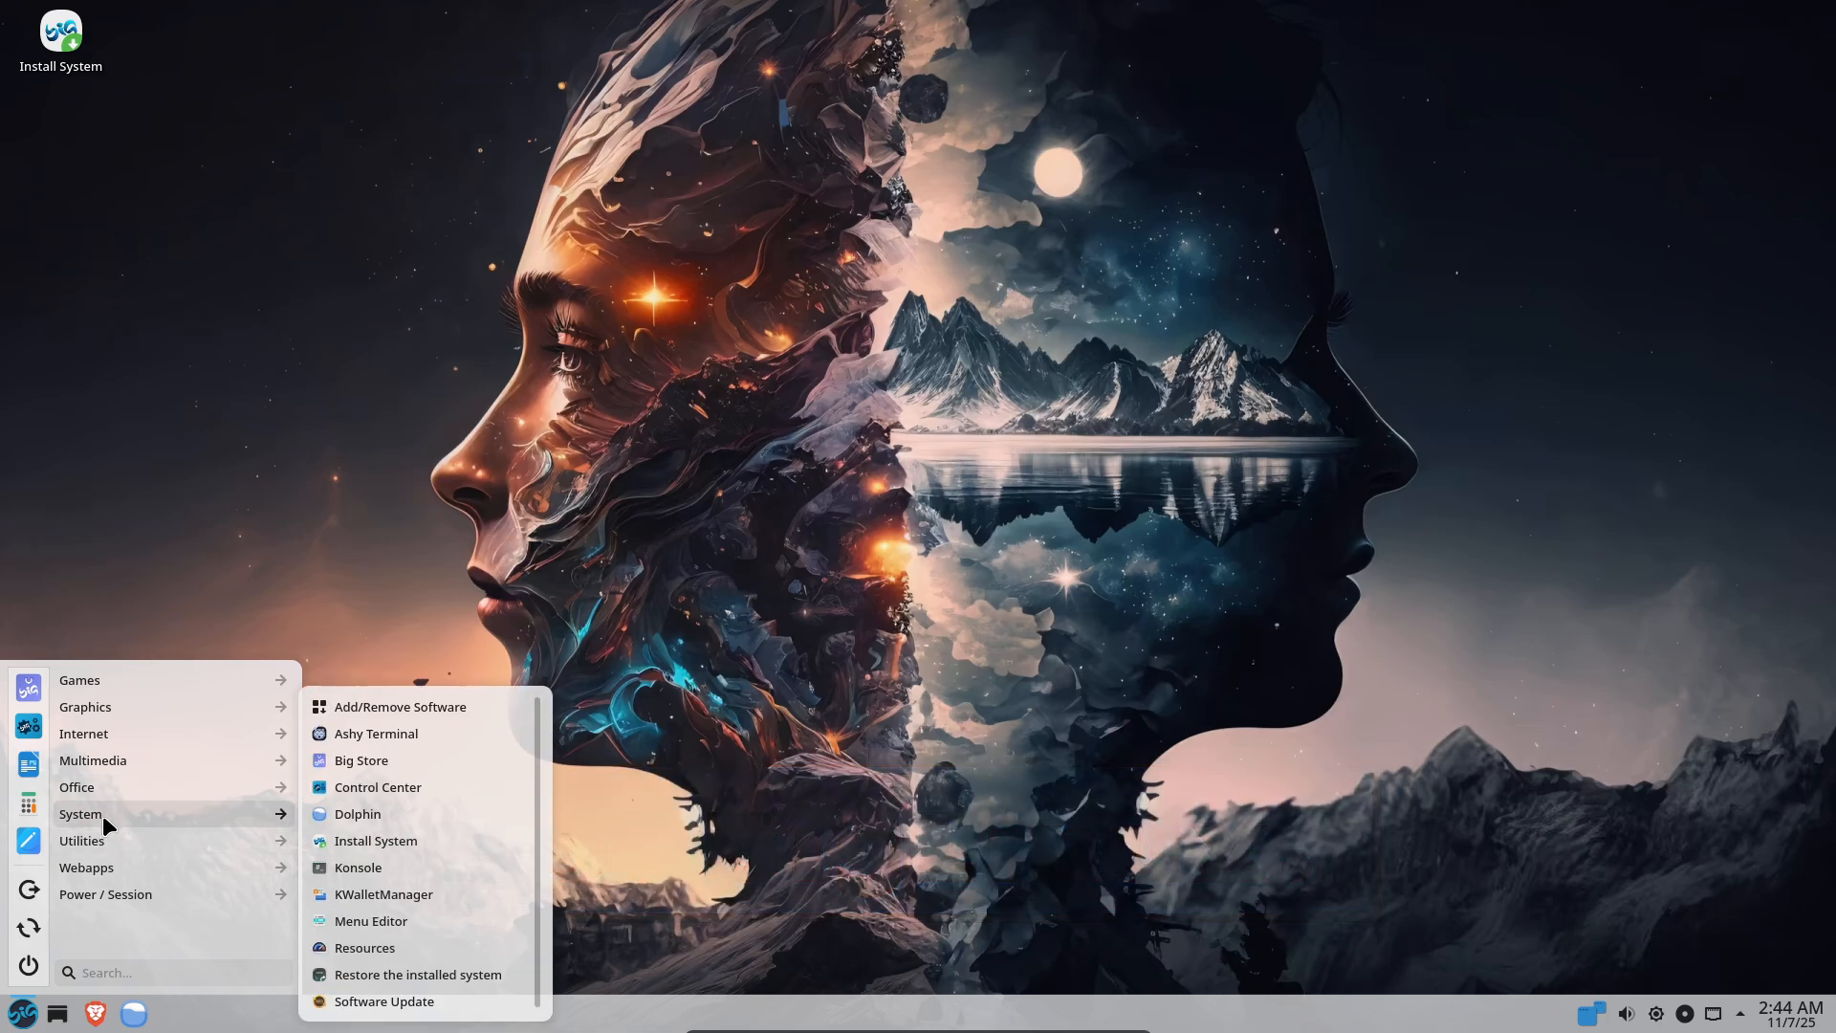
mouse_move(79, 680)
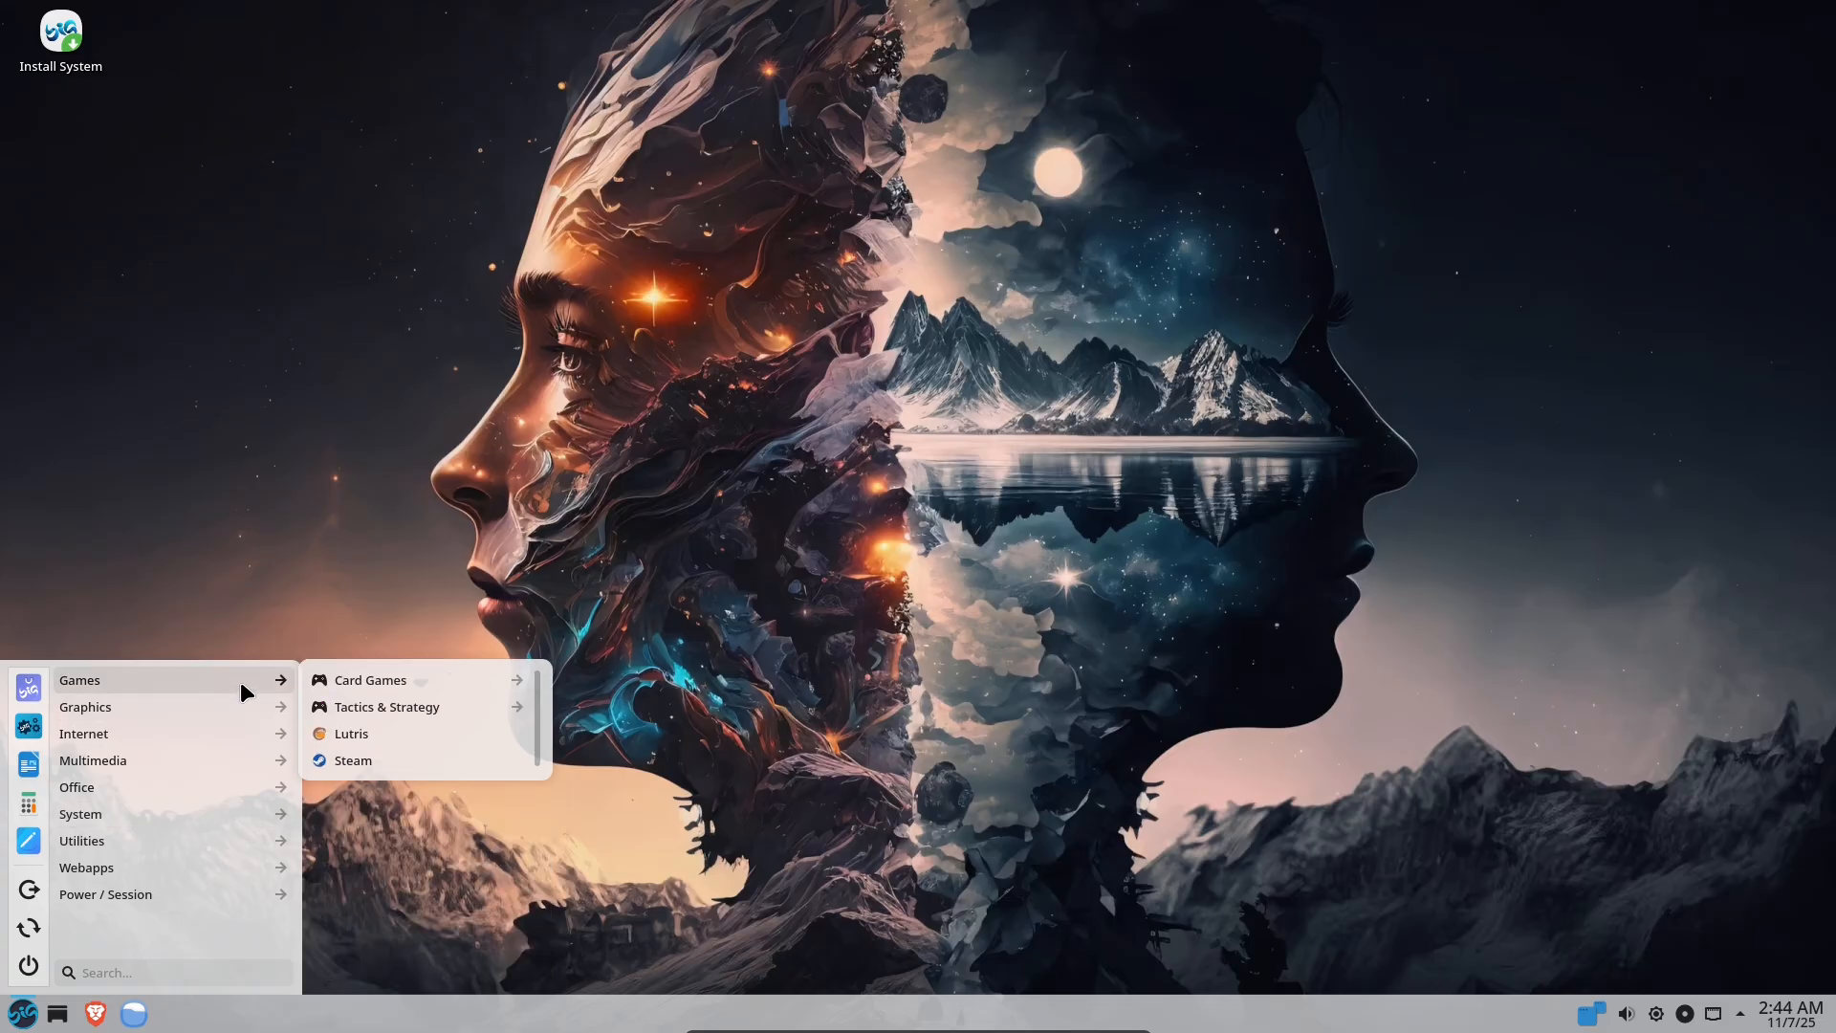
mouse_move(83, 734)
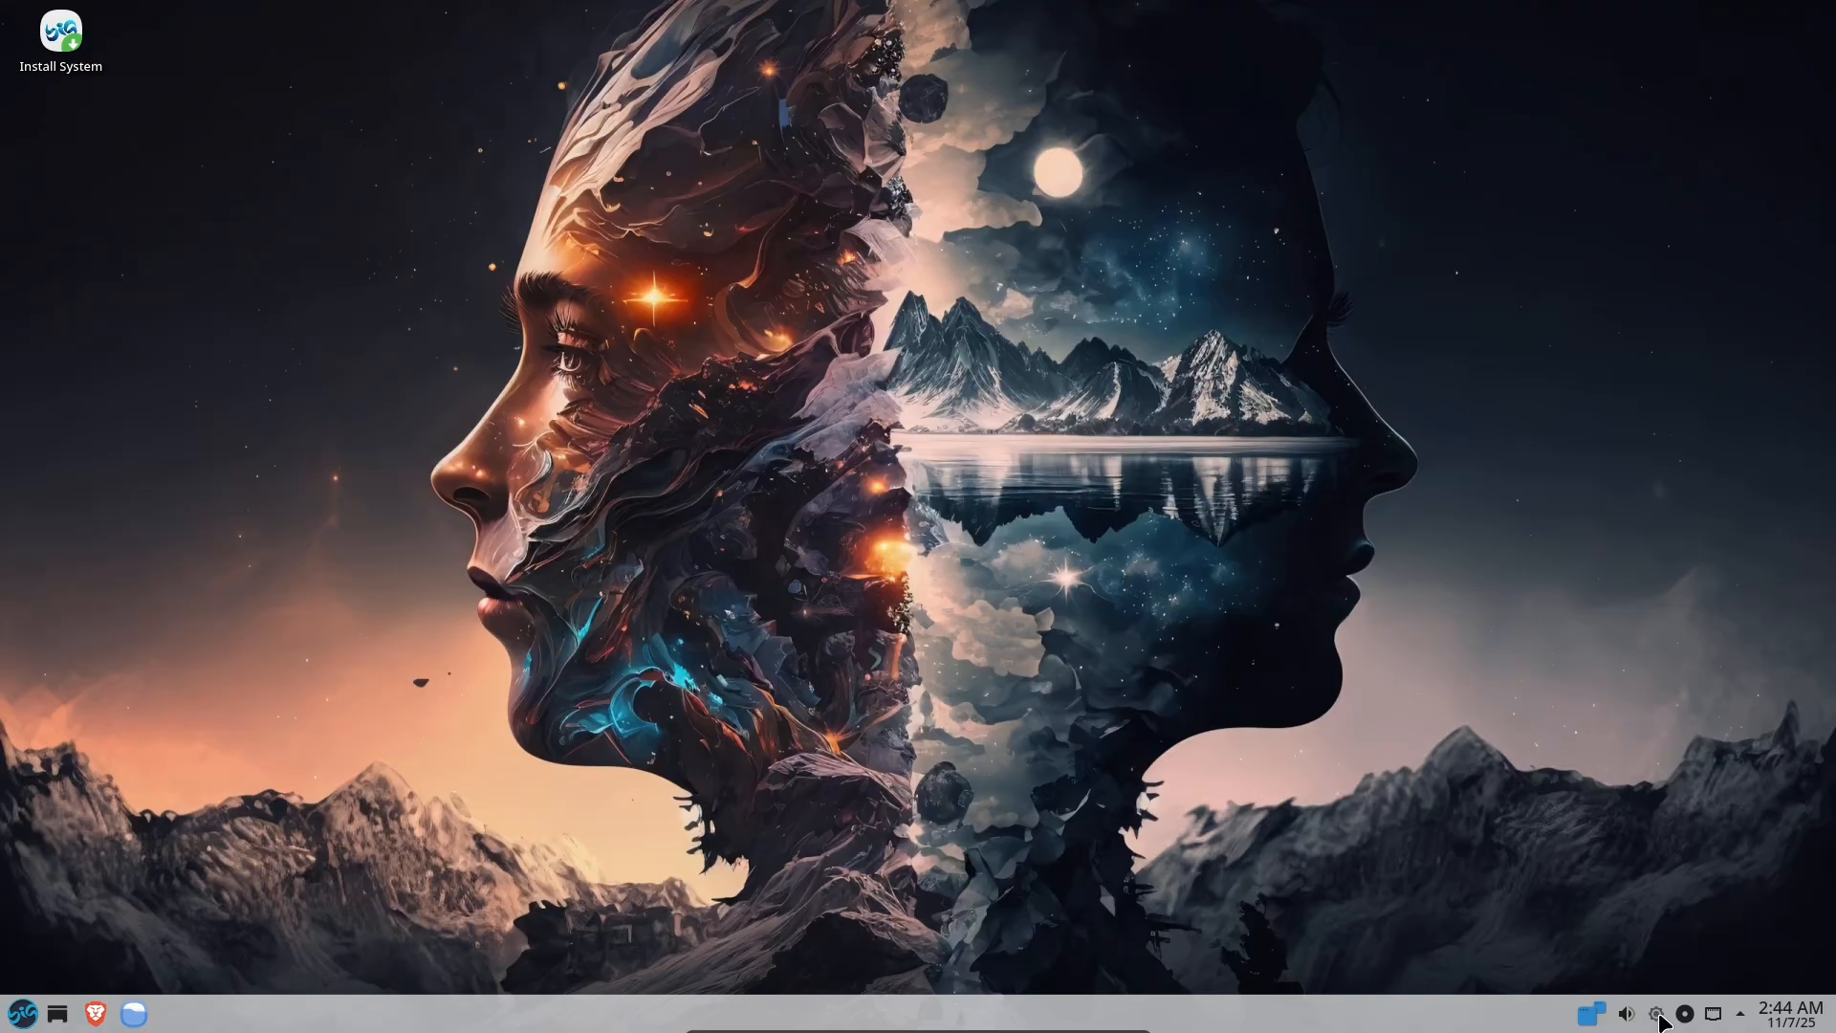
Open Display Configuration from the desktop menu, then full System Settings on Quick Settings.
right_click(925, 527)
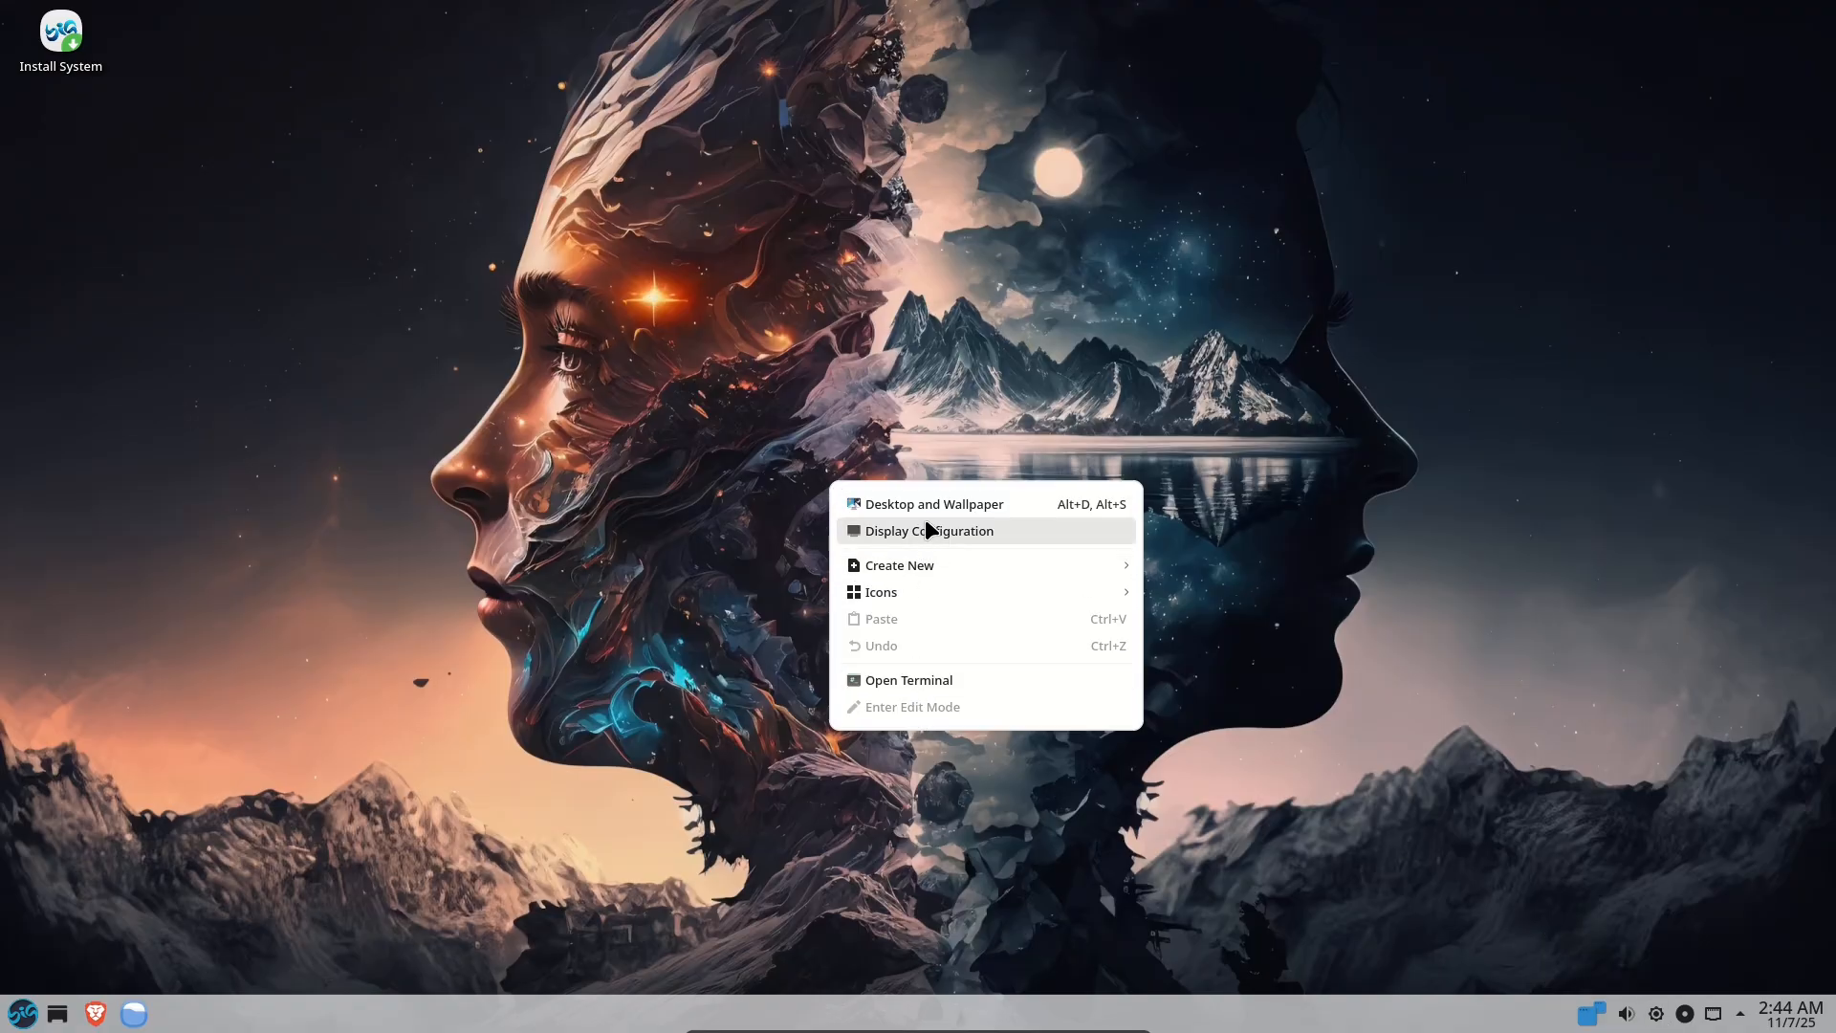
click(929, 530)
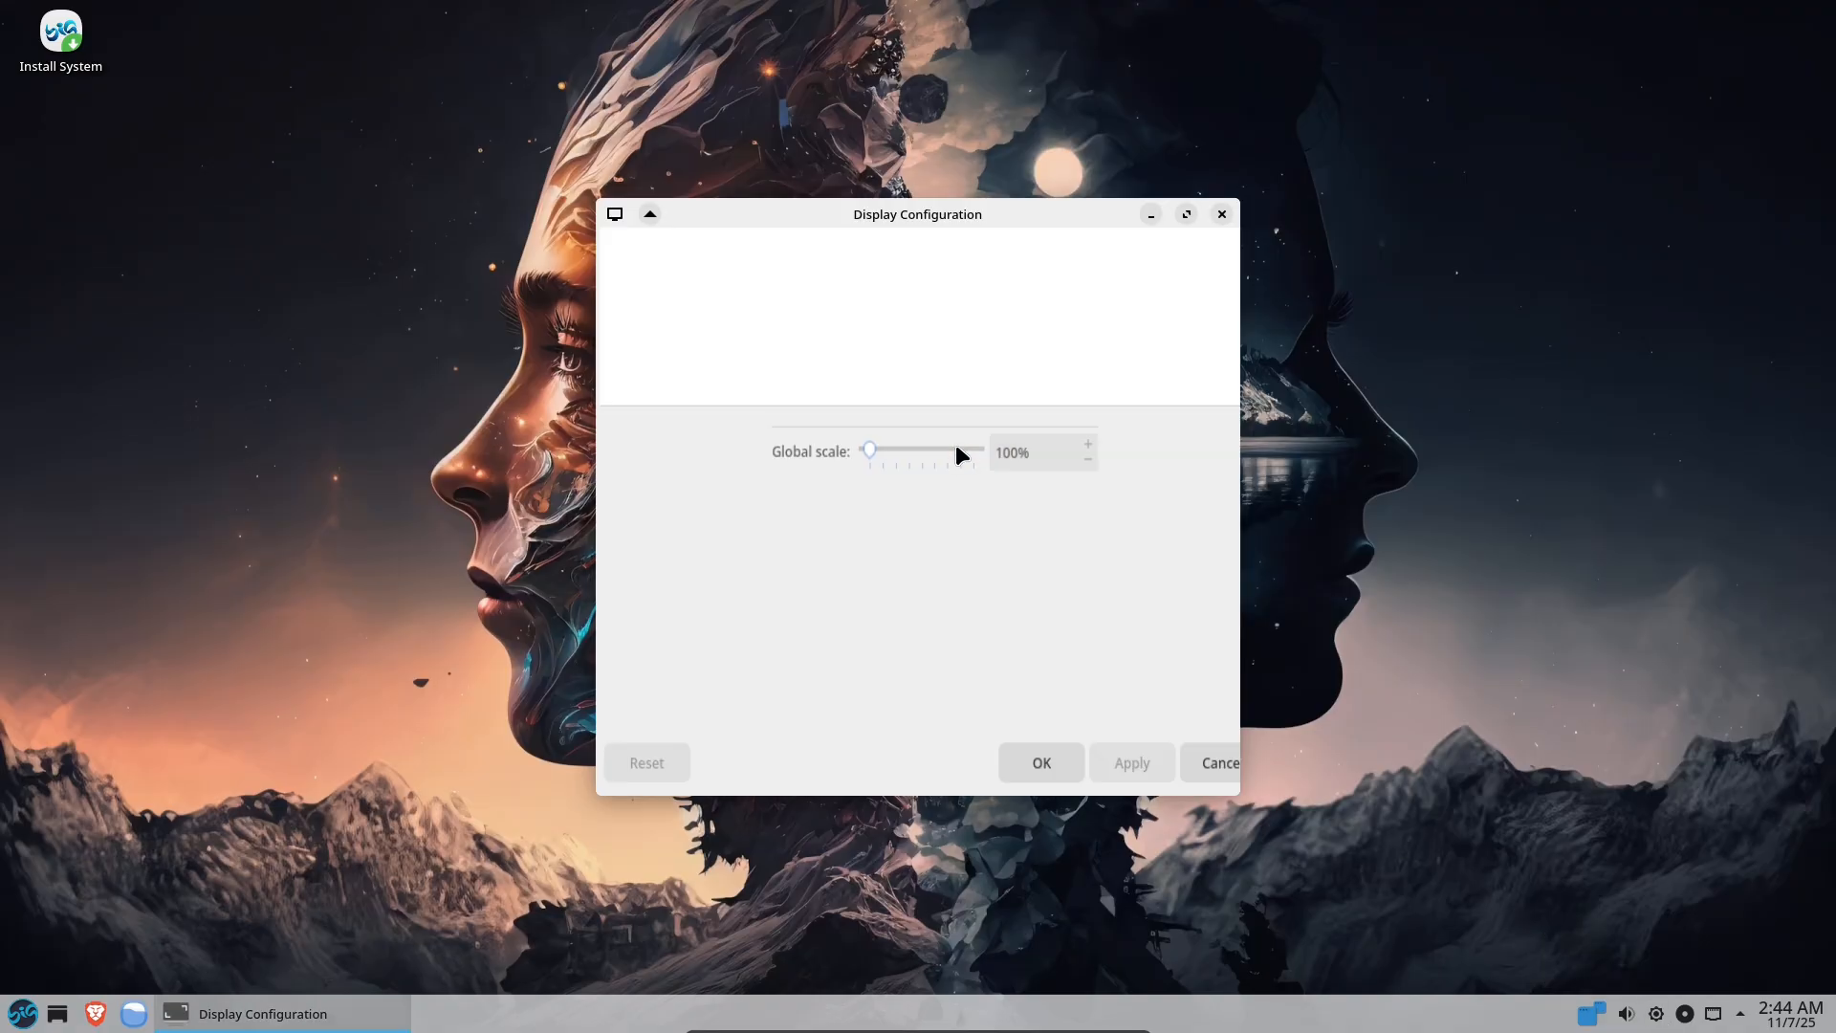
click(614, 214)
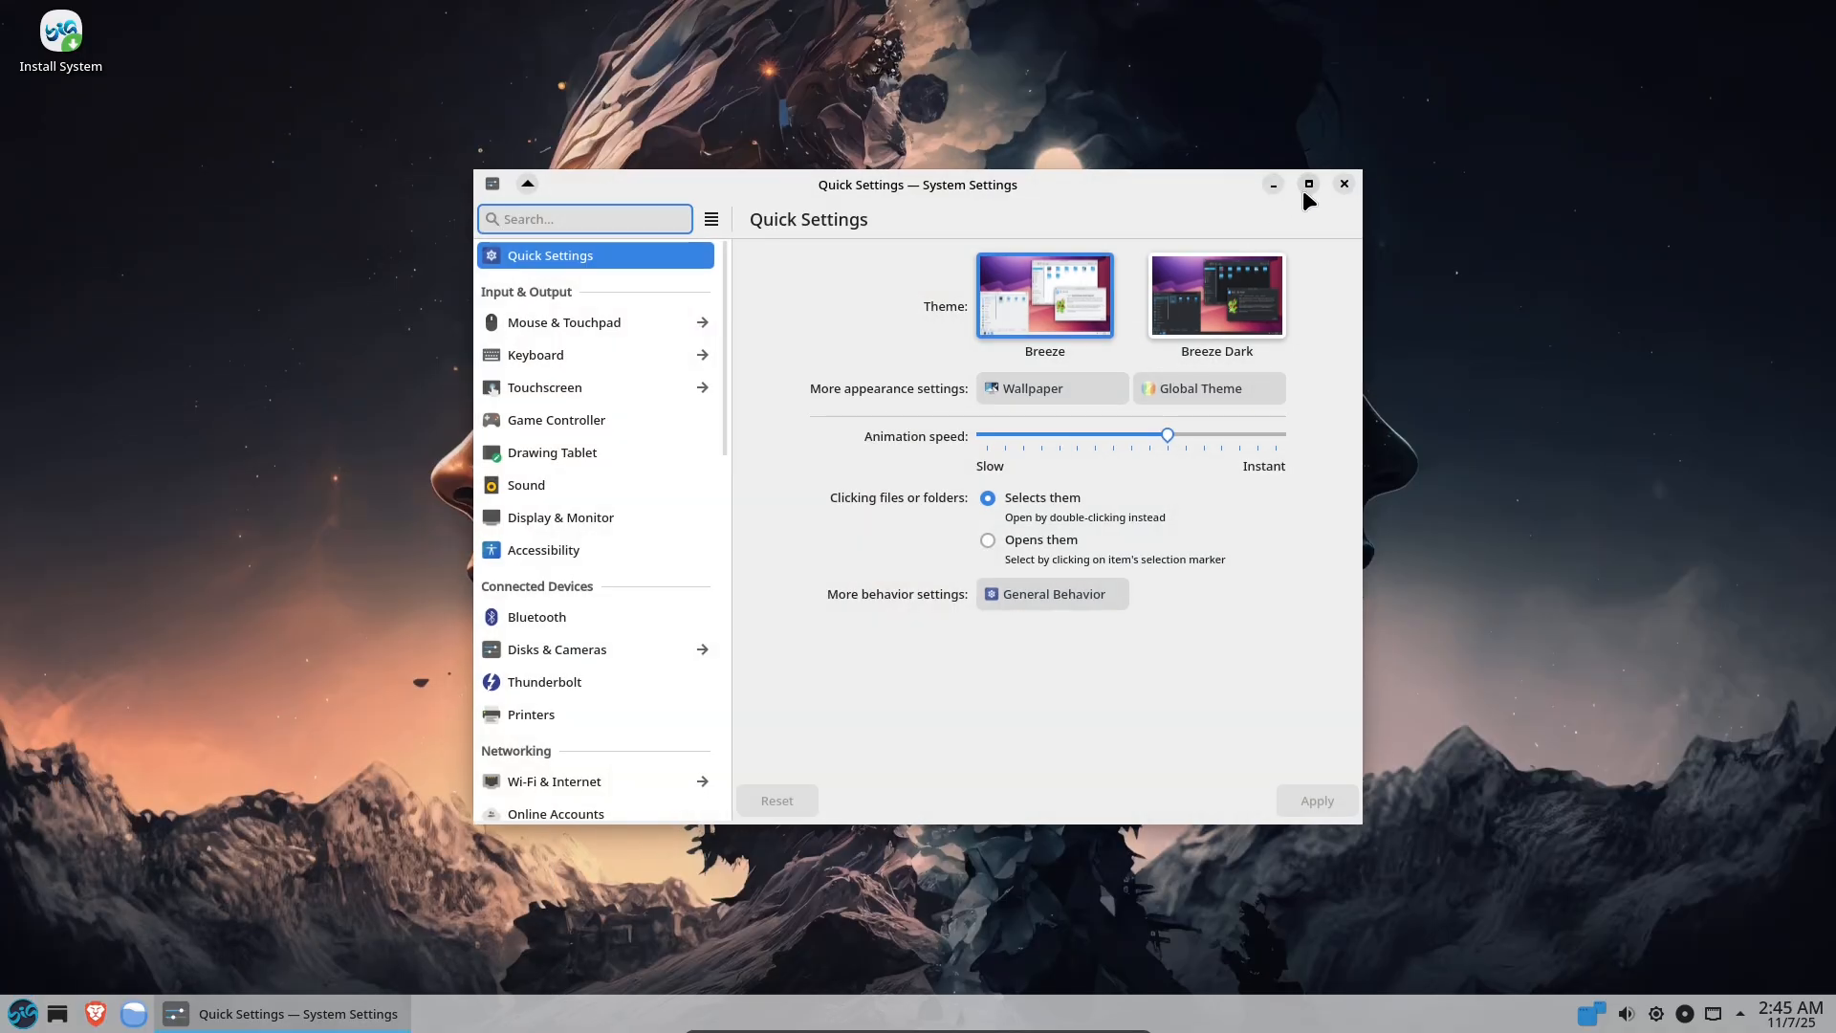
Maximize System Settings, view BigLinux's About this System details, then open the Wallpaper page.
click(1309, 183)
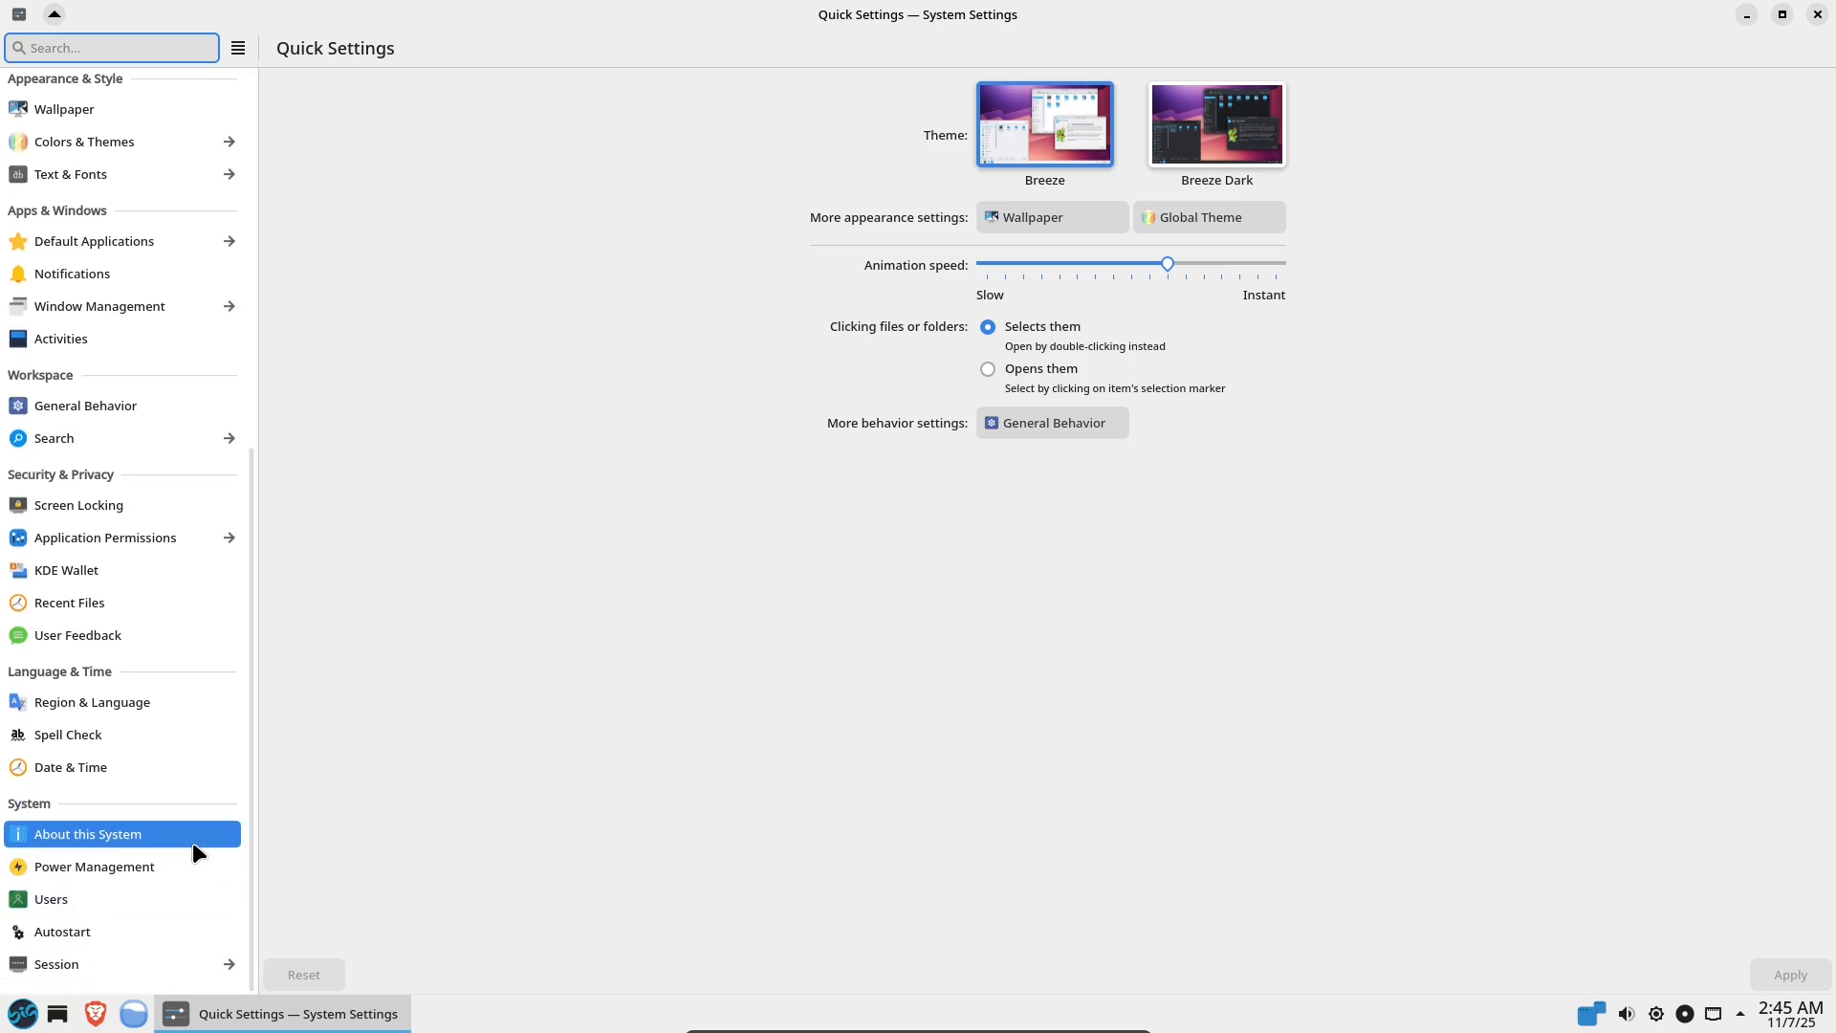
click(87, 834)
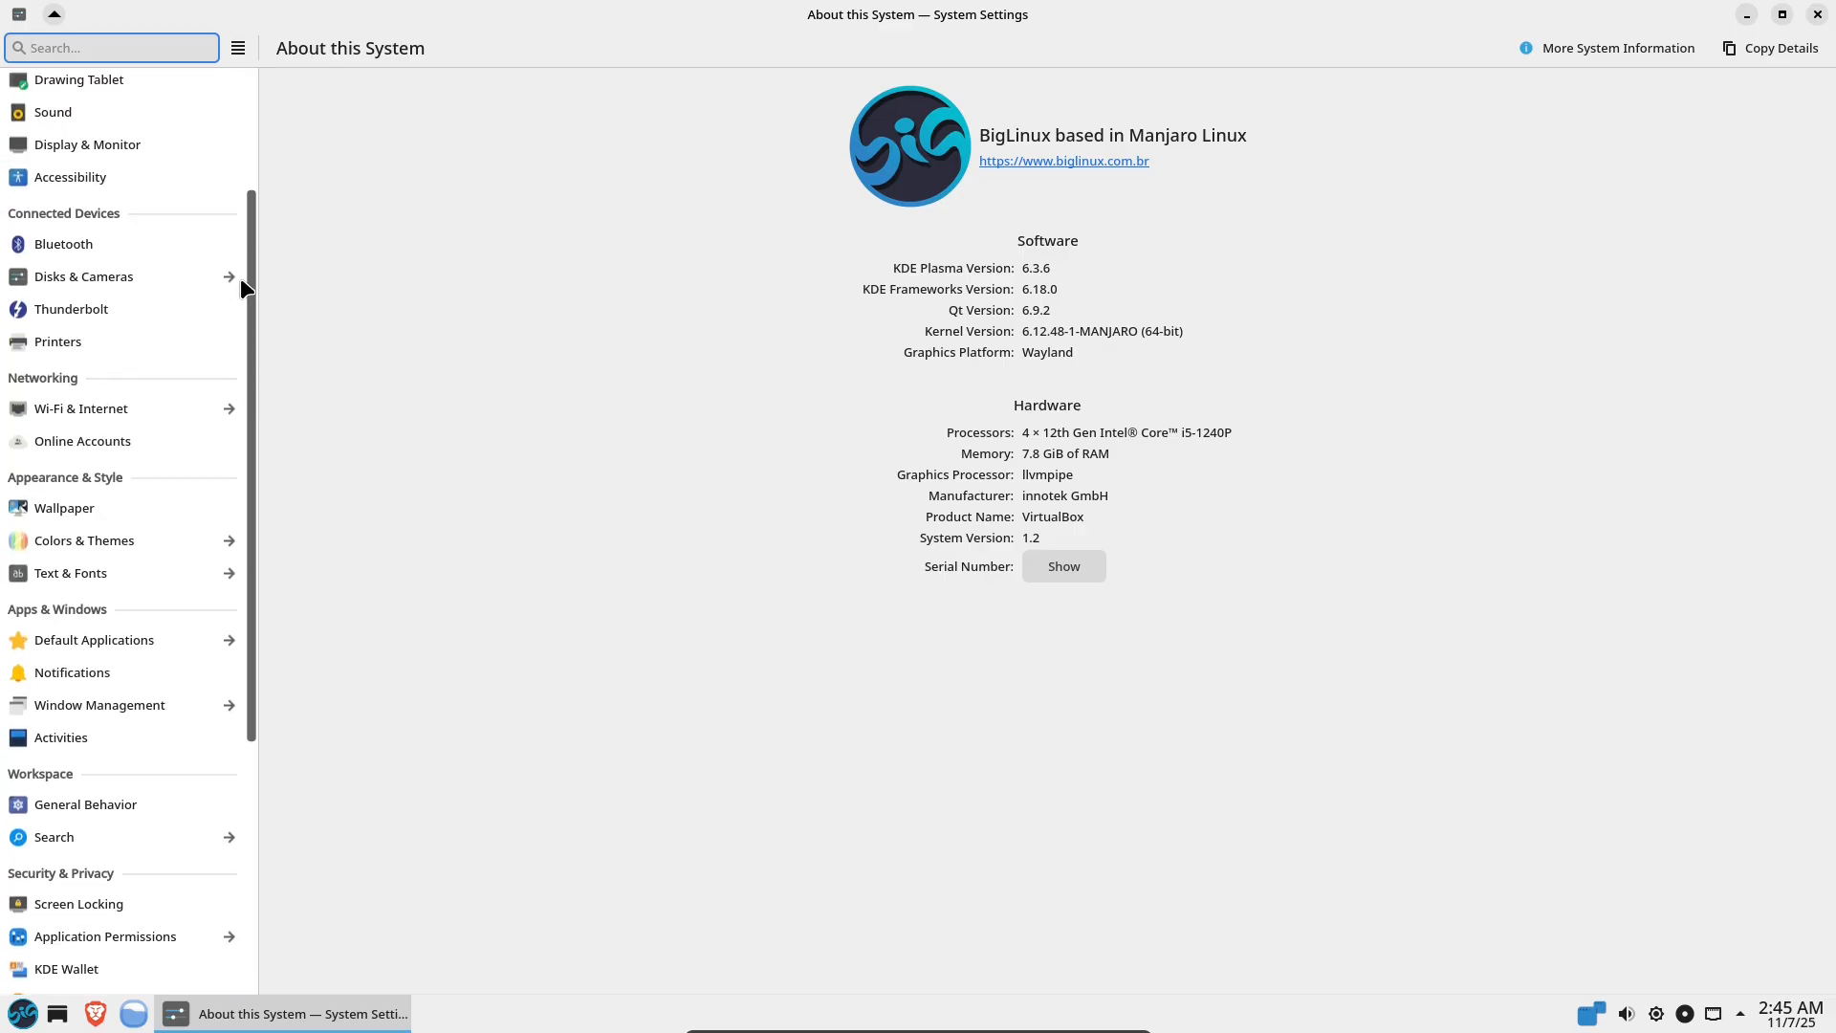
click(64, 710)
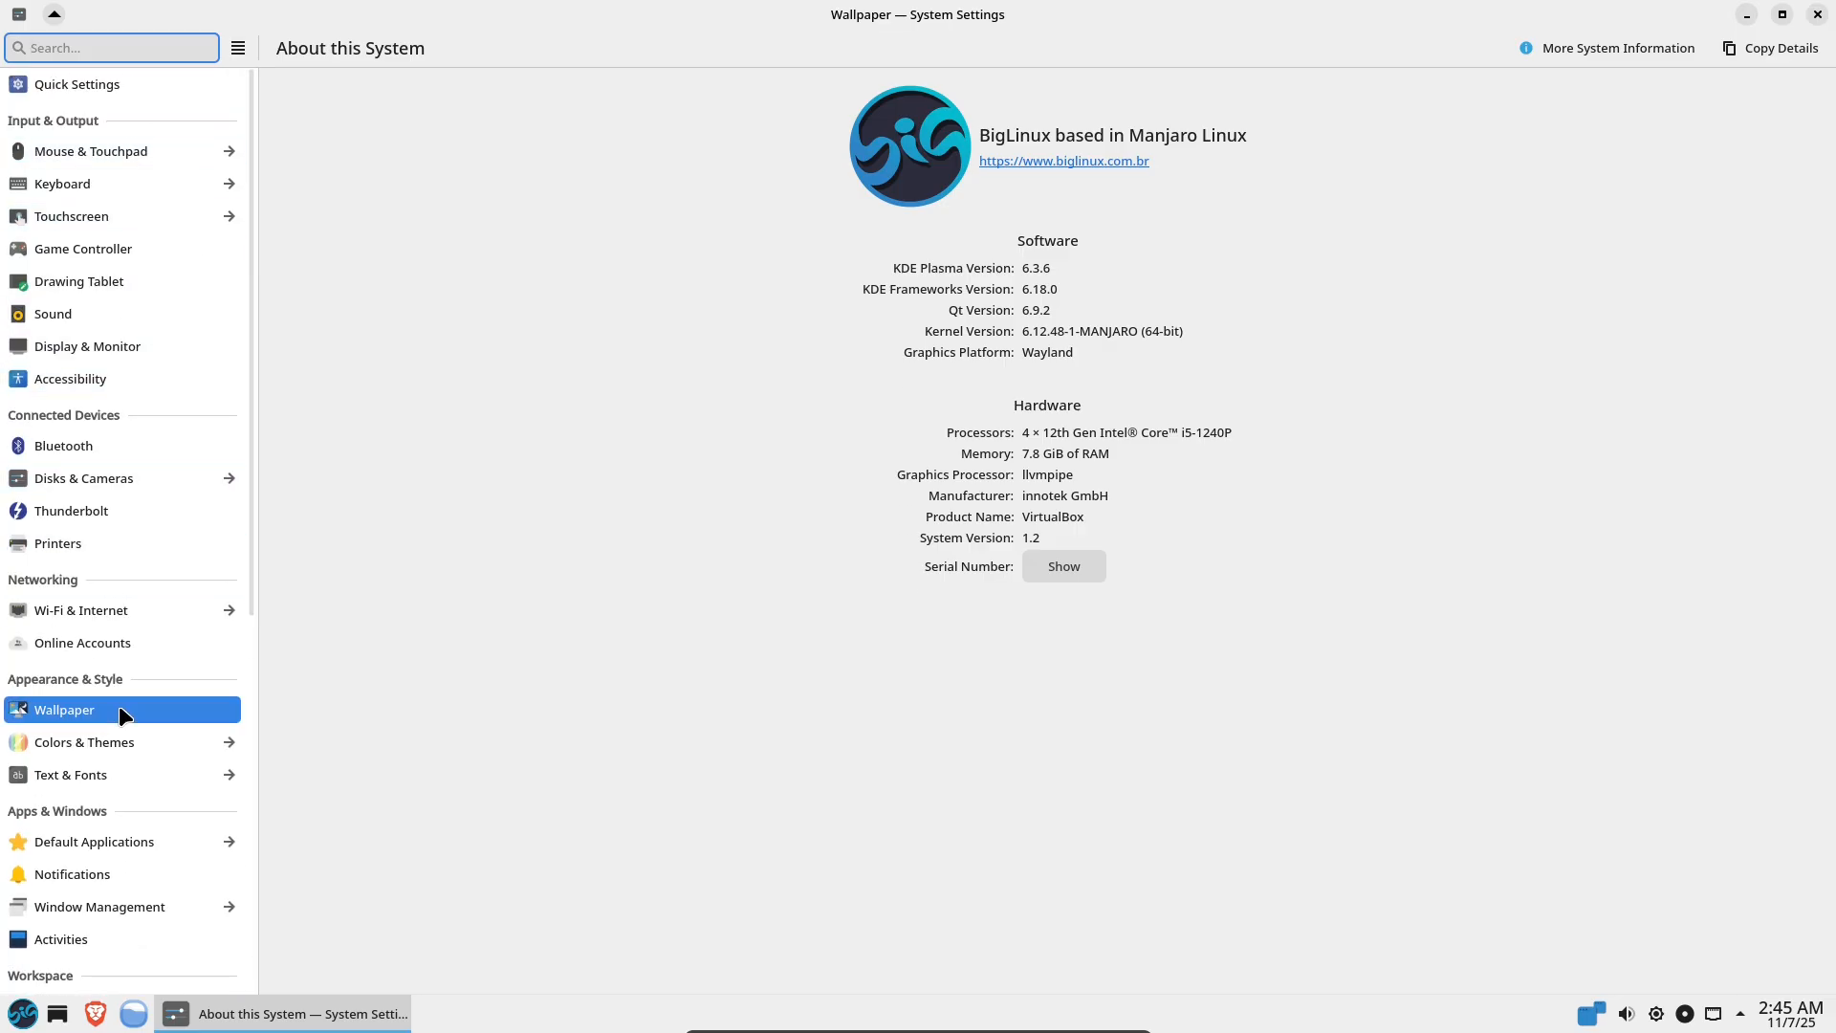
click(64, 710)
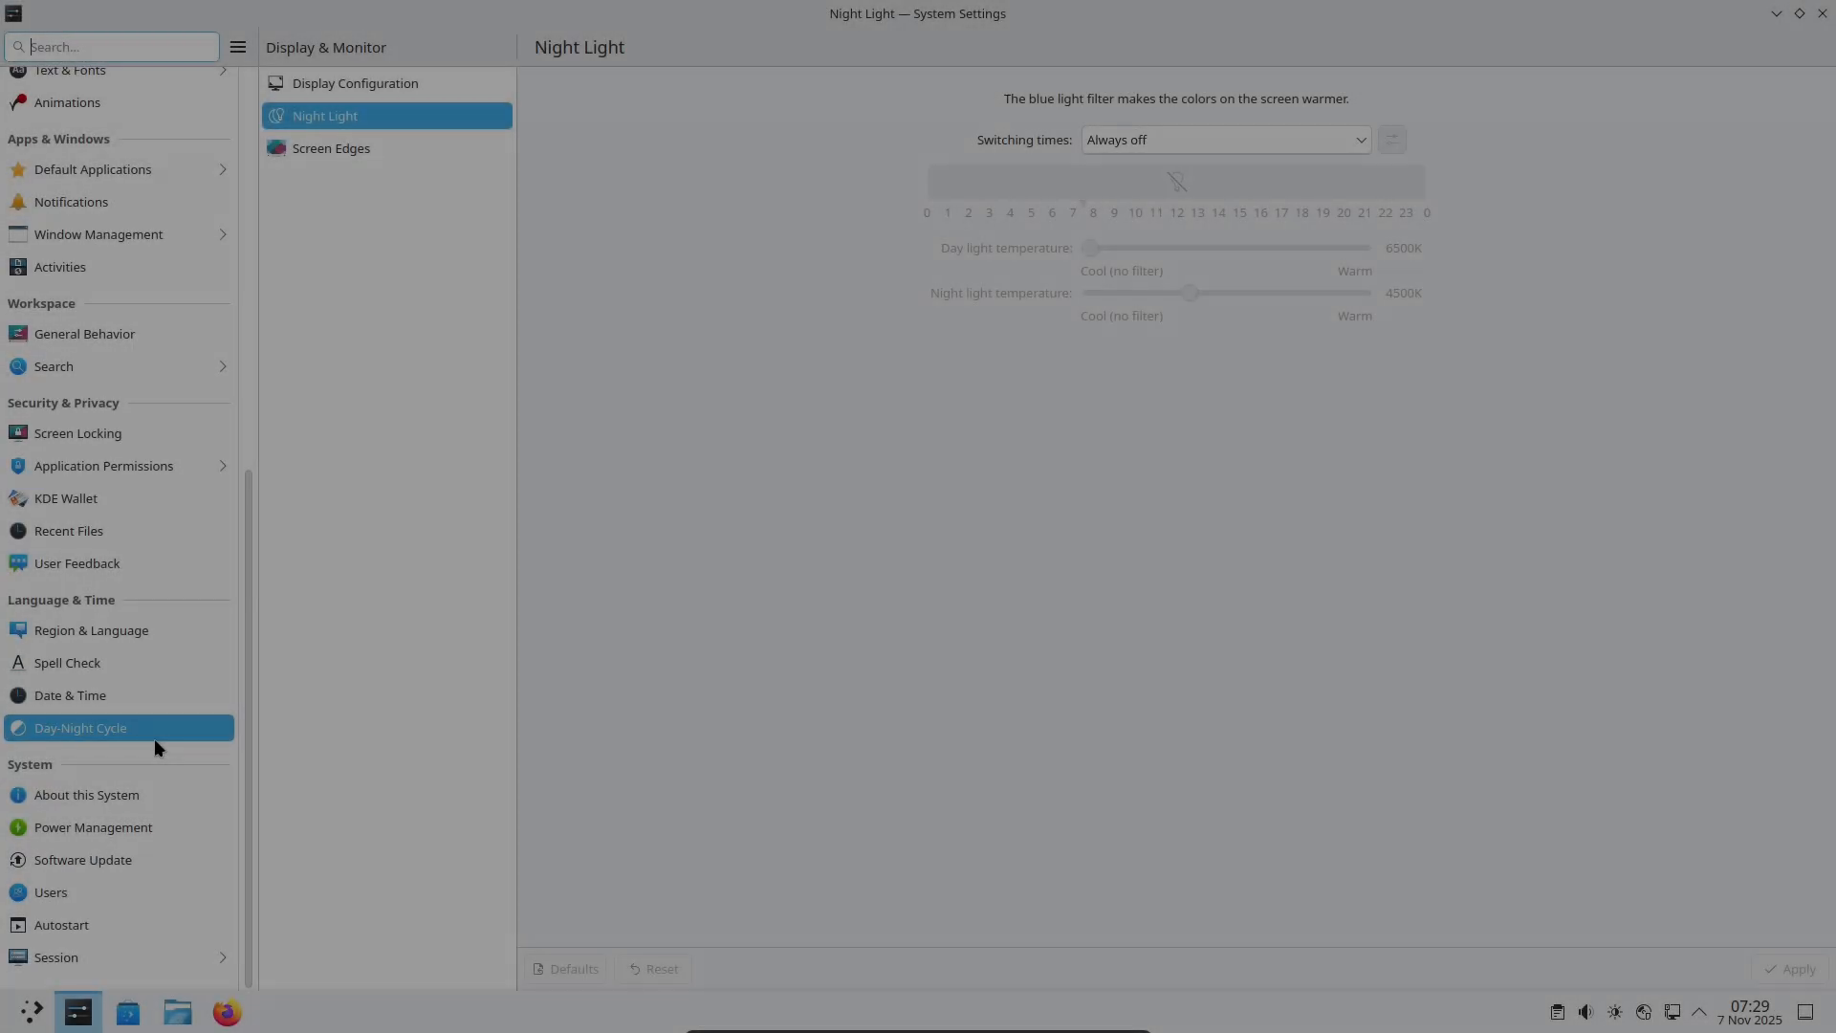
Browse KDE neon's Day-Night Cycle, About, low-battery Power Management and Software Update pages.
click(80, 727)
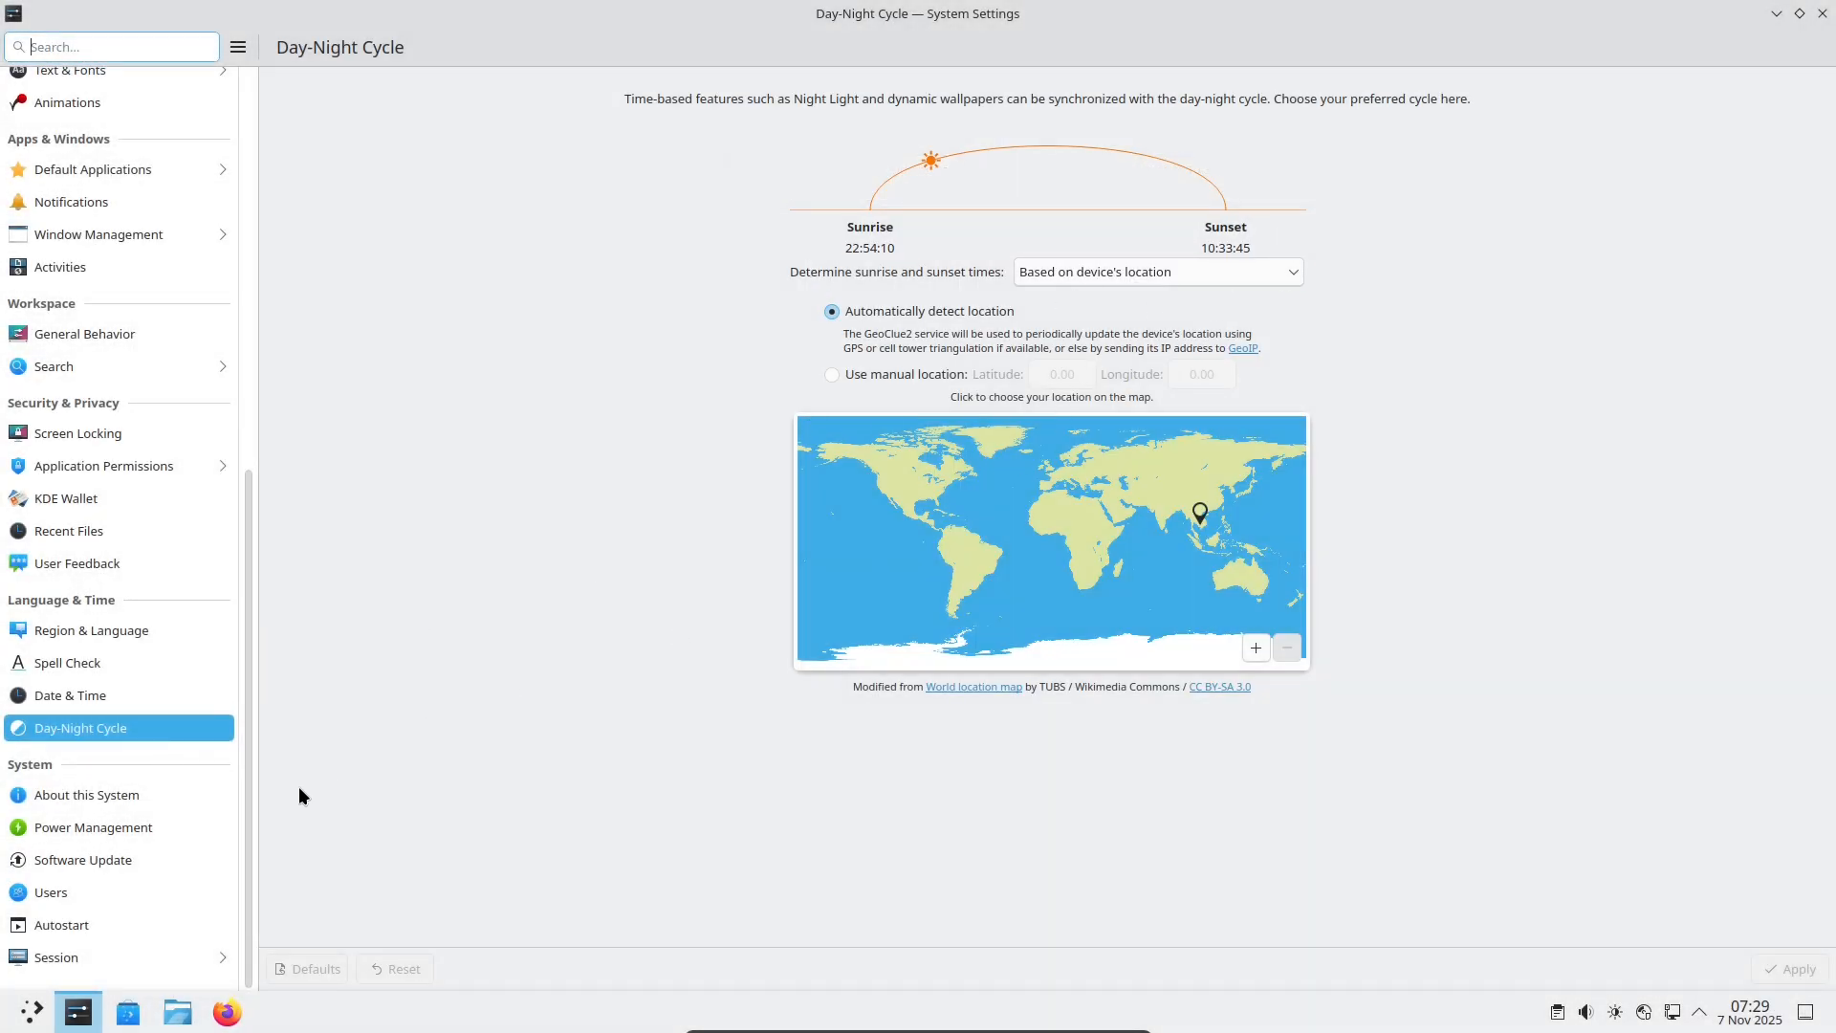
click(87, 794)
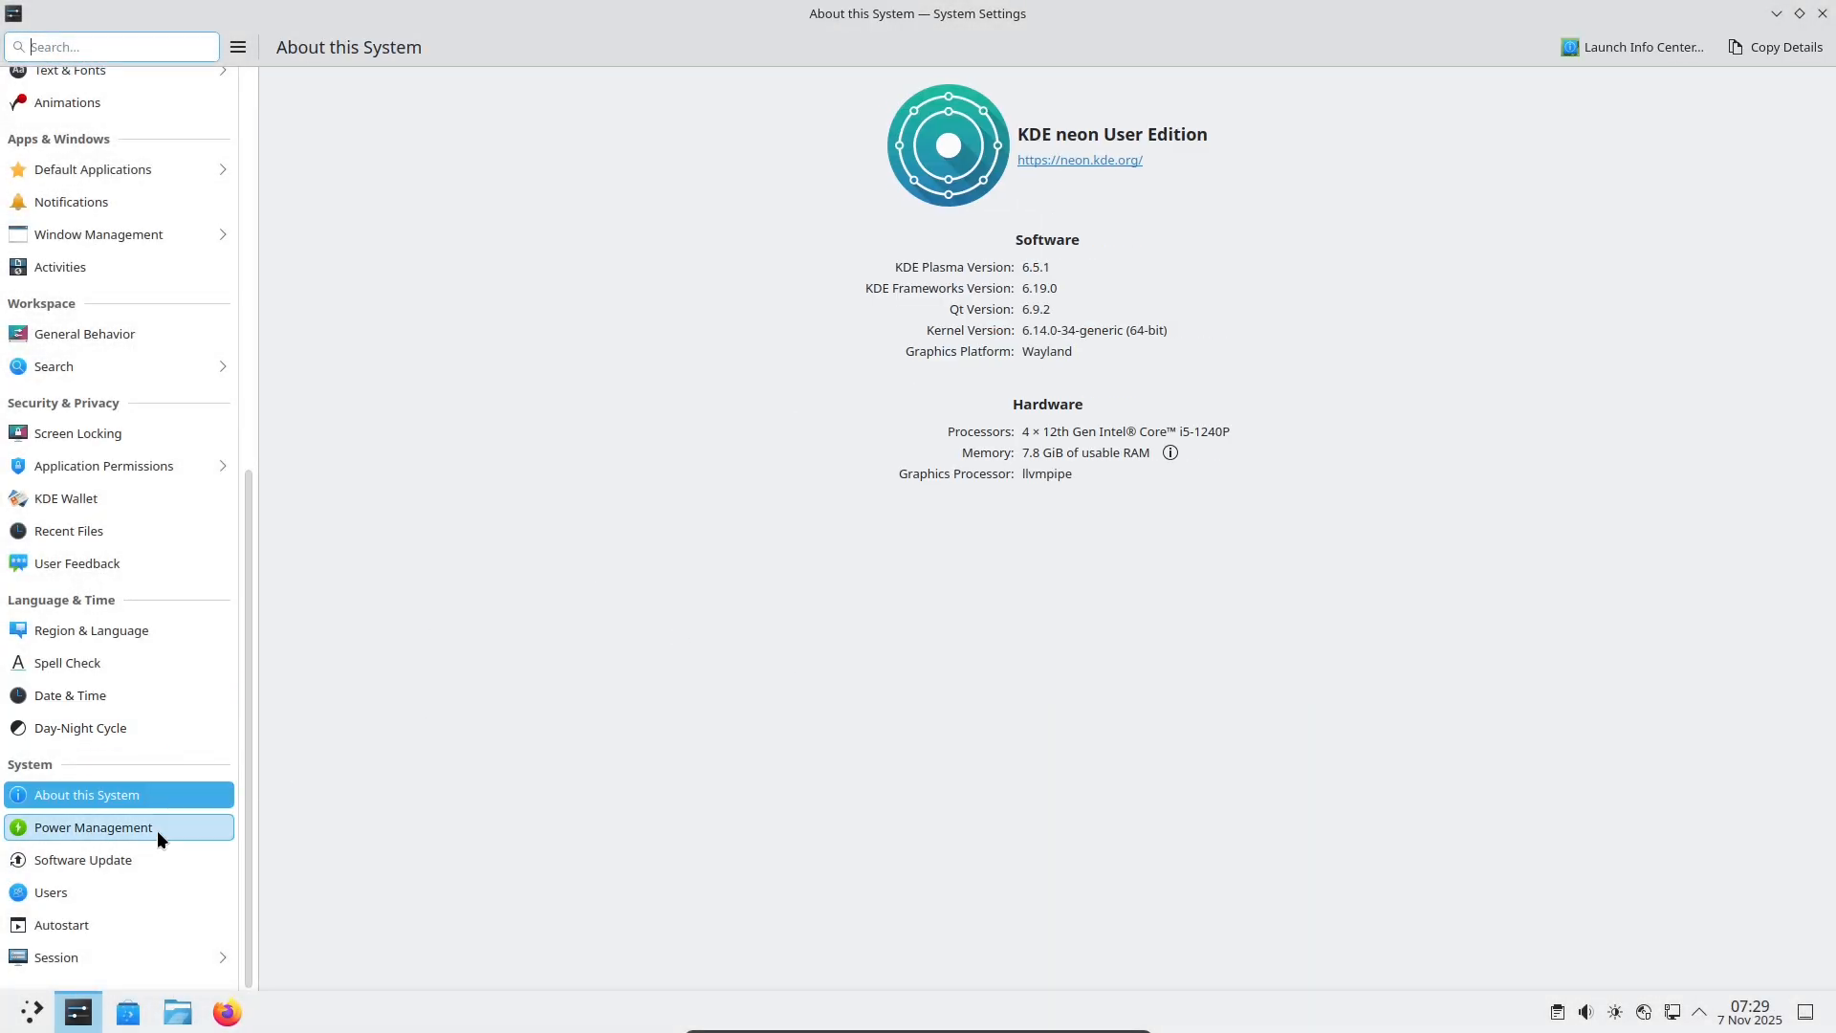
click(93, 827)
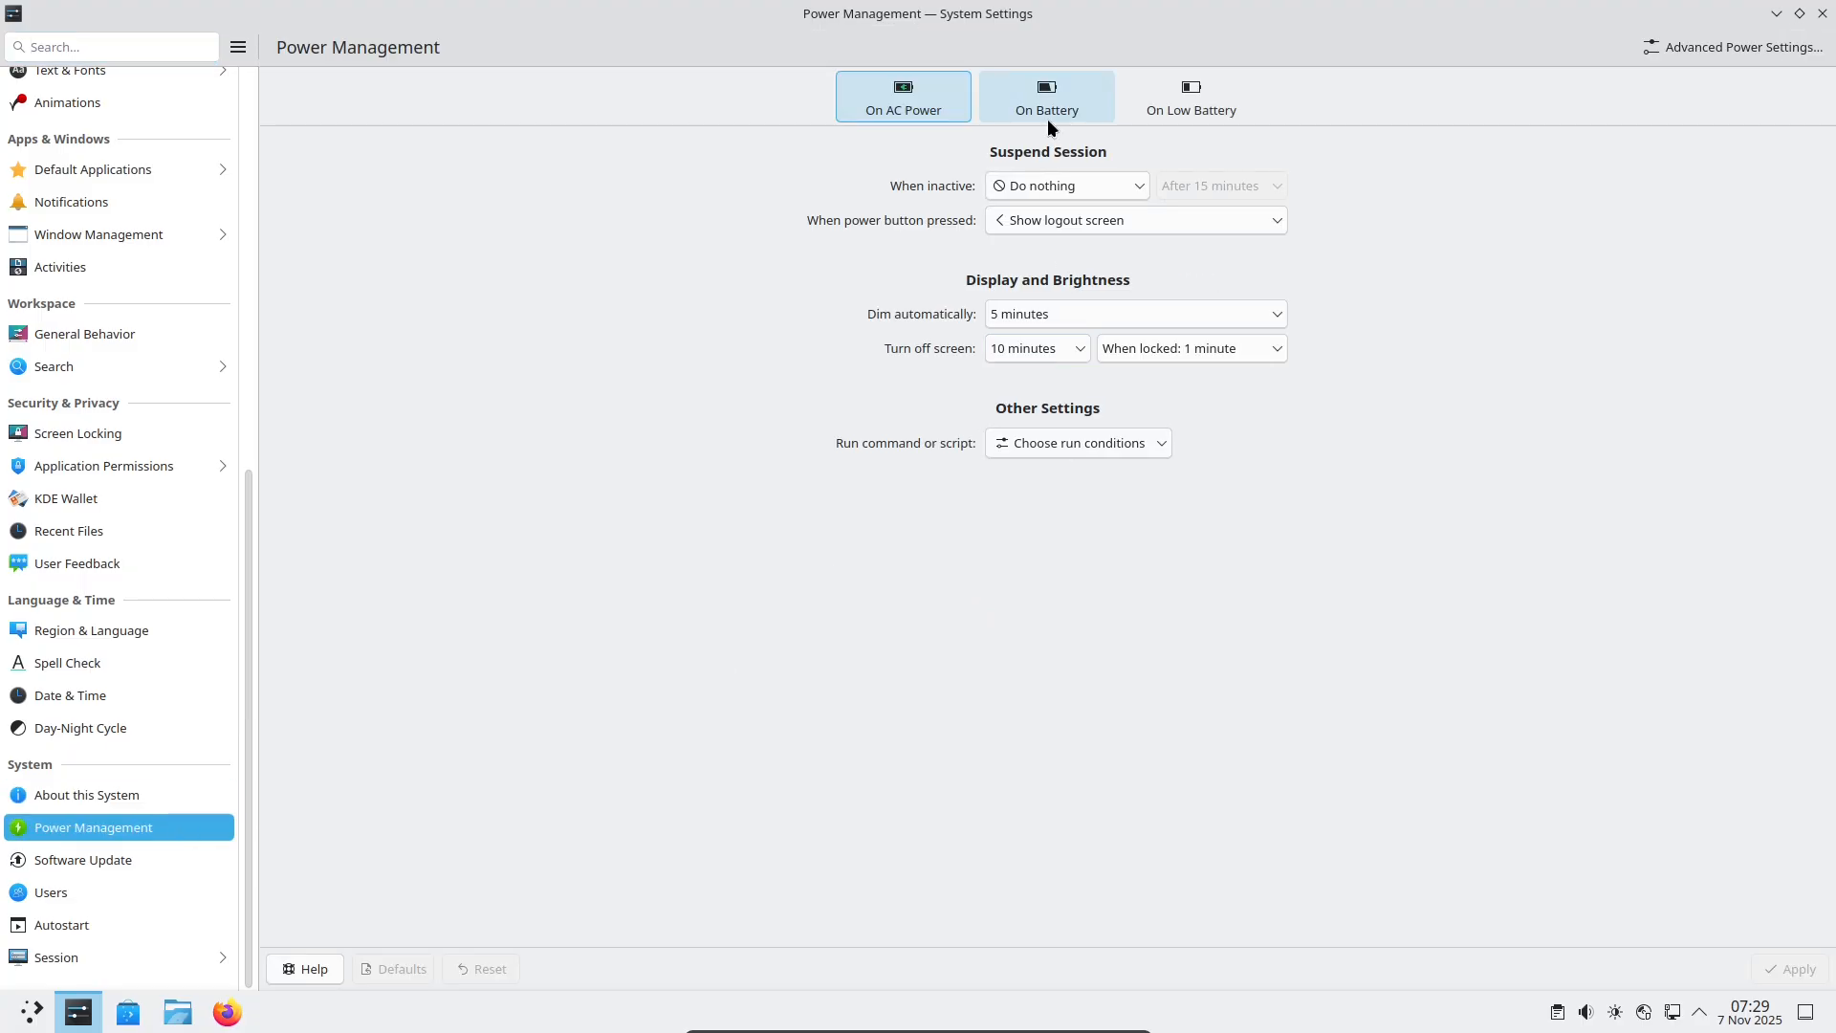
click(1190, 96)
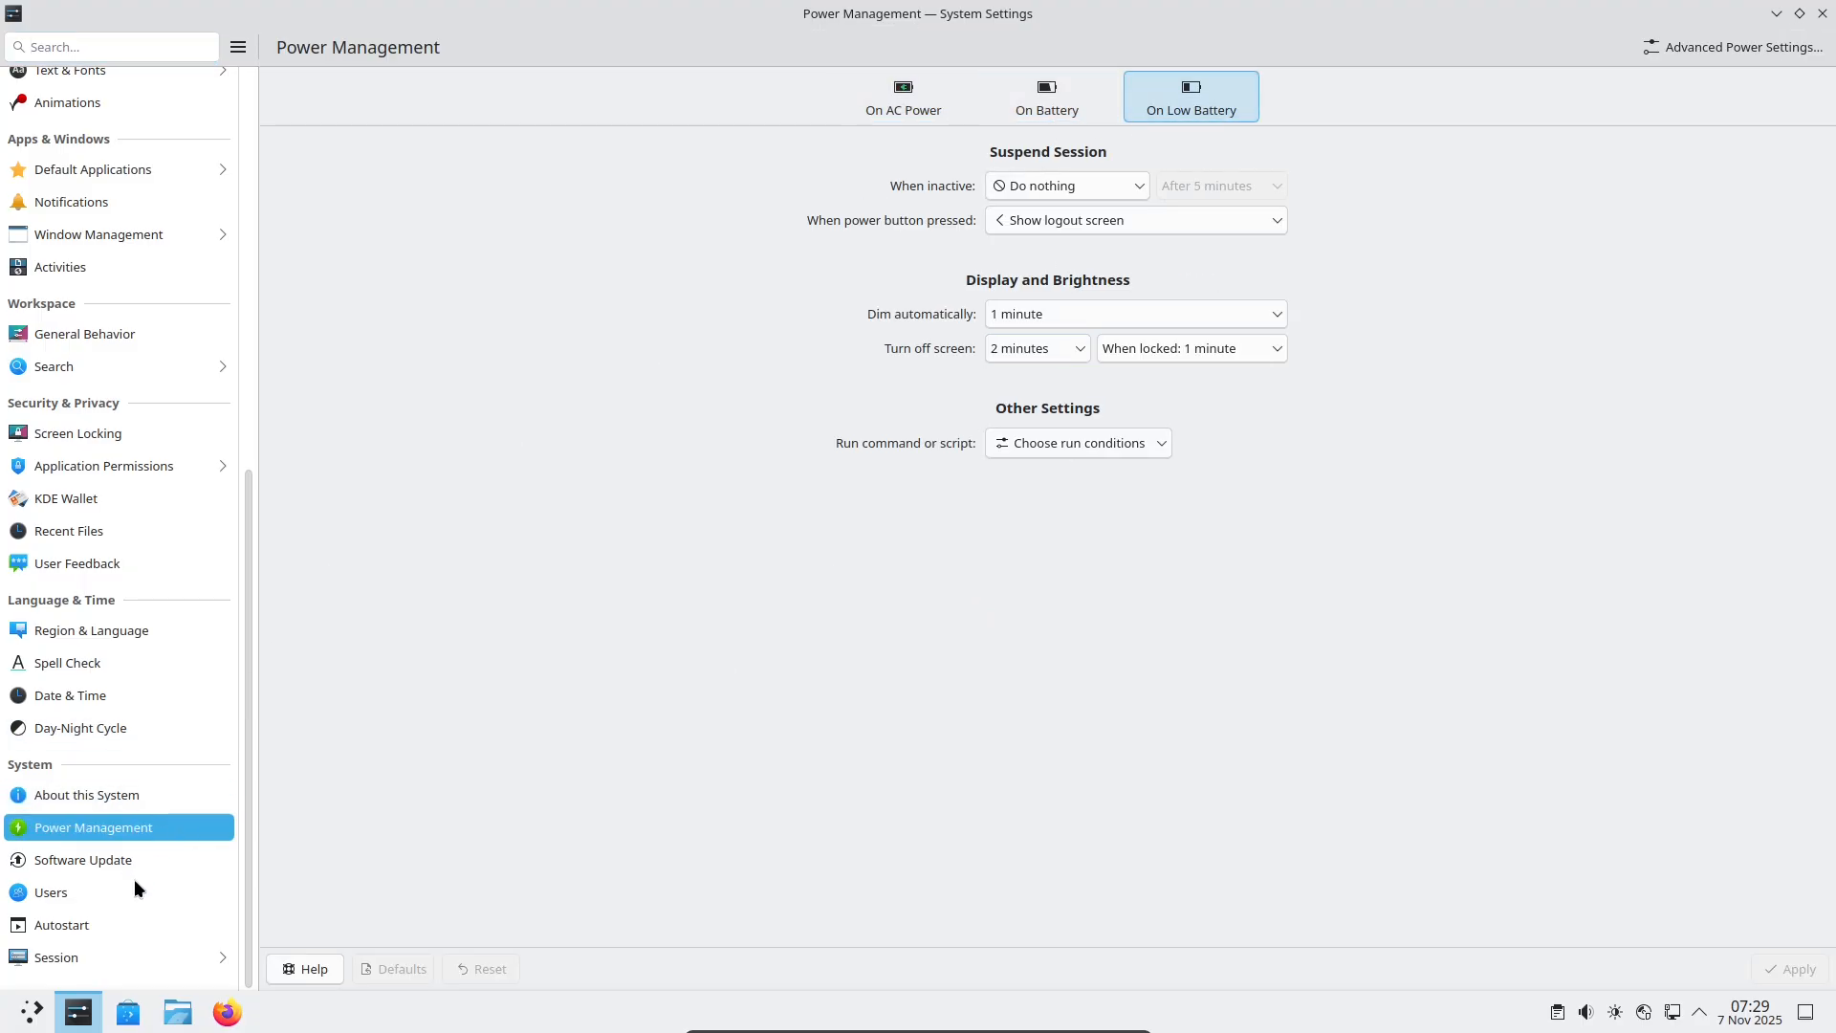
click(84, 860)
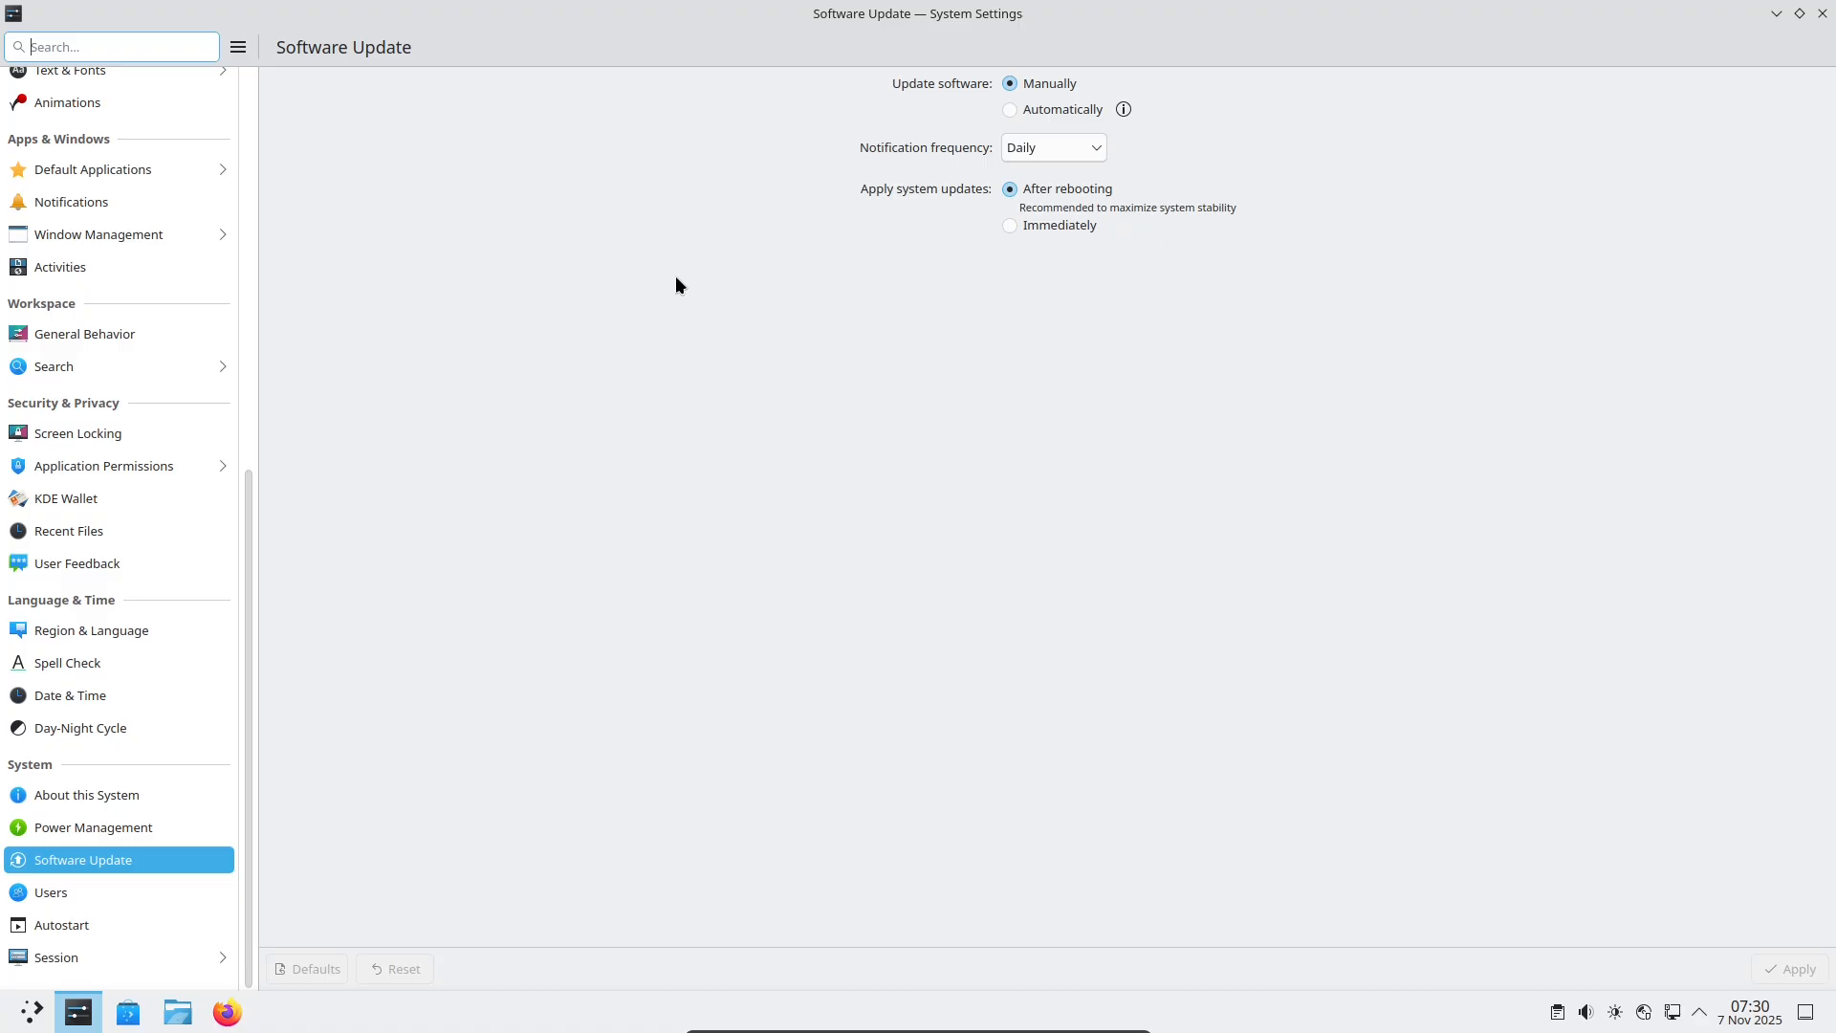
click(60, 267)
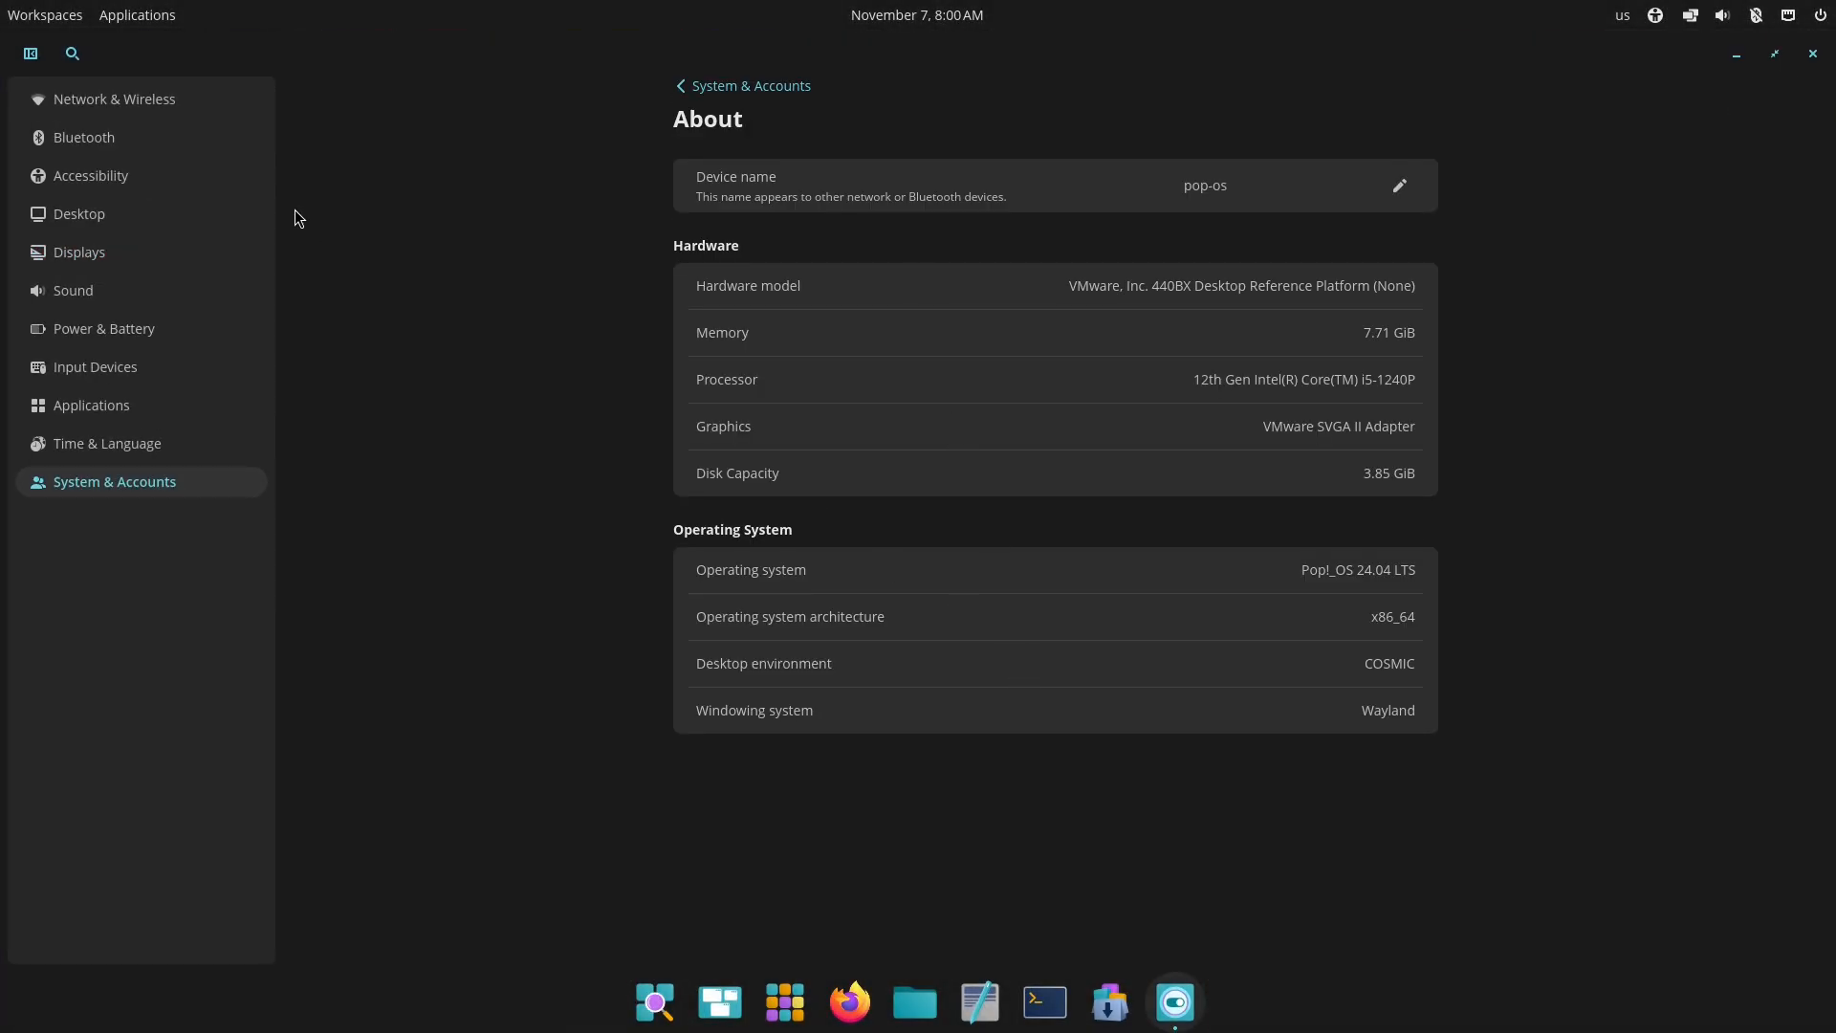
Close COSMIC Settings, then launch a terminal and the COSMIC Store from the dock.
click(79, 213)
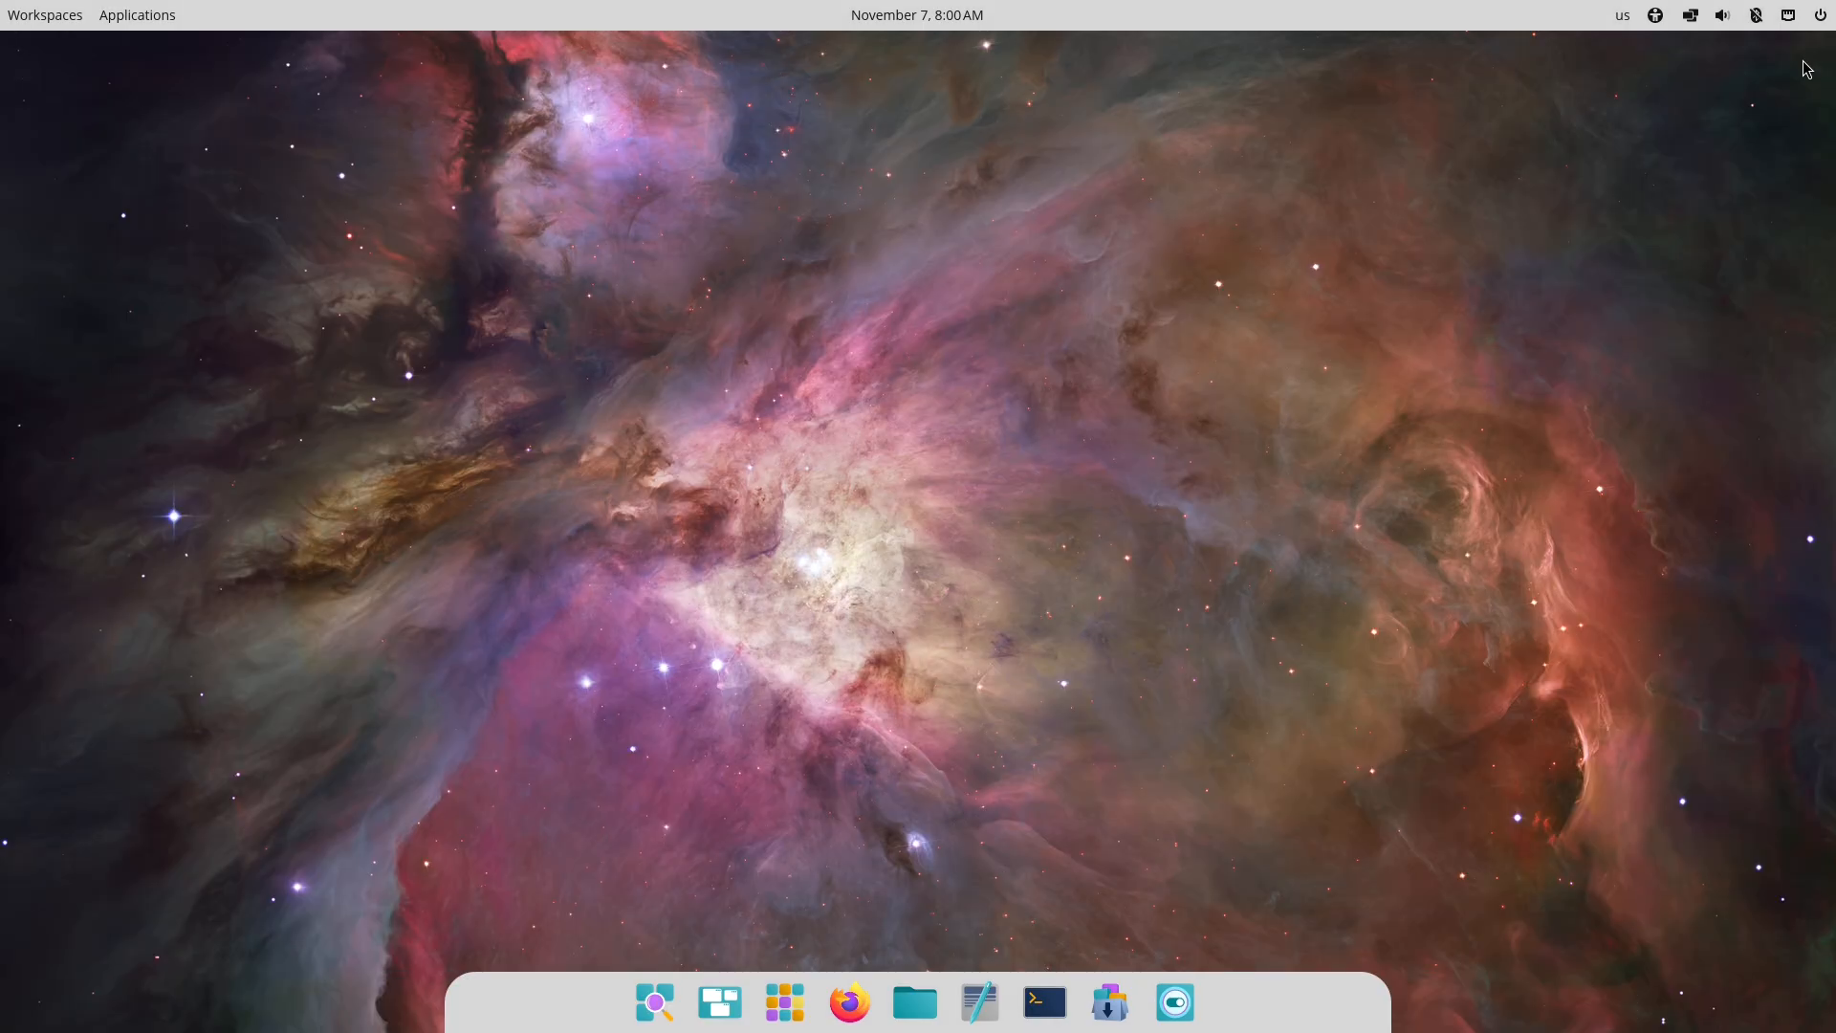
click(1043, 1003)
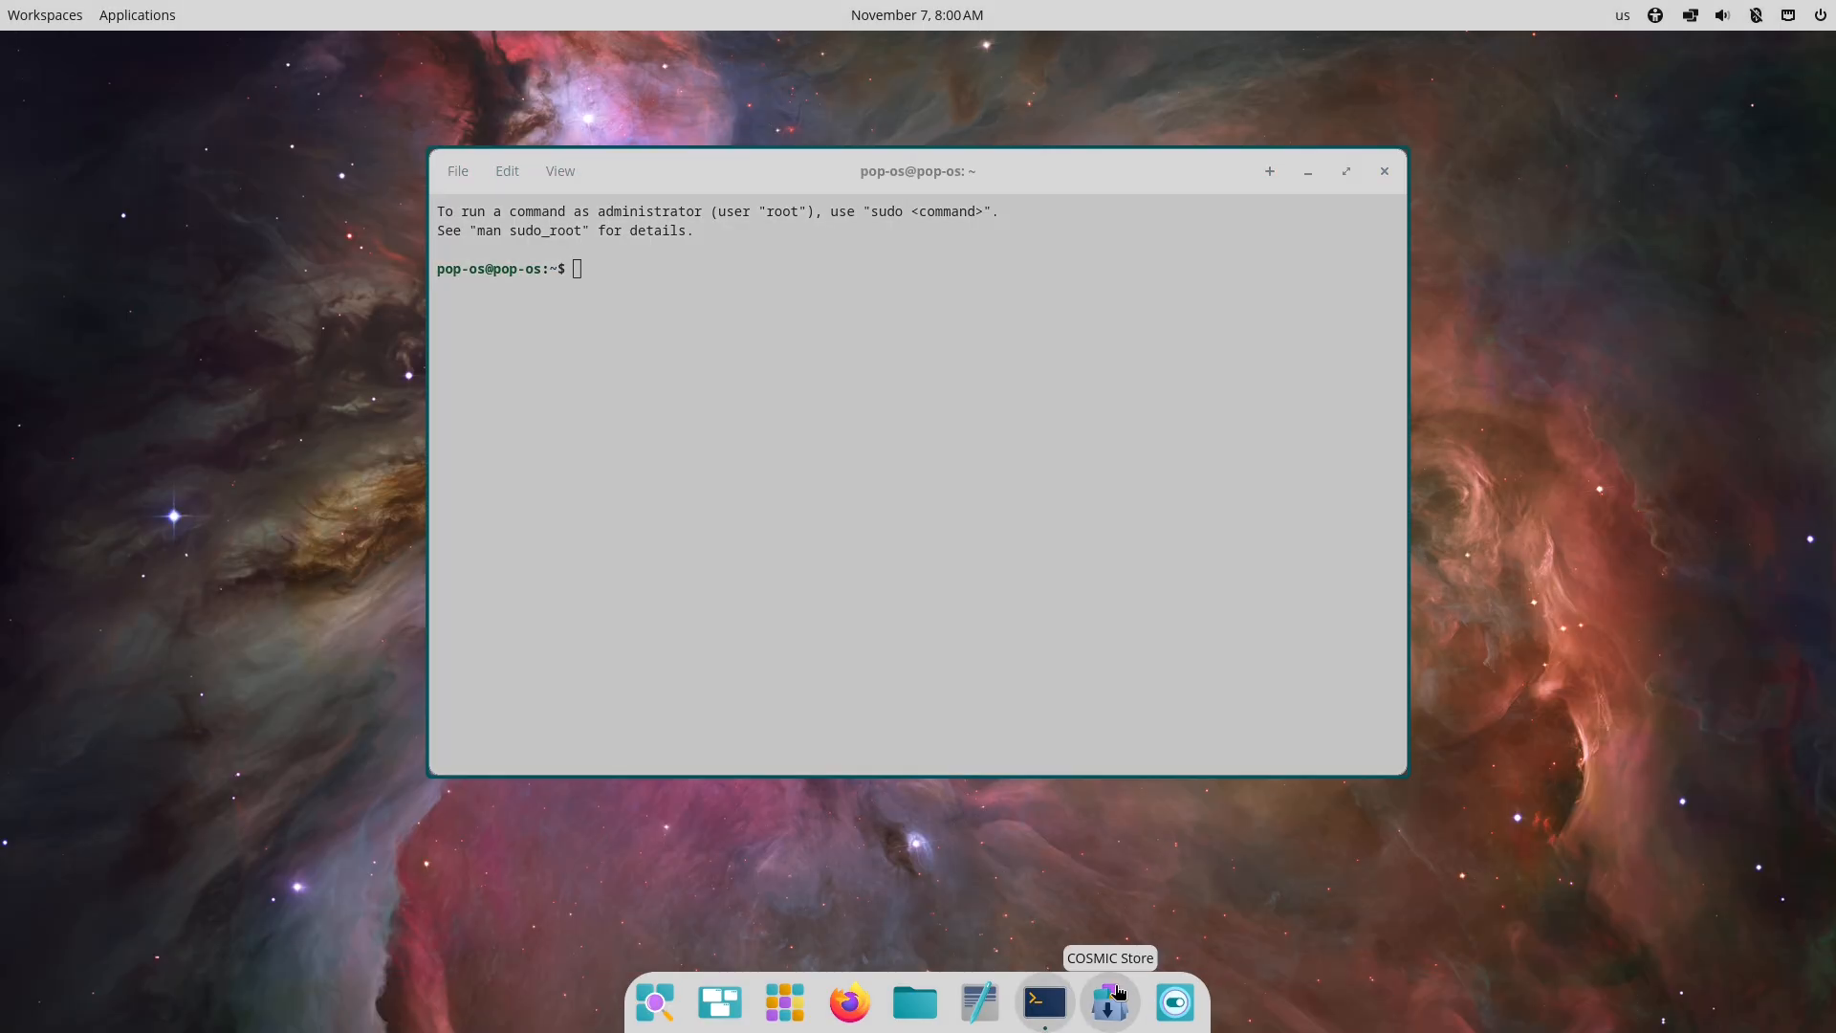
click(1110, 1001)
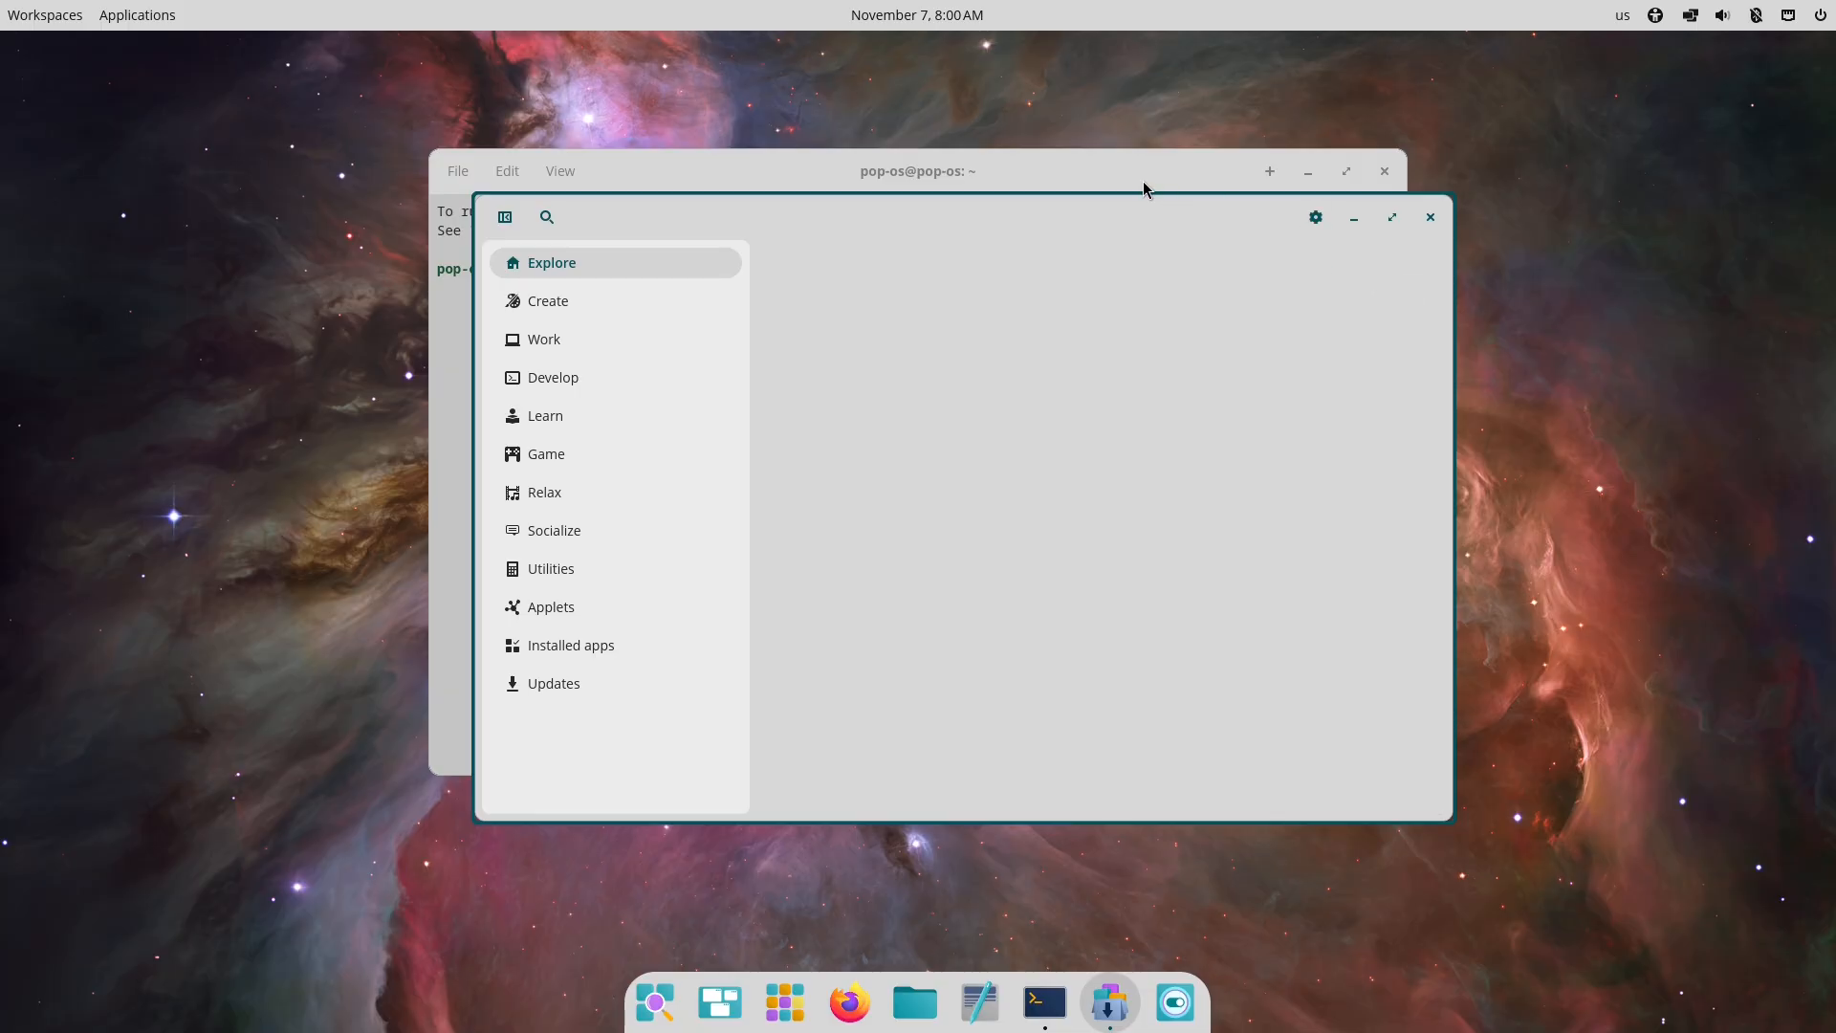